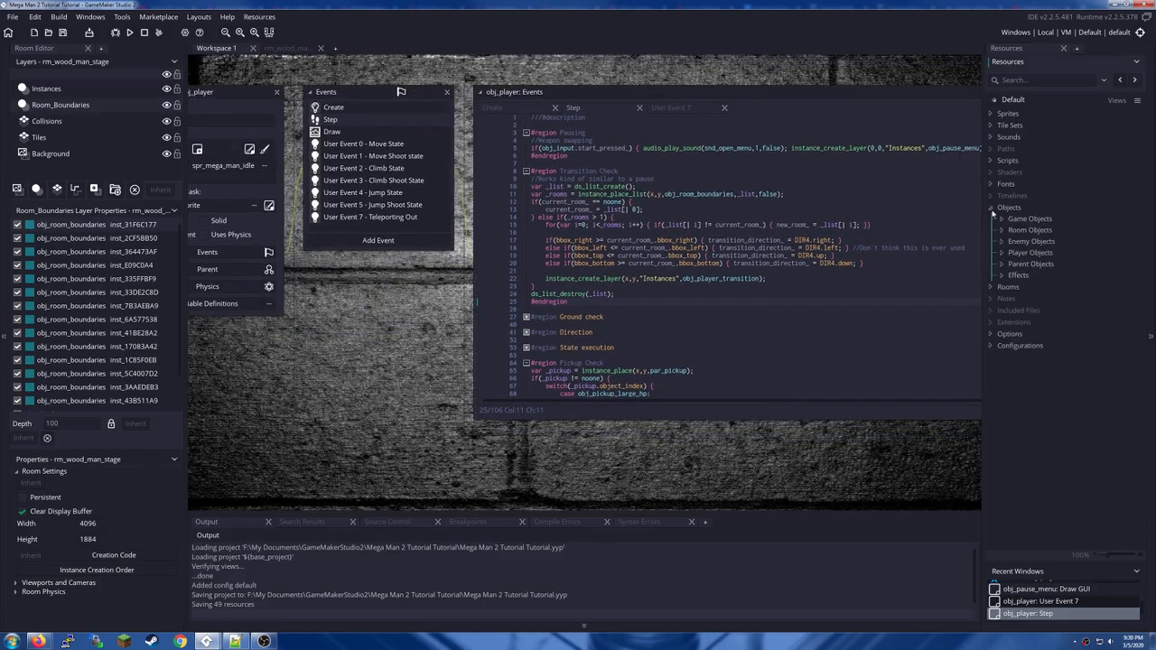
mouse_move(1002, 258)
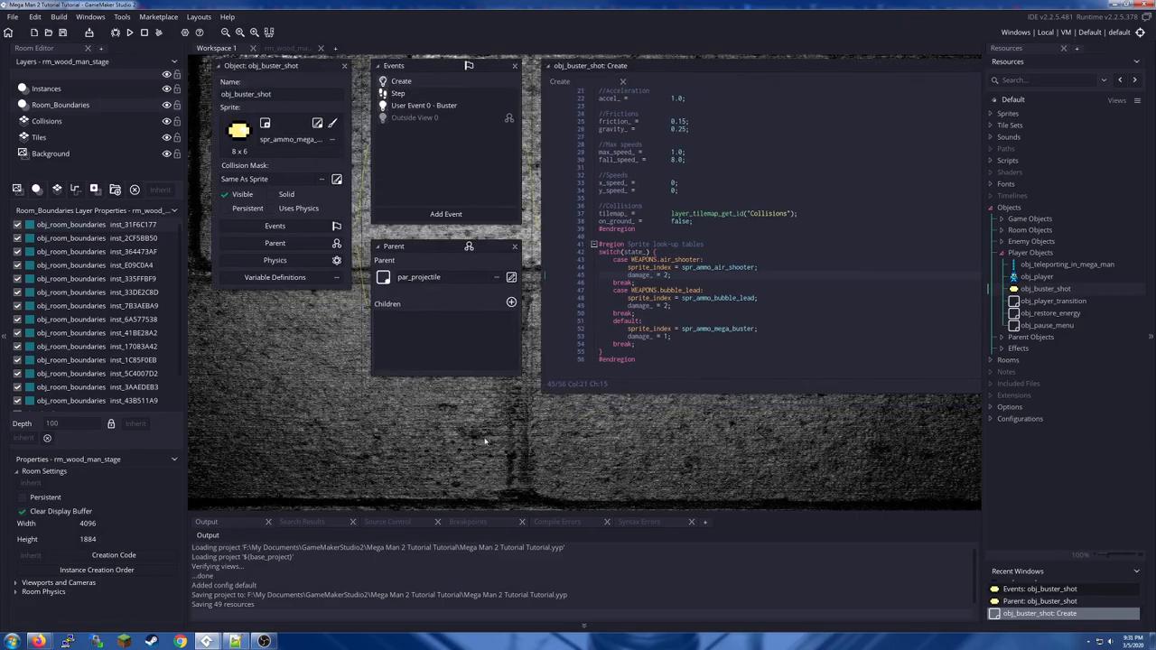
mouse_move(1077, 345)
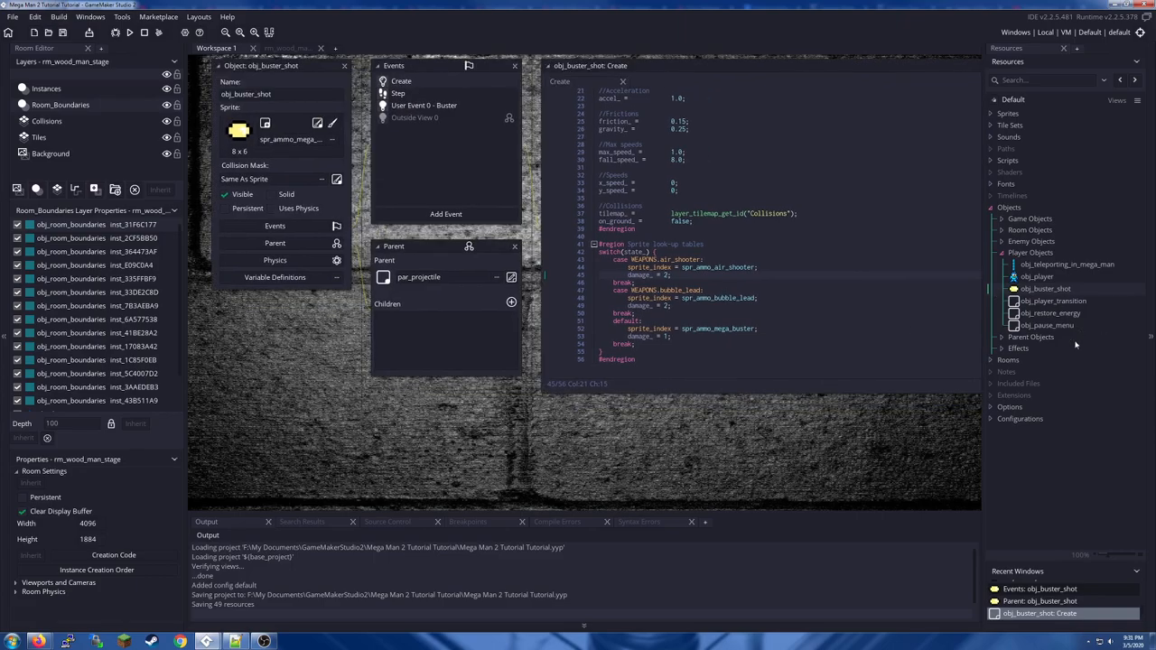
mouse_move(1083, 318)
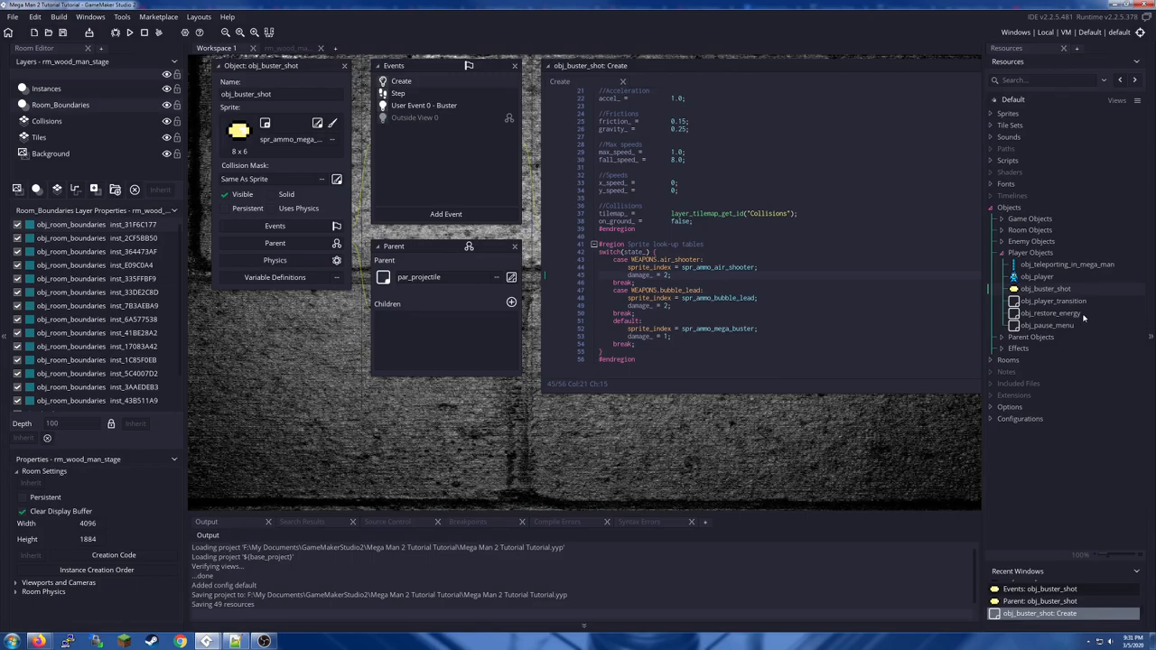
mouse_move(935, 387)
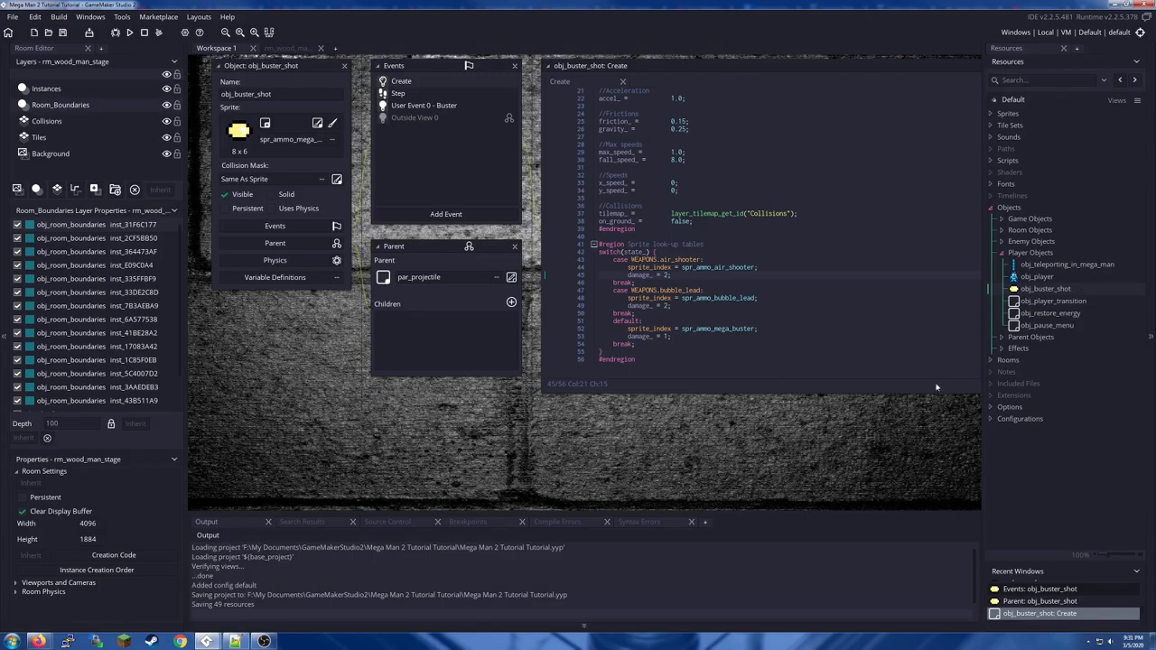
mouse_move(411, 260)
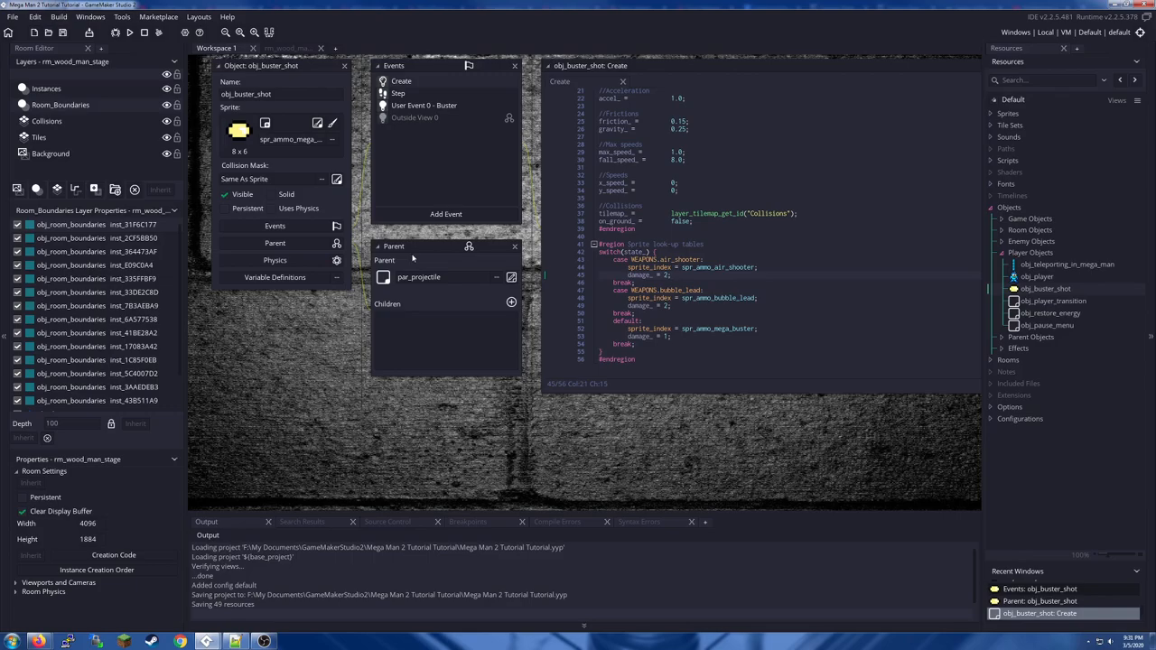
Step: View obj_buster_shot with its par_projectile parent and weapon-sprite Create code
left_click(419, 278)
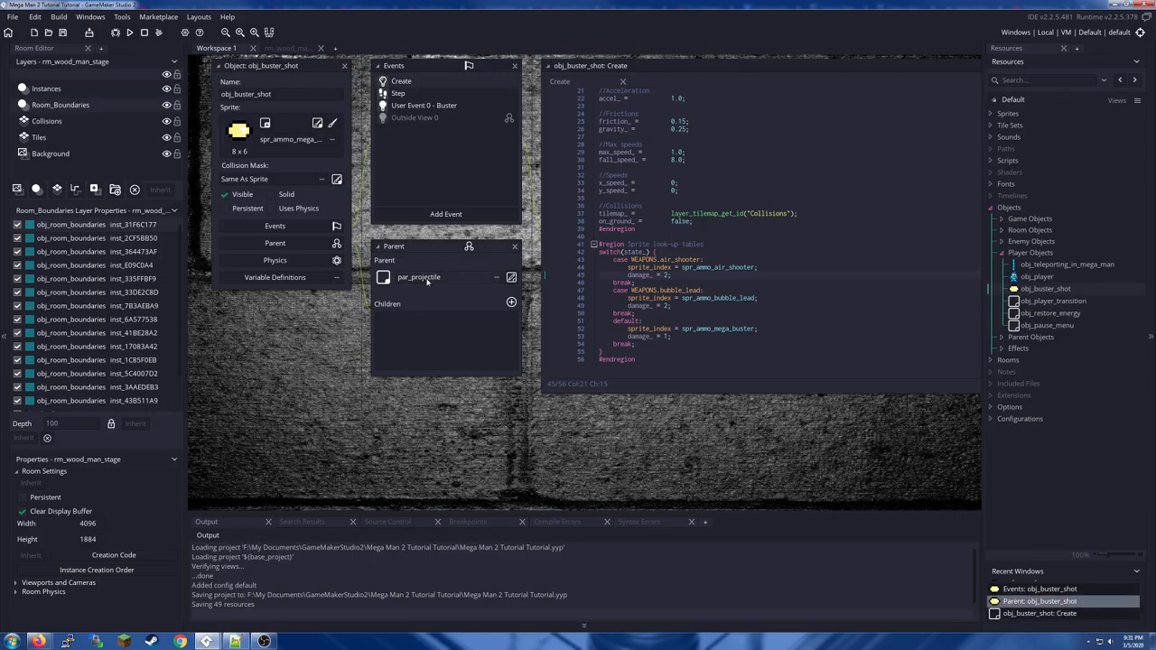
mouse_move(426, 281)
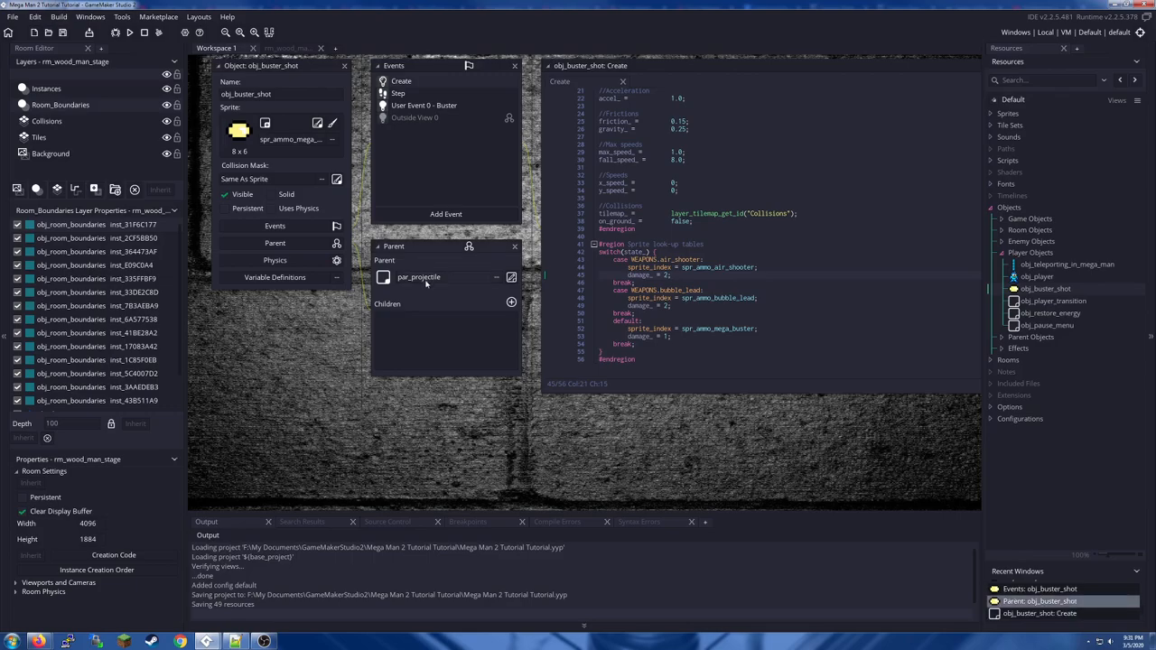
mouse_move(1058, 316)
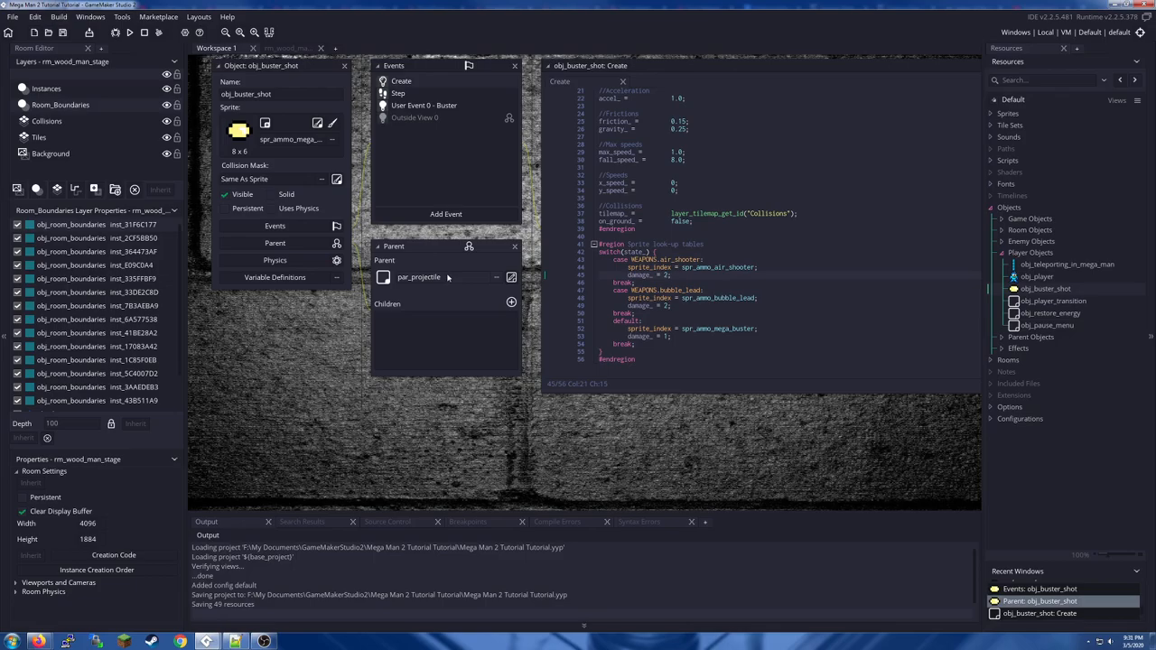
mouse_move(756, 438)
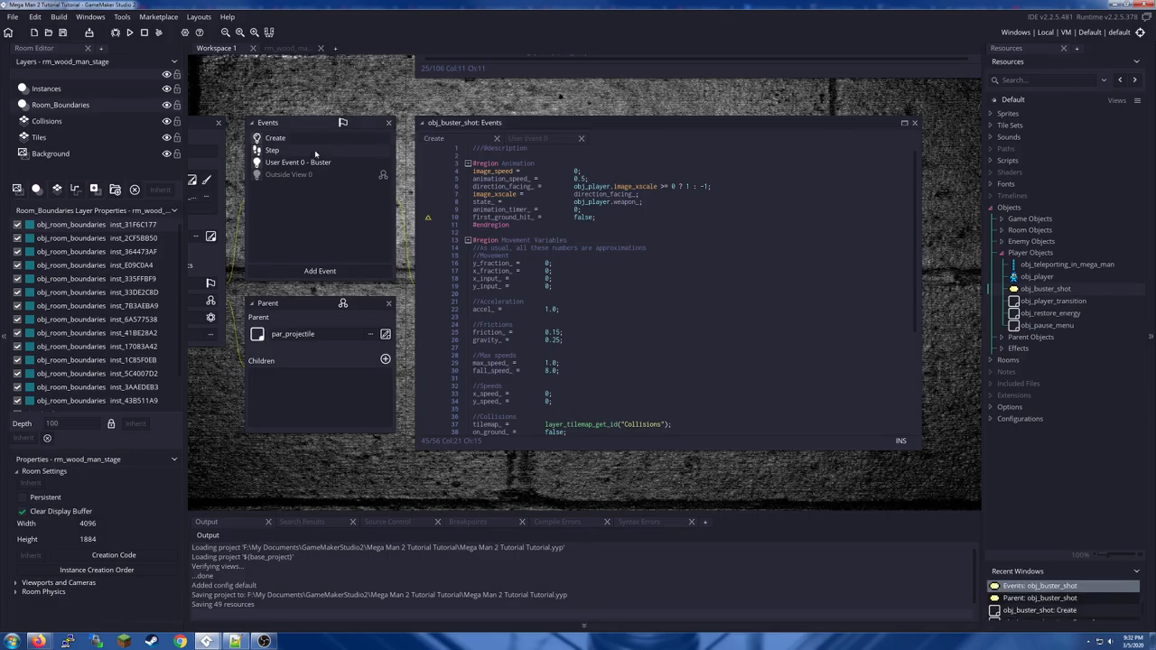
Step: Show obj_buster_shot's events merged in one code editor with Create variables visible
left_click(271, 148)
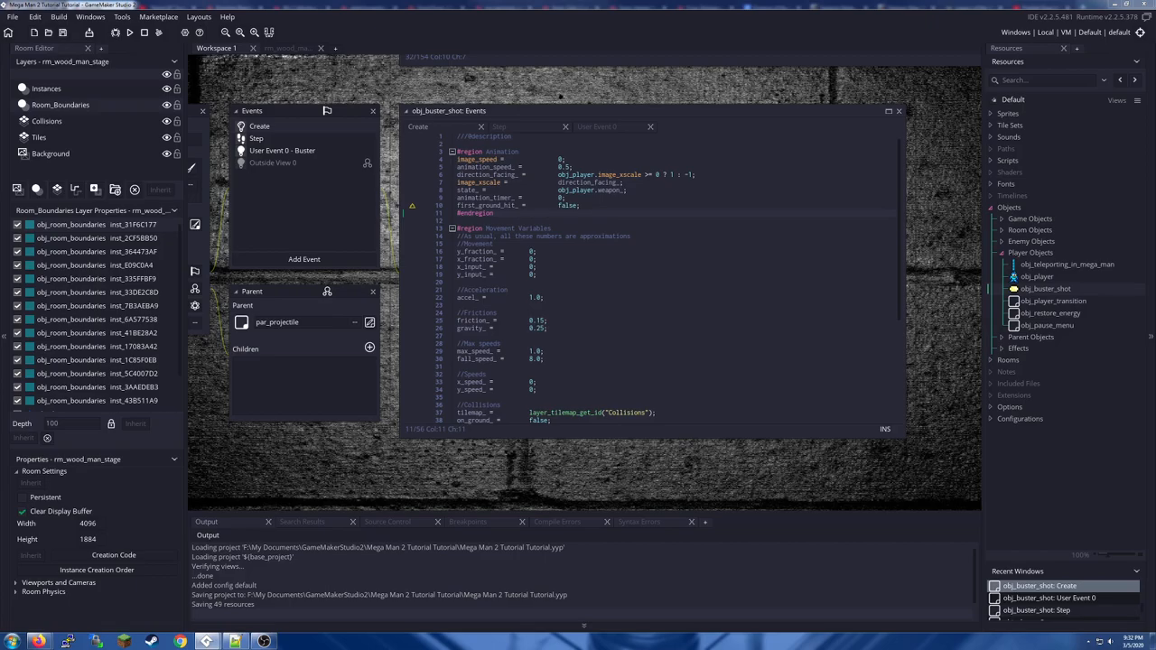
mouse_move(311, 246)
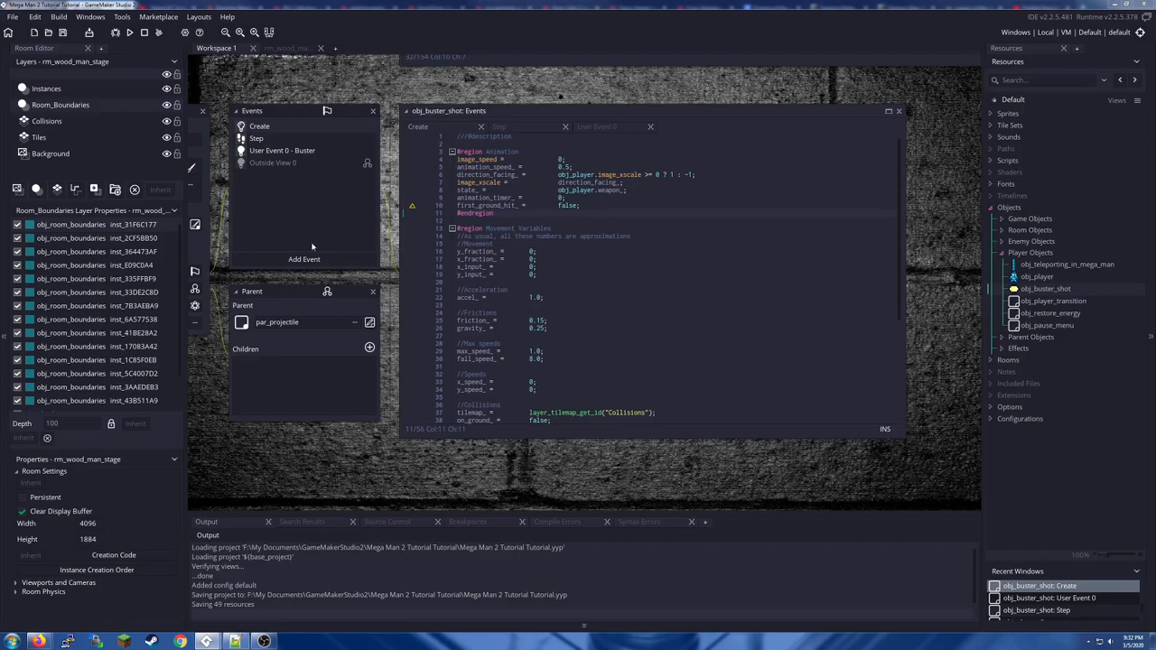
Step: Add User Event 5 to obj_buster_shot with the description Air Shooter
left_click(304, 260)
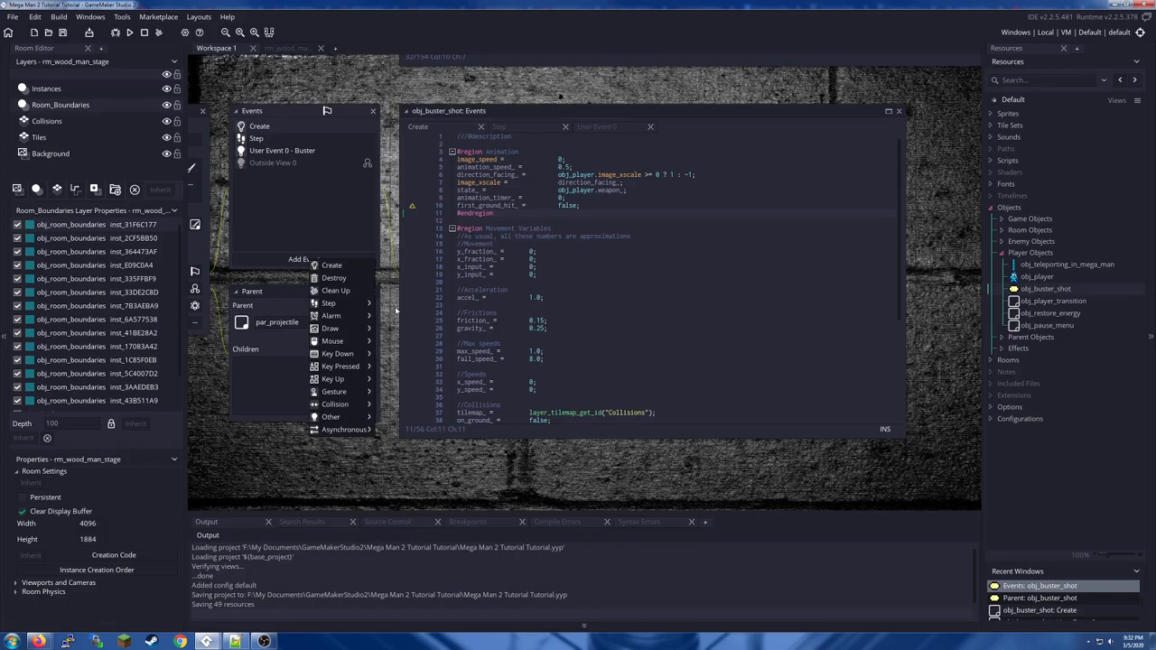
left_click(330, 415)
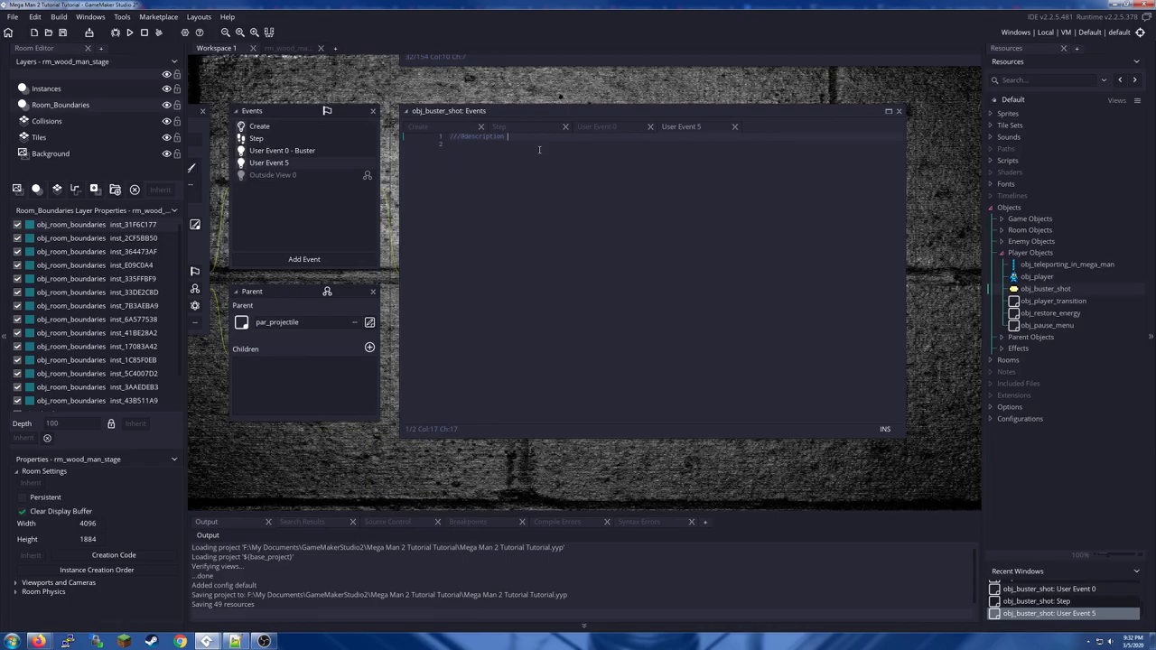
type("Air Shooter")
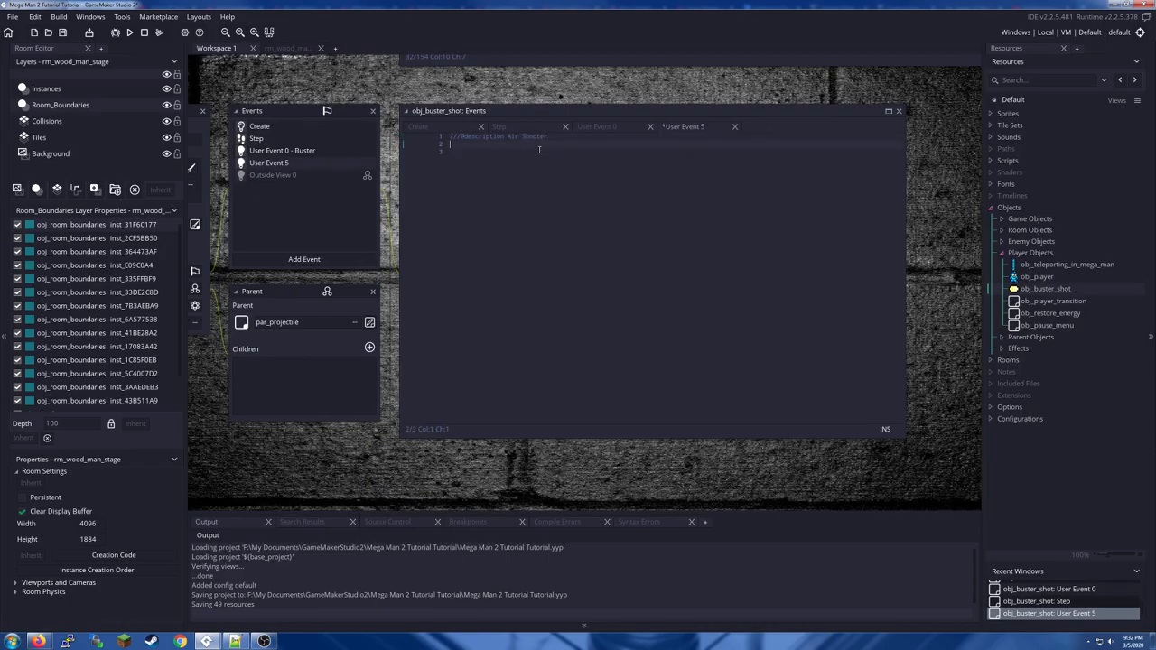
key("enter")
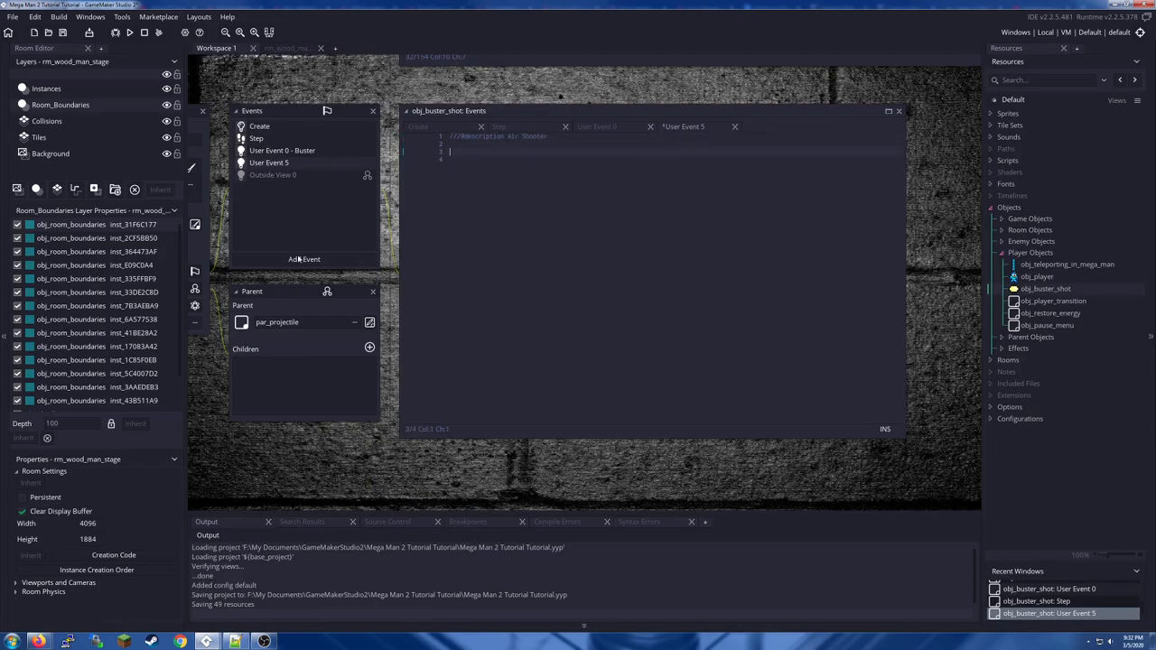
Step: Add User Event 7 for Bubble Lead to obj_buster_shot
left_click(303, 260)
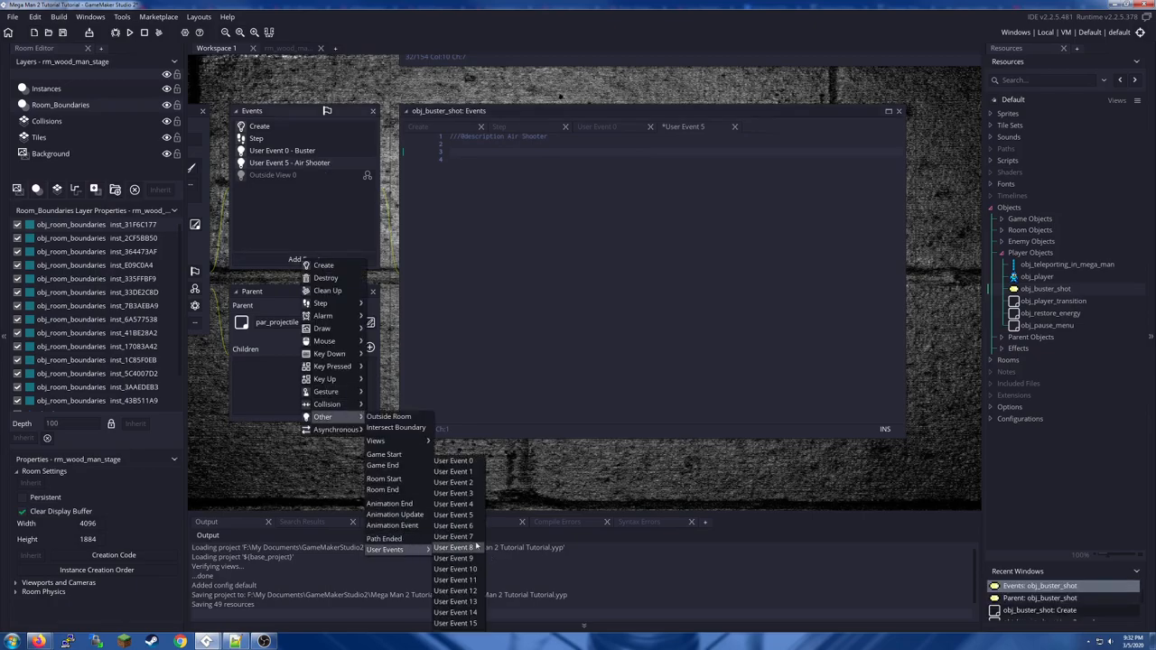
left_click(455, 547)
type("///@description Bubble Lead")
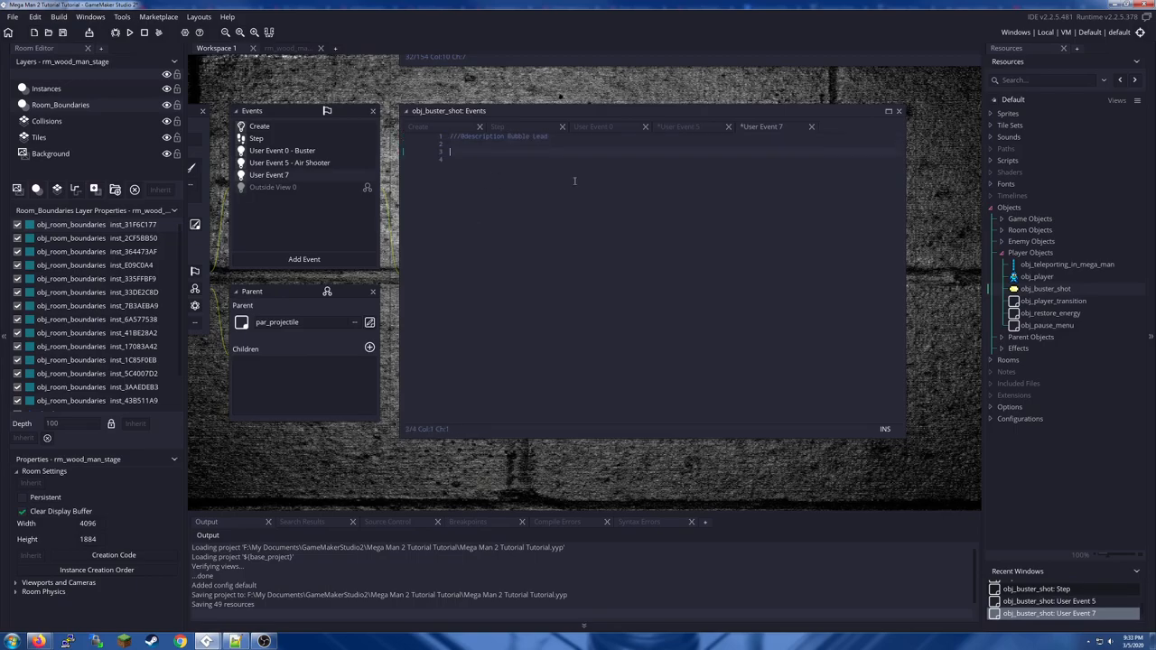
left_click(289, 162)
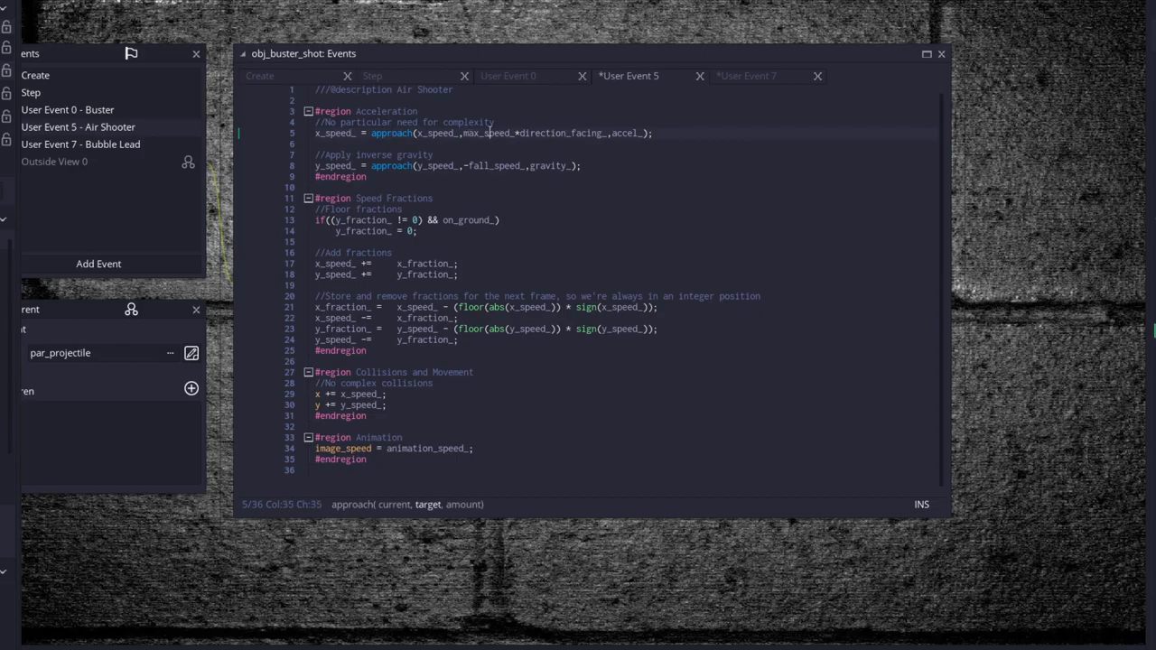
Step: Paste the Air Shooter movement code and fold its Speed Fractions region
left_click(603, 134)
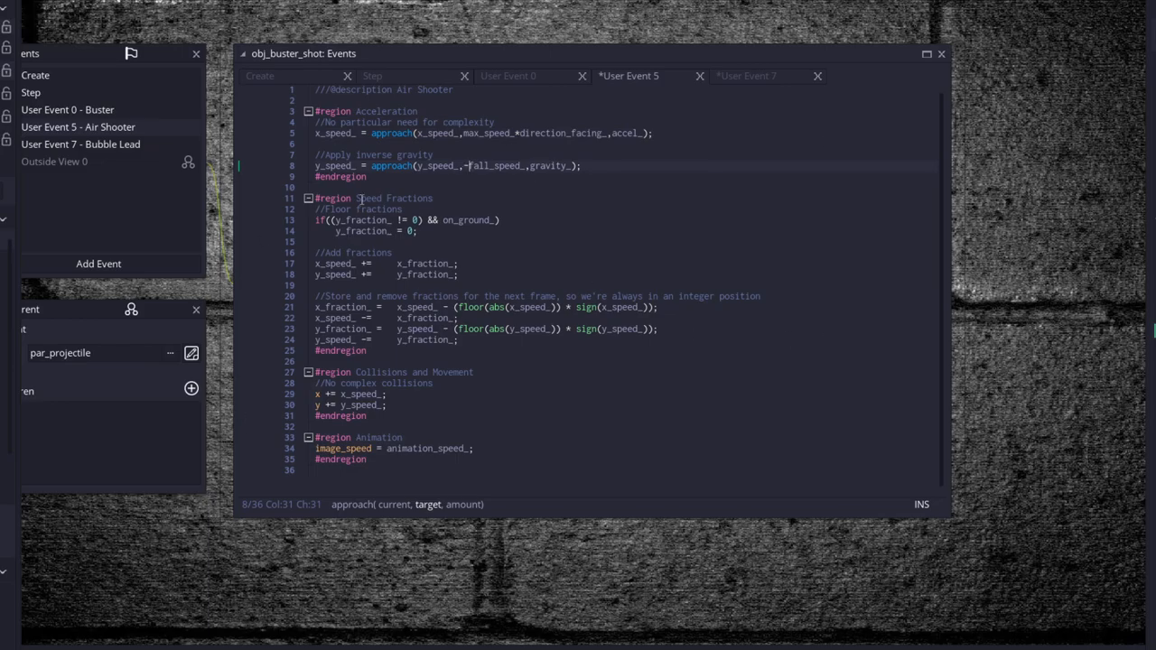
left_click(375, 209)
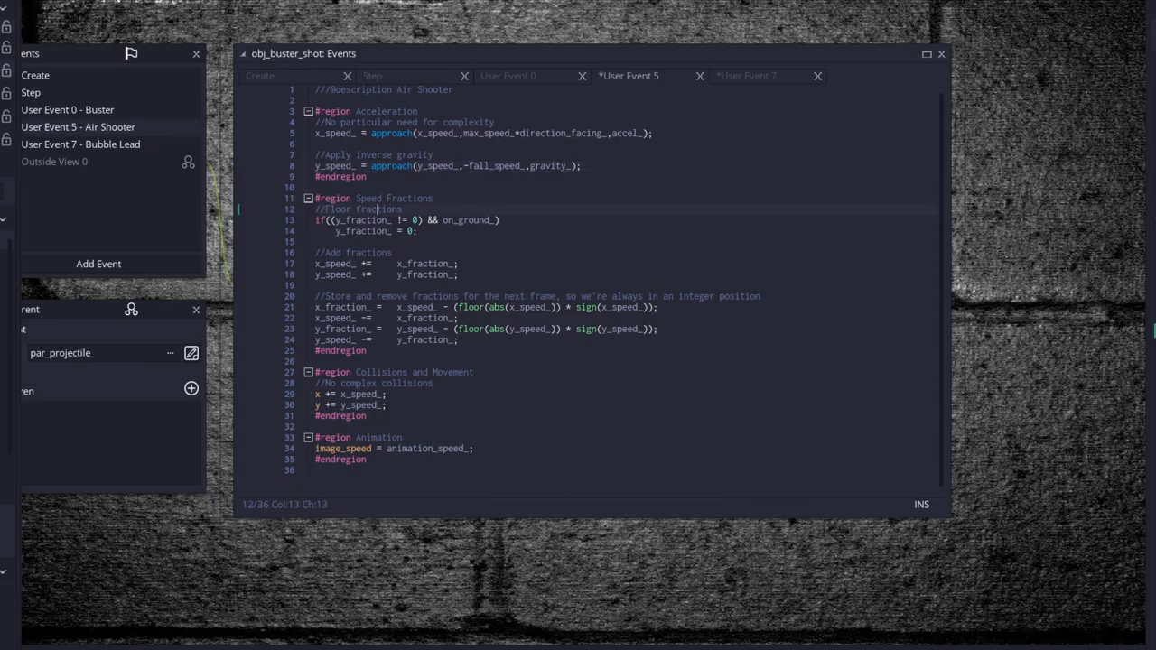
left_click(307, 197)
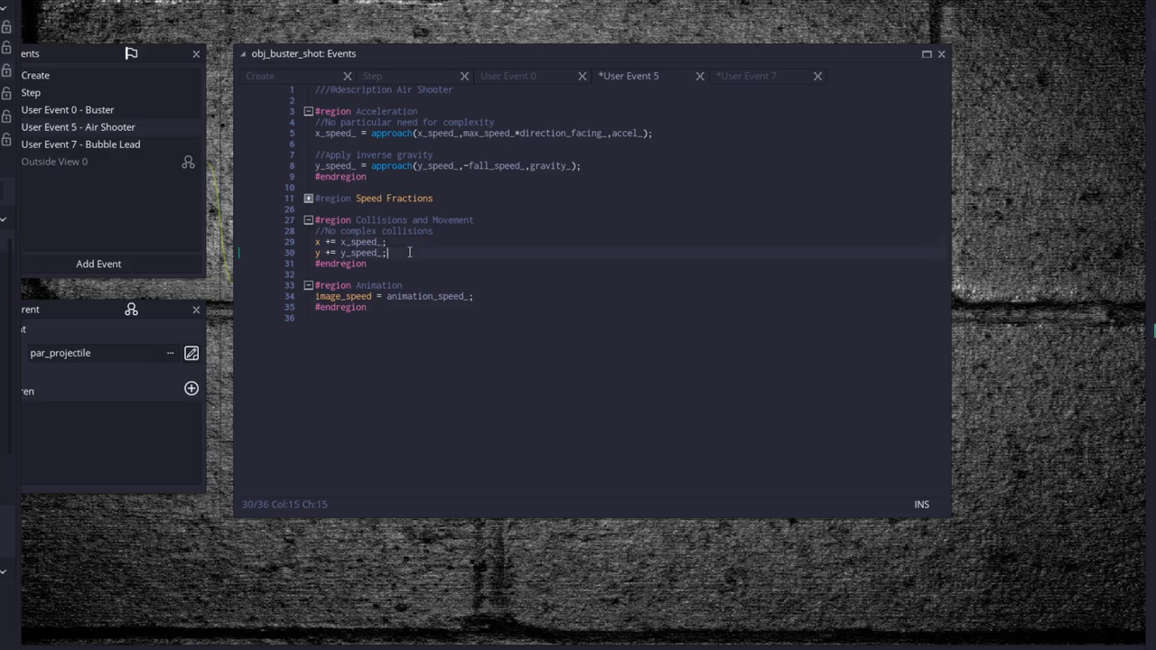
left_click(307, 221)
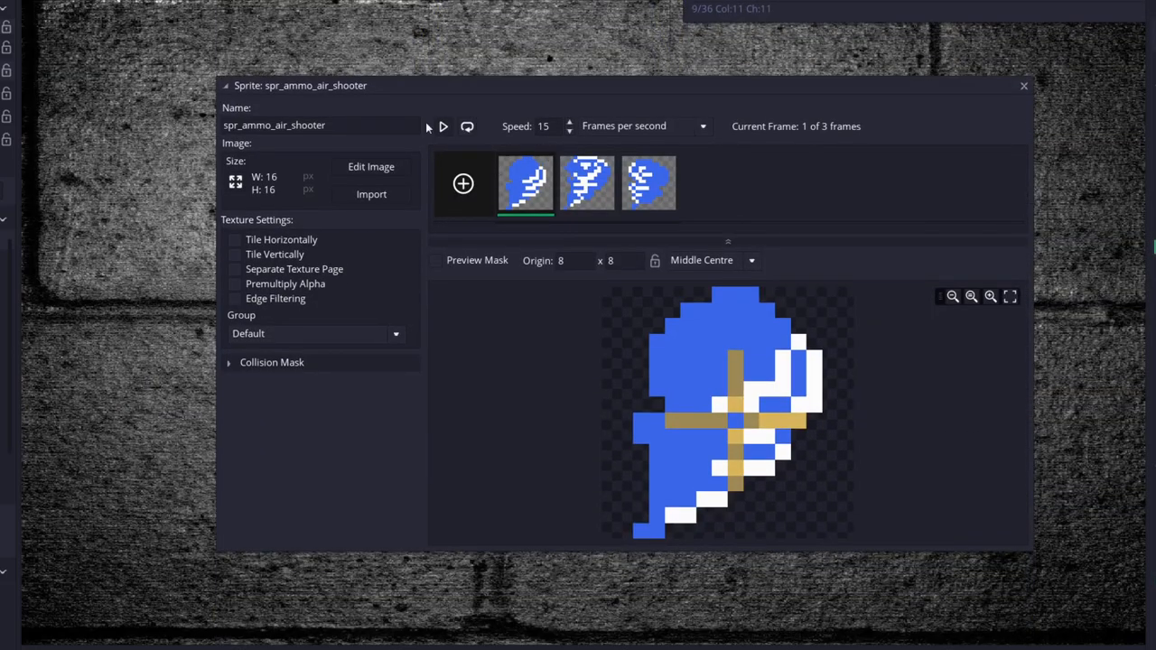
Step: Preview the spr_ammo_air_shooter whirlwind animation
left_click(442, 127)
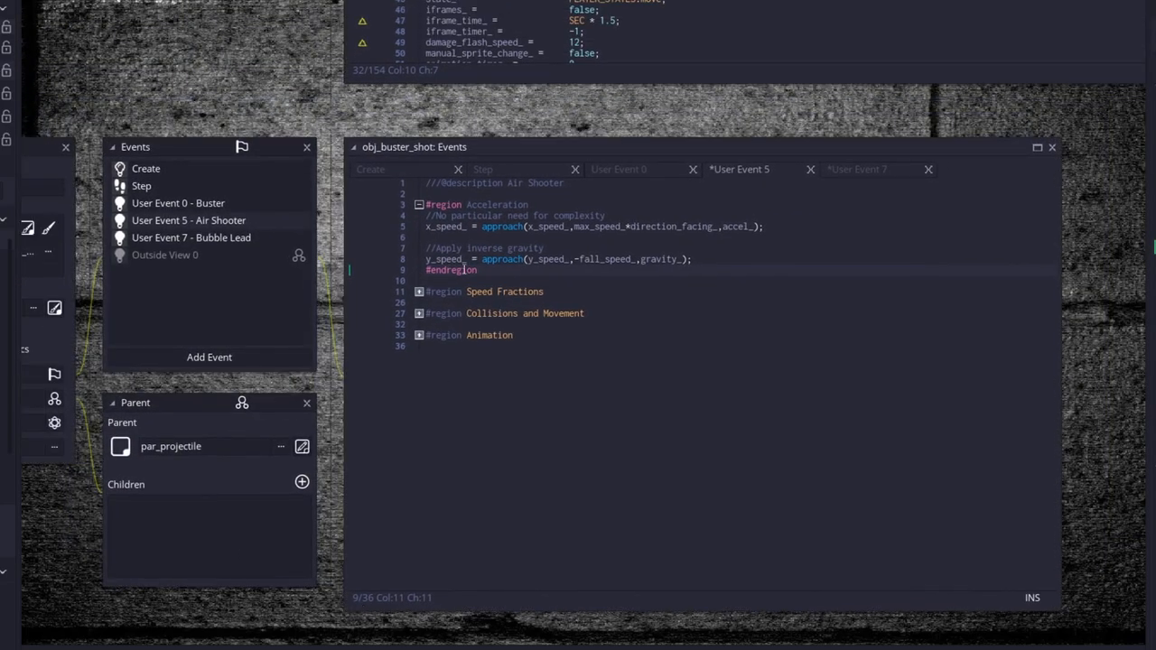
Step: Fold the Acceleration region and switch to the Bubble Lead user event
left_click(419, 204)
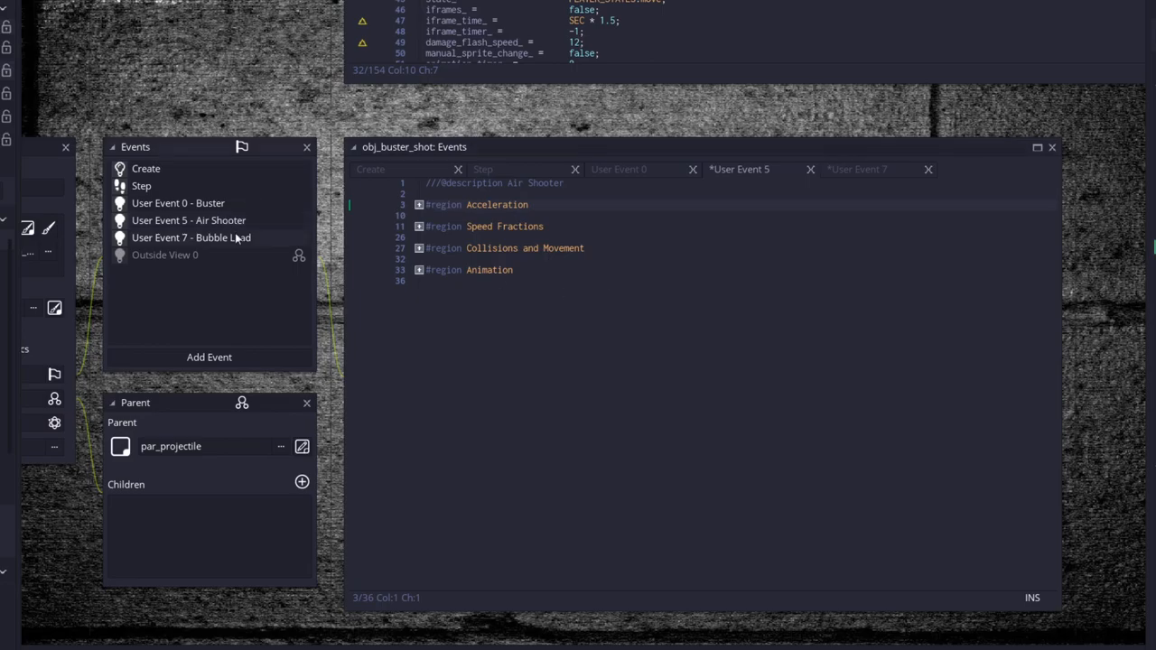
left_click(856, 170)
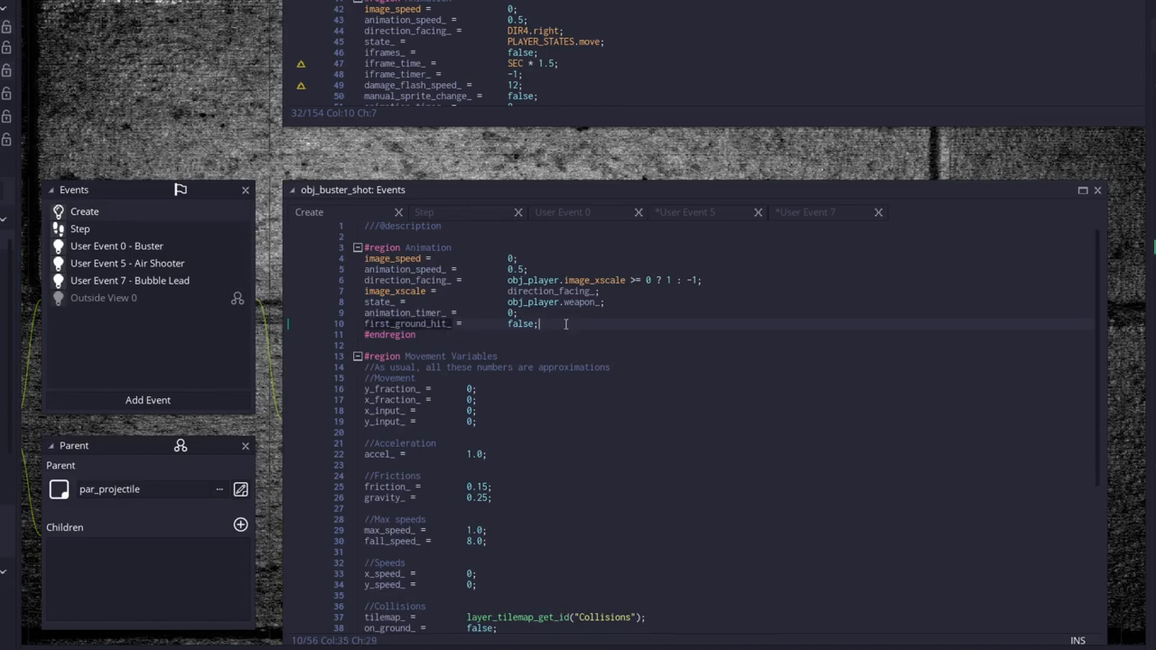
Step: Show the User Event 7 Bubble Lead code instead of Create
left_click(803, 212)
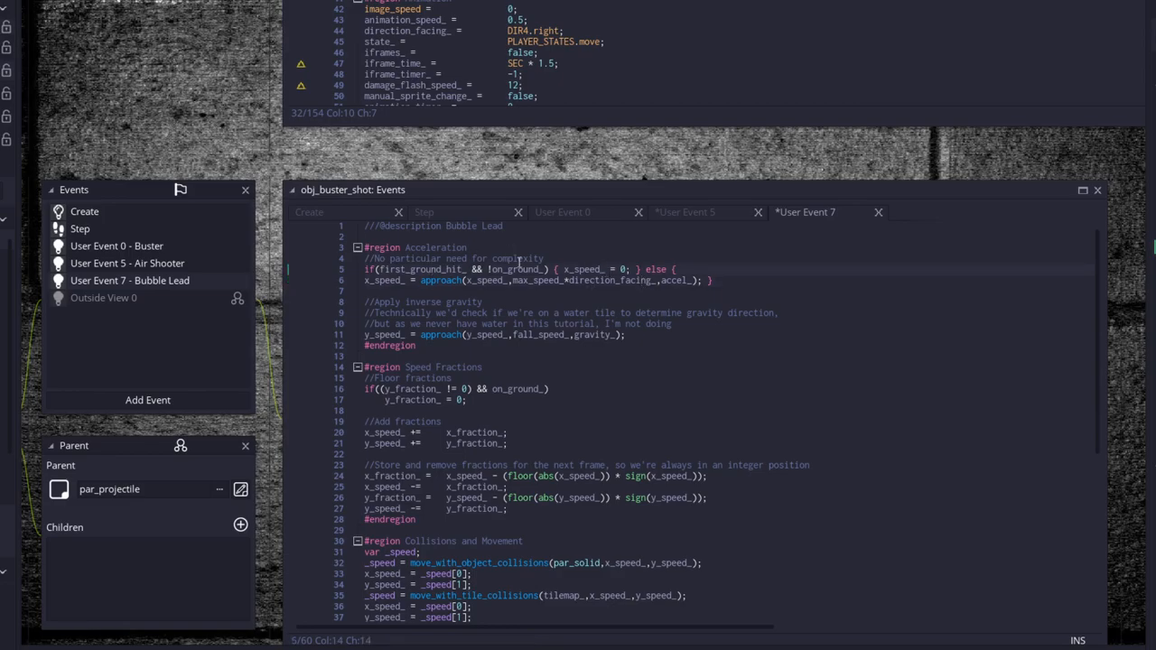
Step: Fold Bubble Lead's Speed Fractions and Collisions and Movement regions
left_click(521, 269)
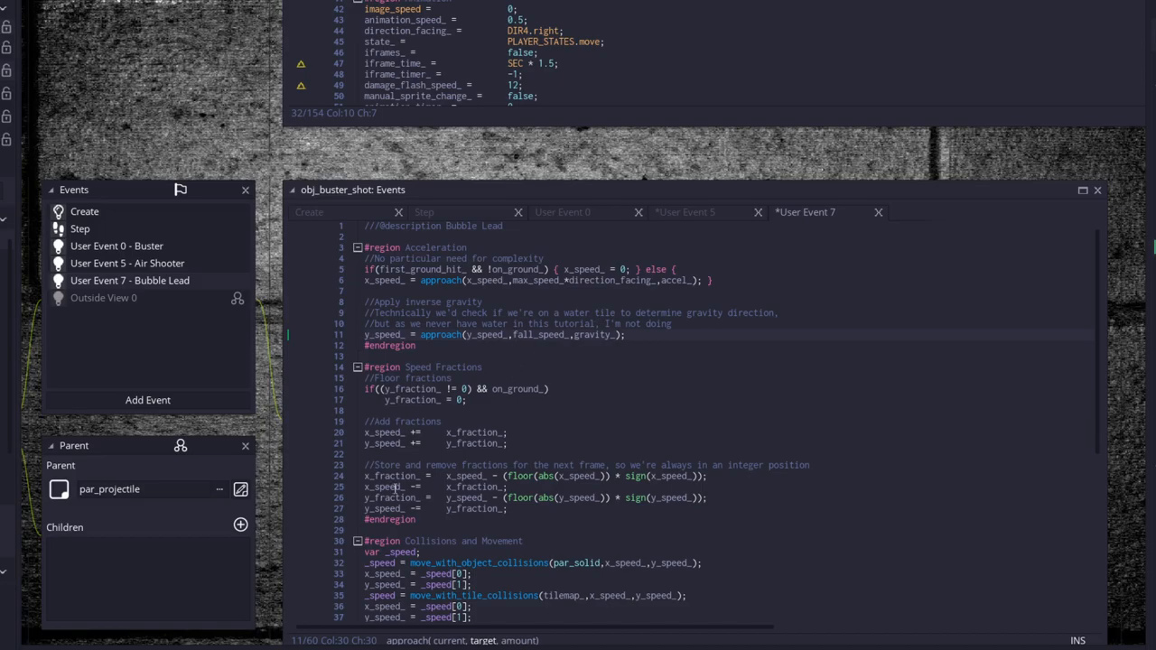
left_click(358, 367)
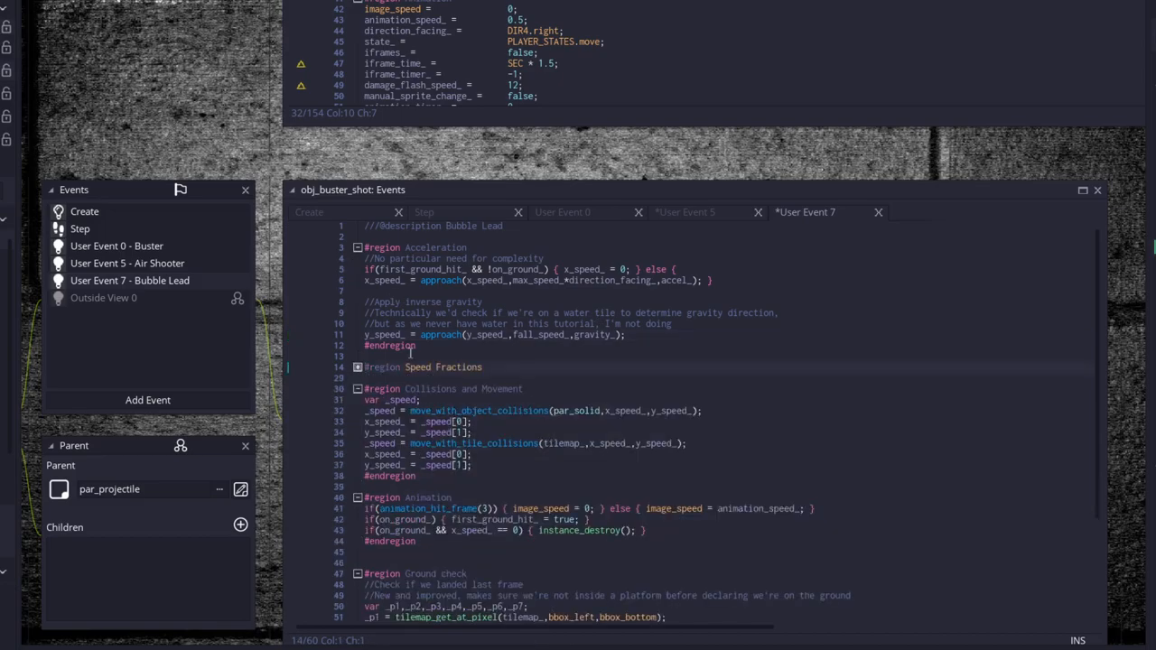
mouse_move(560, 394)
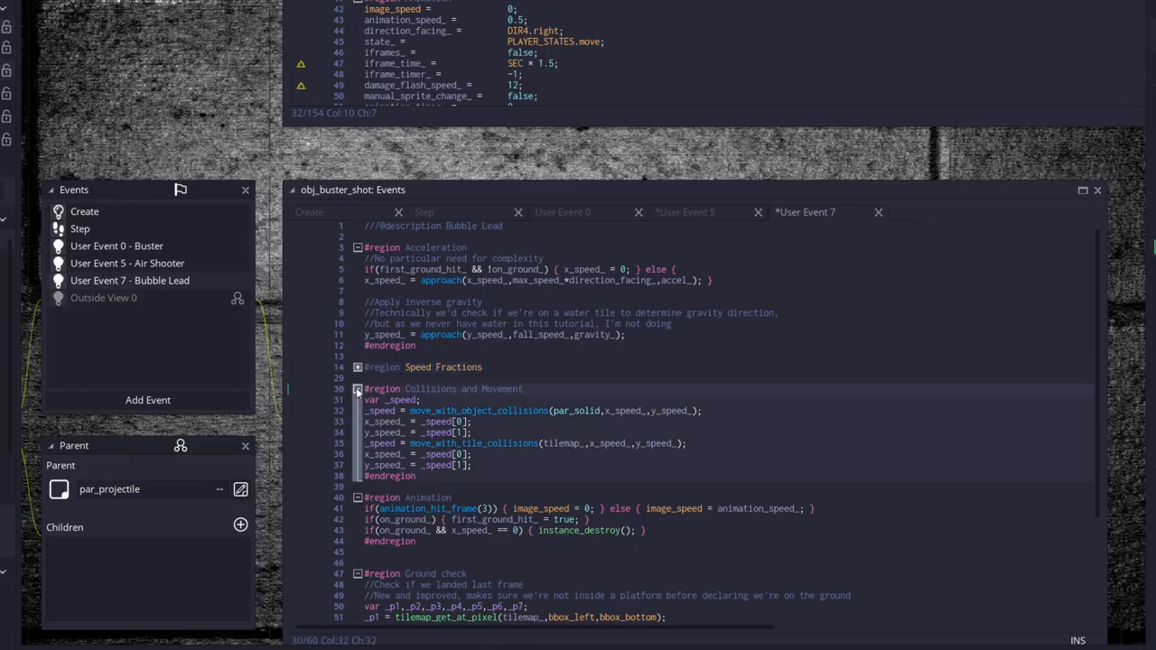
left_click(358, 390)
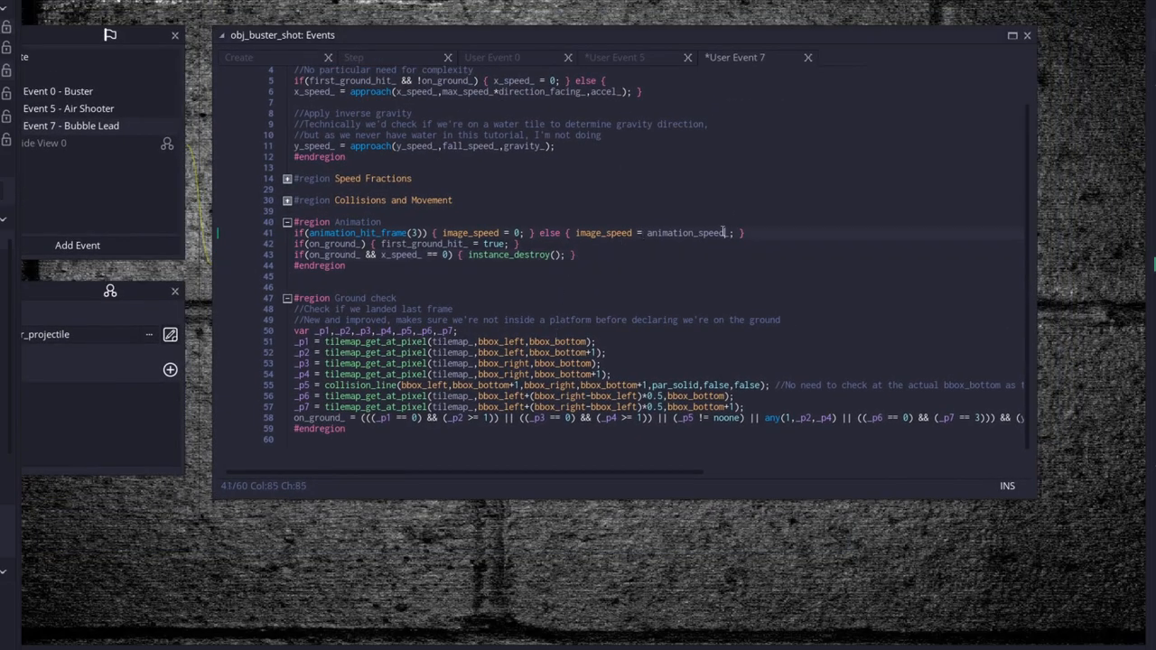
left_click(414, 243)
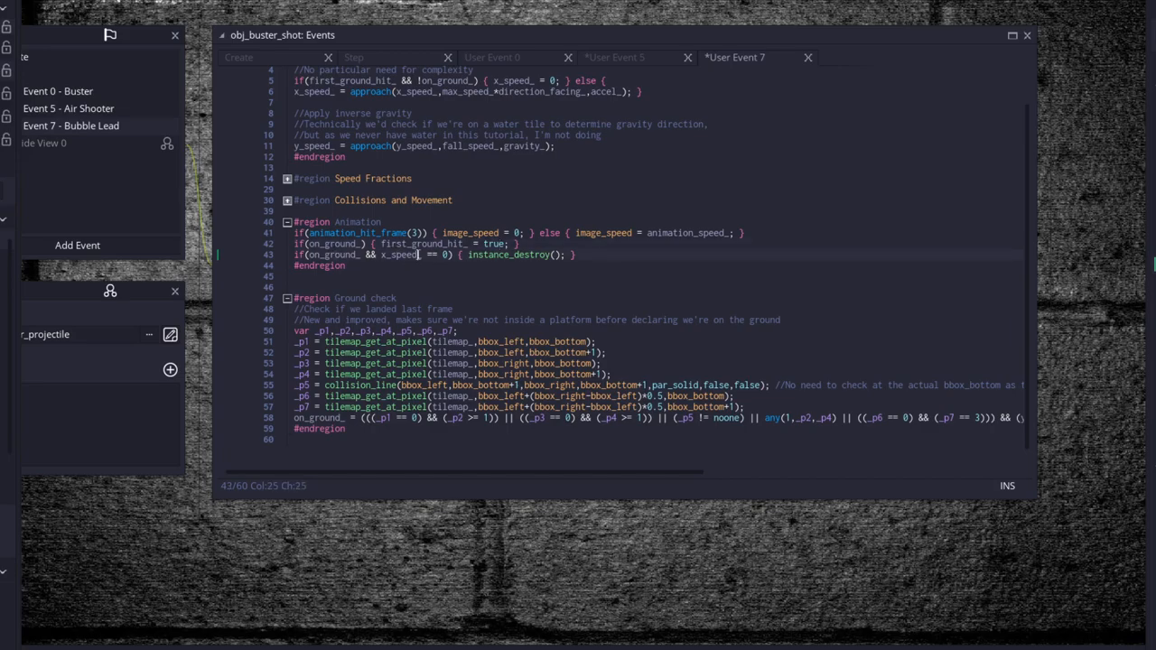
left_click(559, 254)
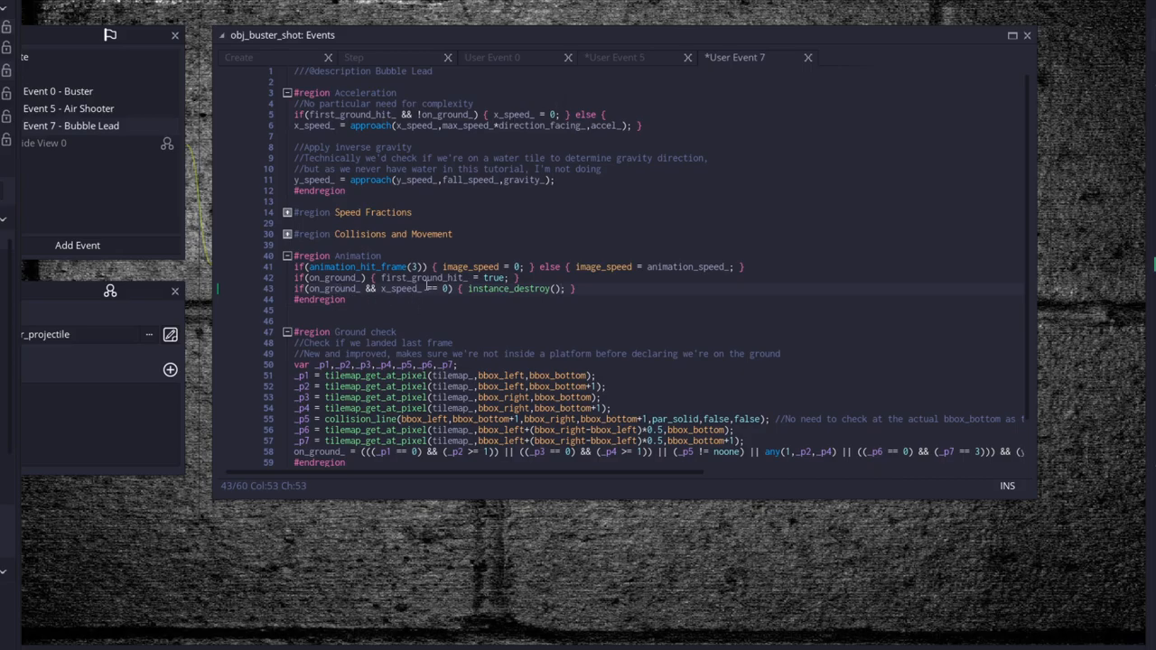
left_click(455, 289)
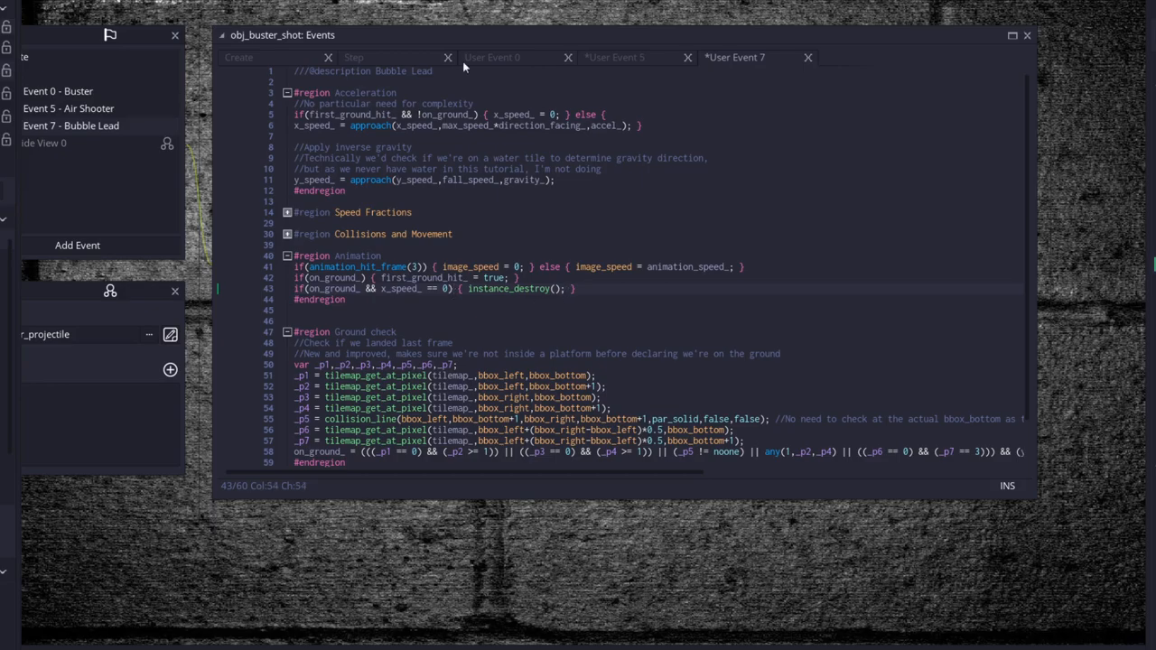
mouse_move(480, 195)
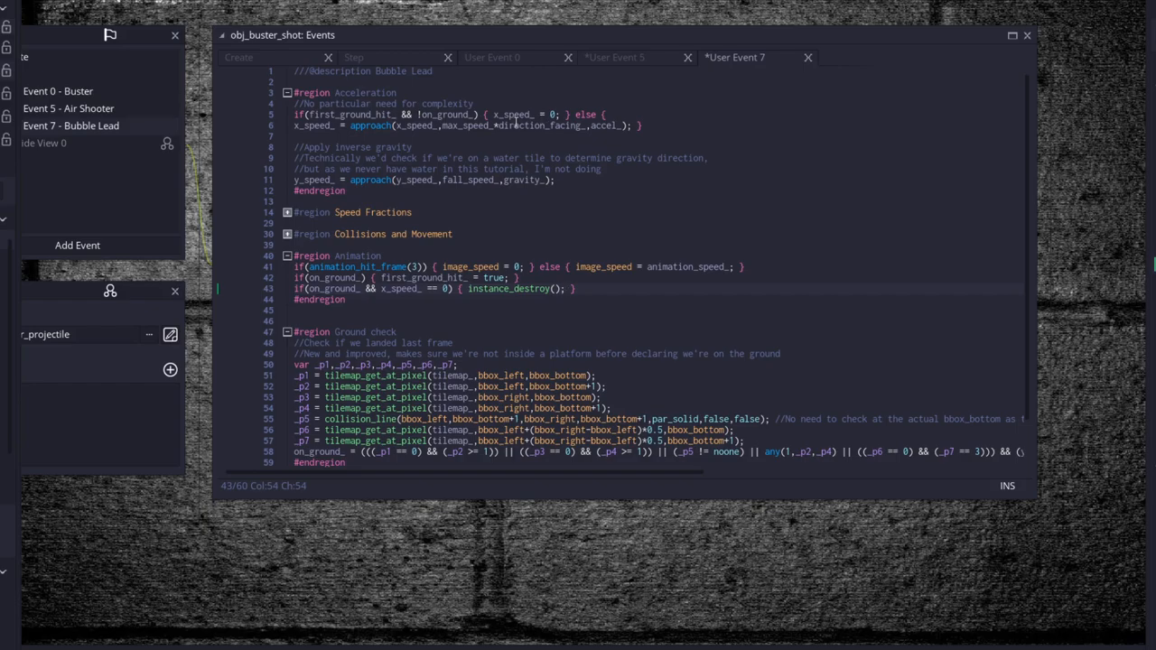
mouse_move(449, 253)
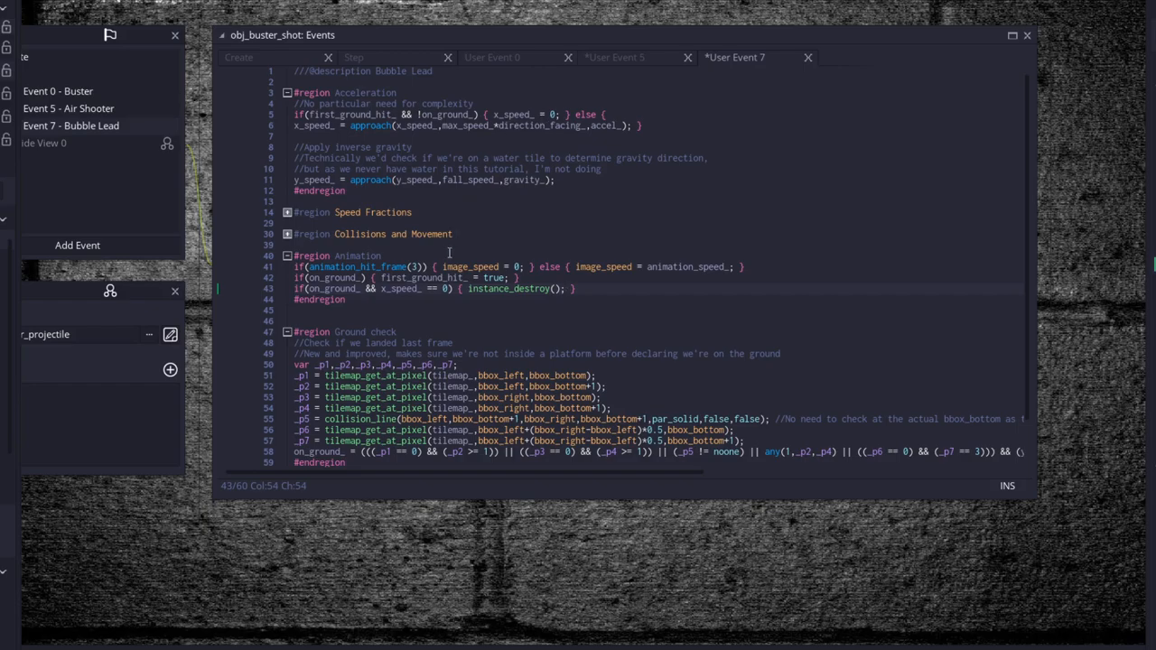
scroll("down", 3)
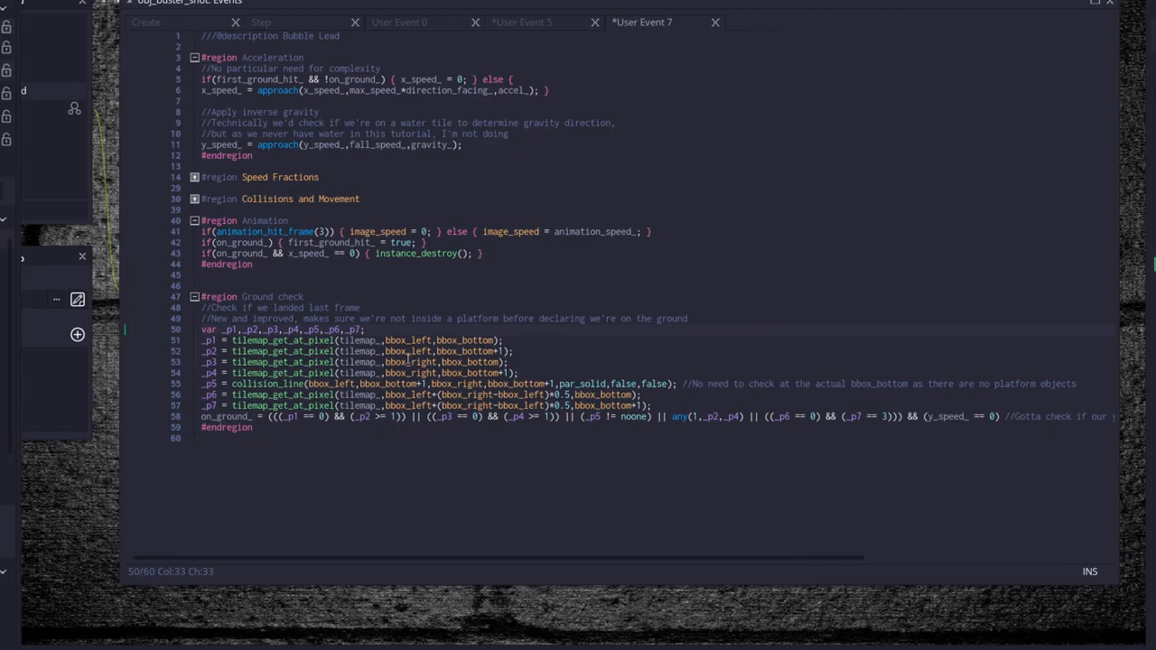
Step: Select obj_player's User Event 0 Move State with its regions folded
left_click(253, 350)
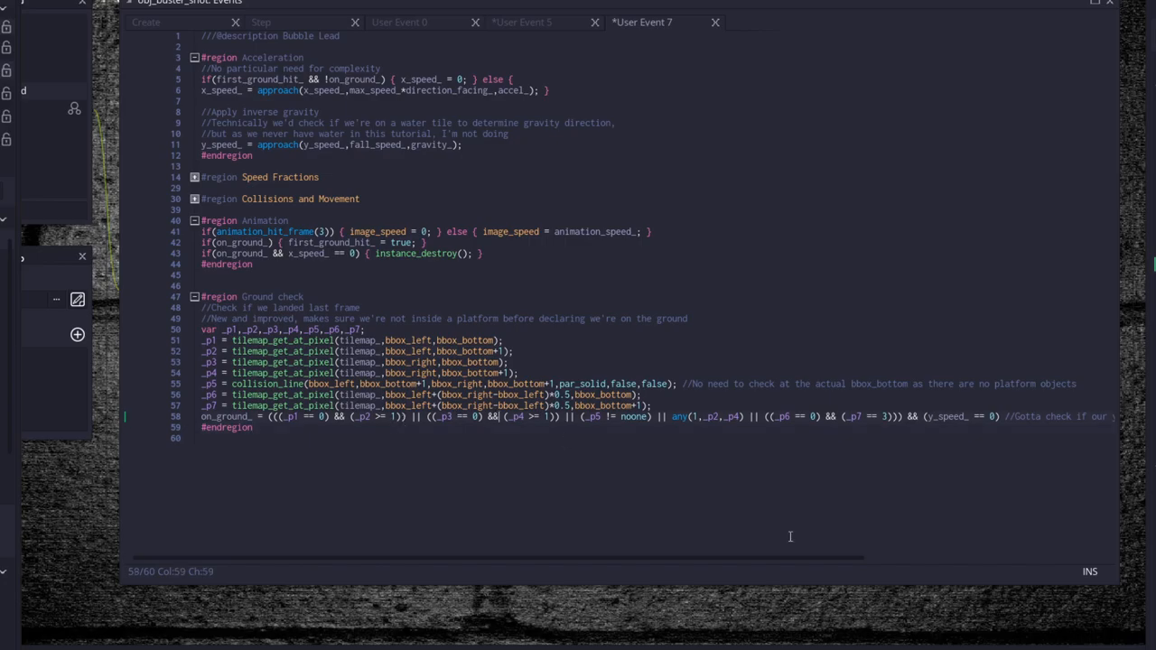
scroll("right", 3)
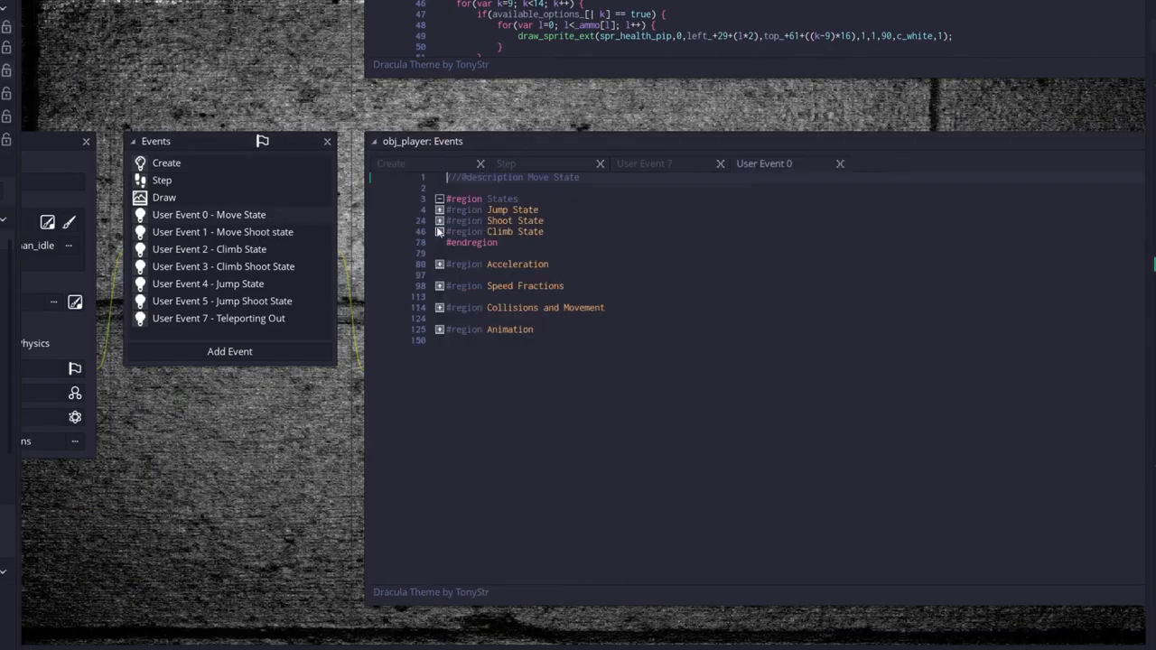
Step: Unfold Shoot State and Create Bullet to reveal per-weapon bullet creation
left_click(439, 220)
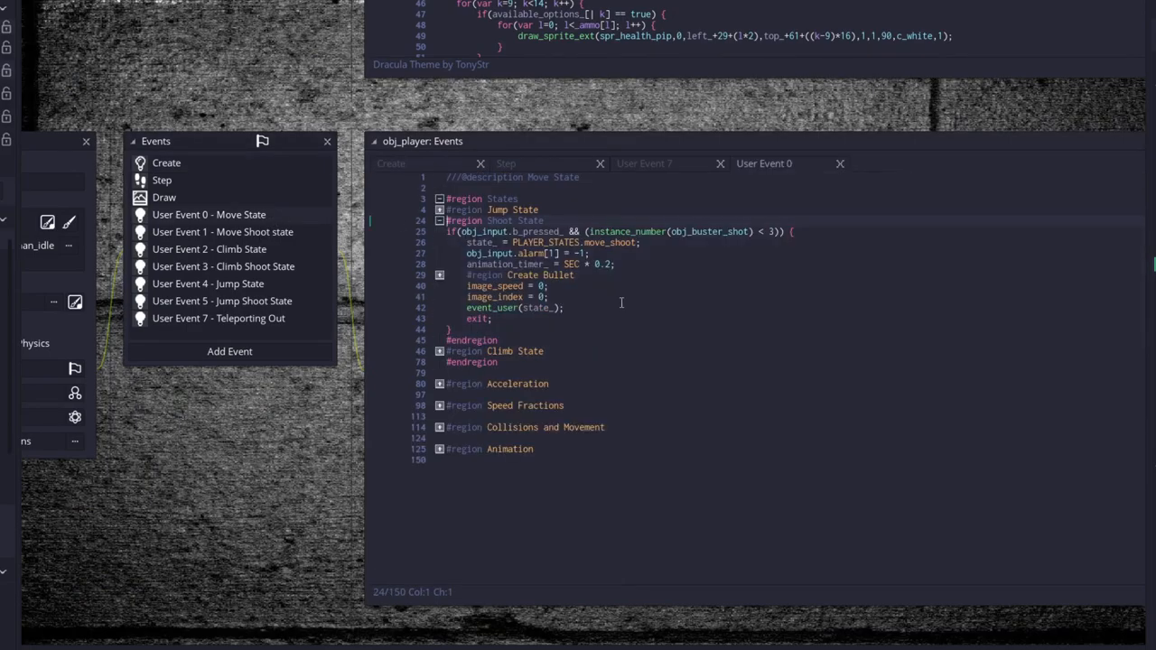
left_click(441, 274)
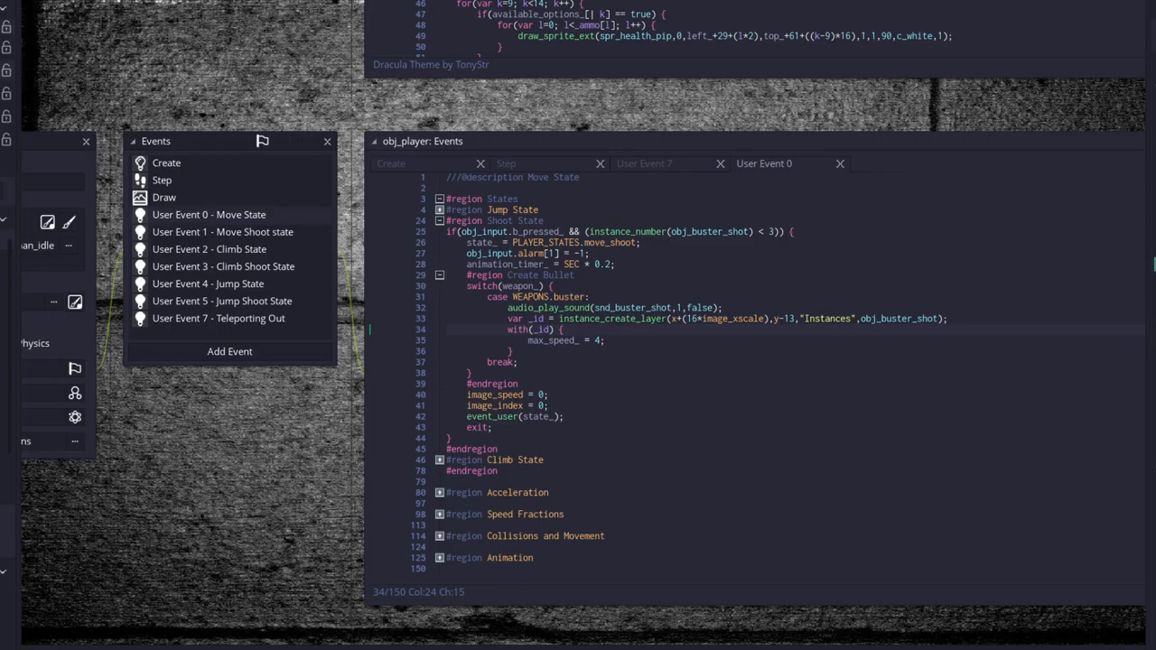
mouse_move(688, 332)
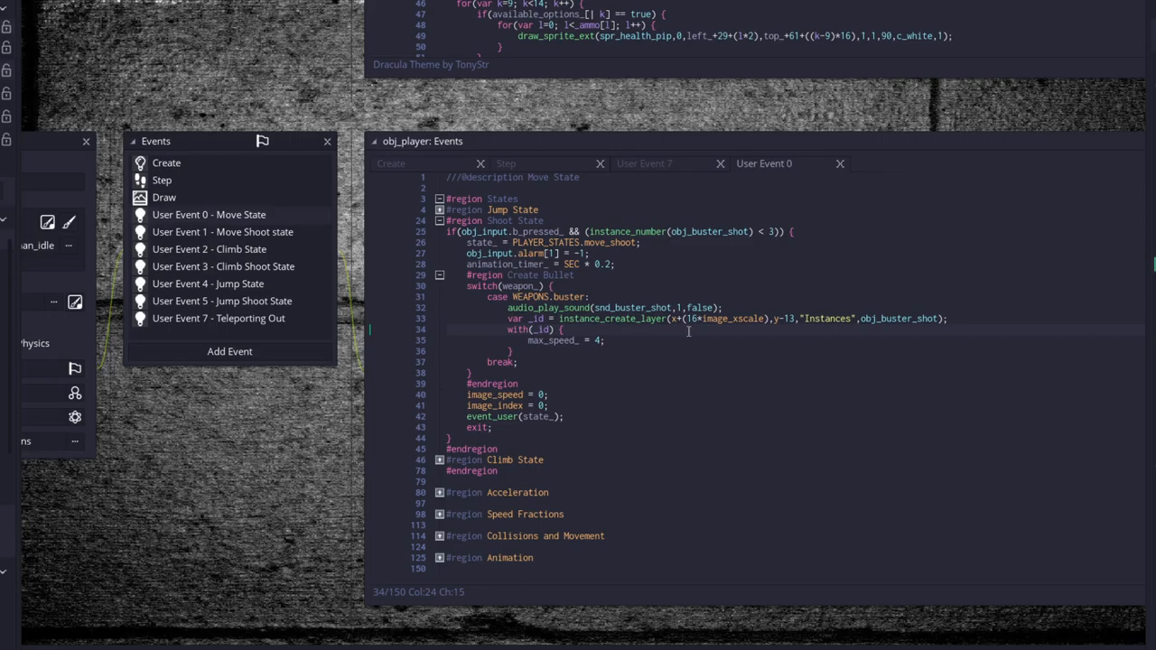
left_click(520, 361)
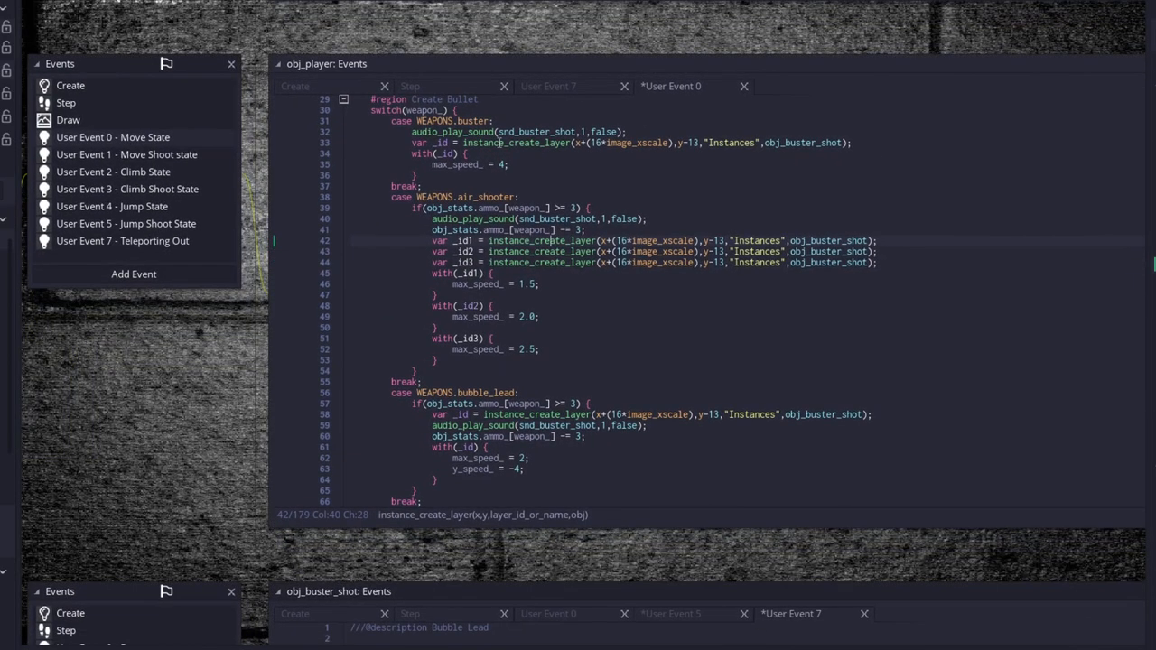
scroll("down", 3)
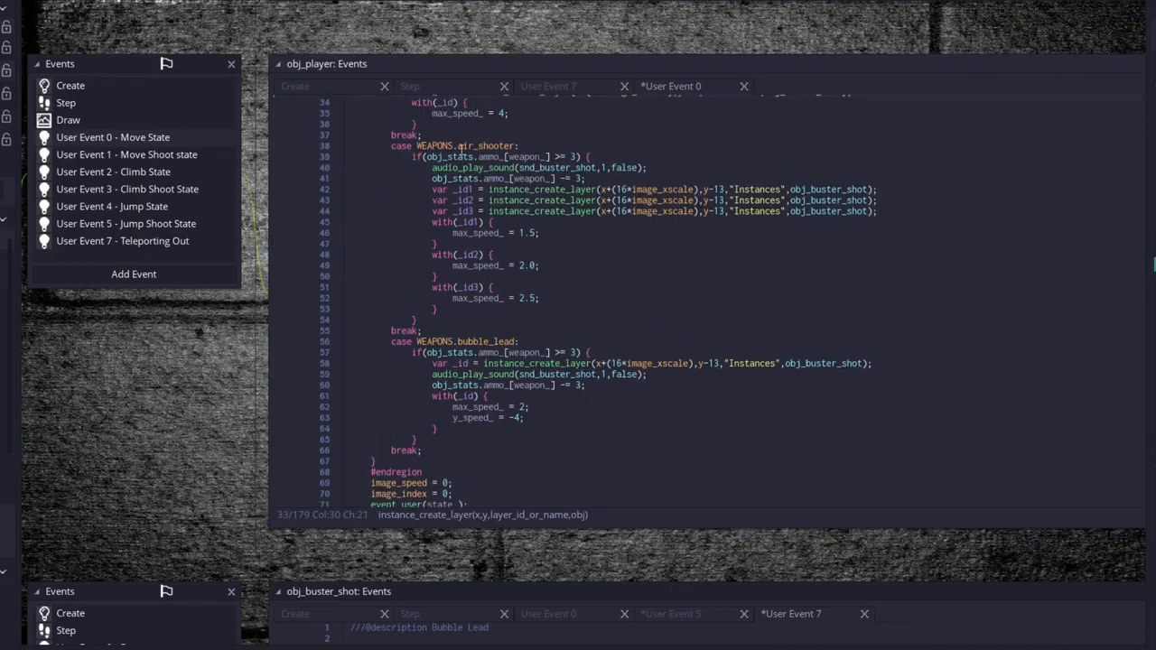
left_click(476, 155)
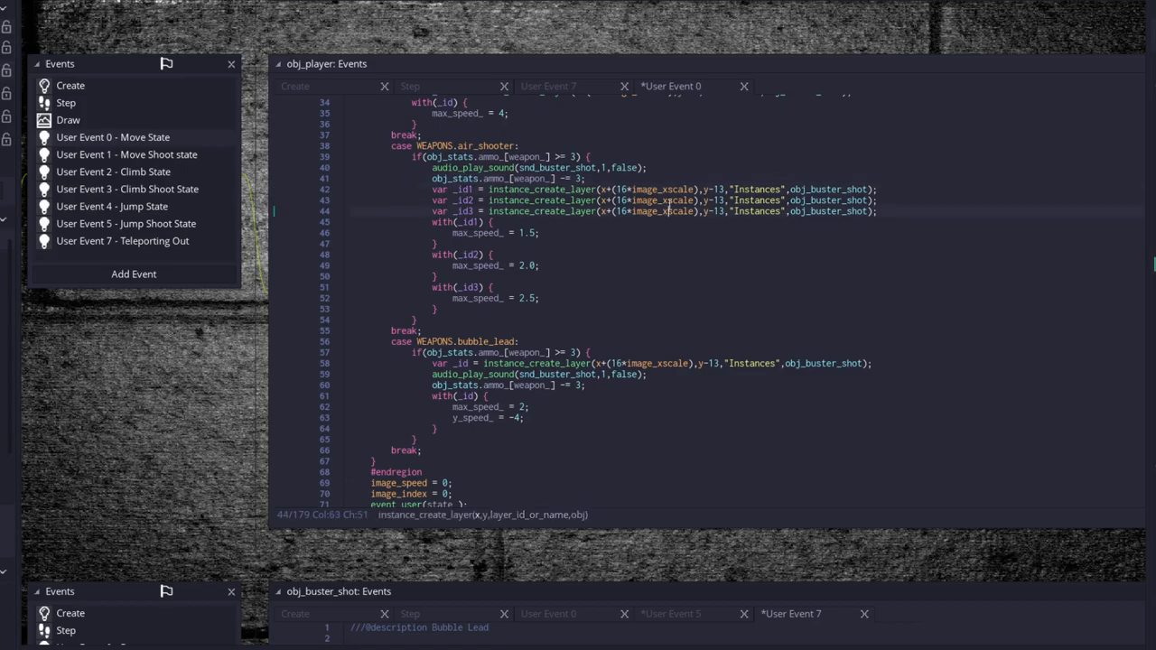
left_click(657, 190)
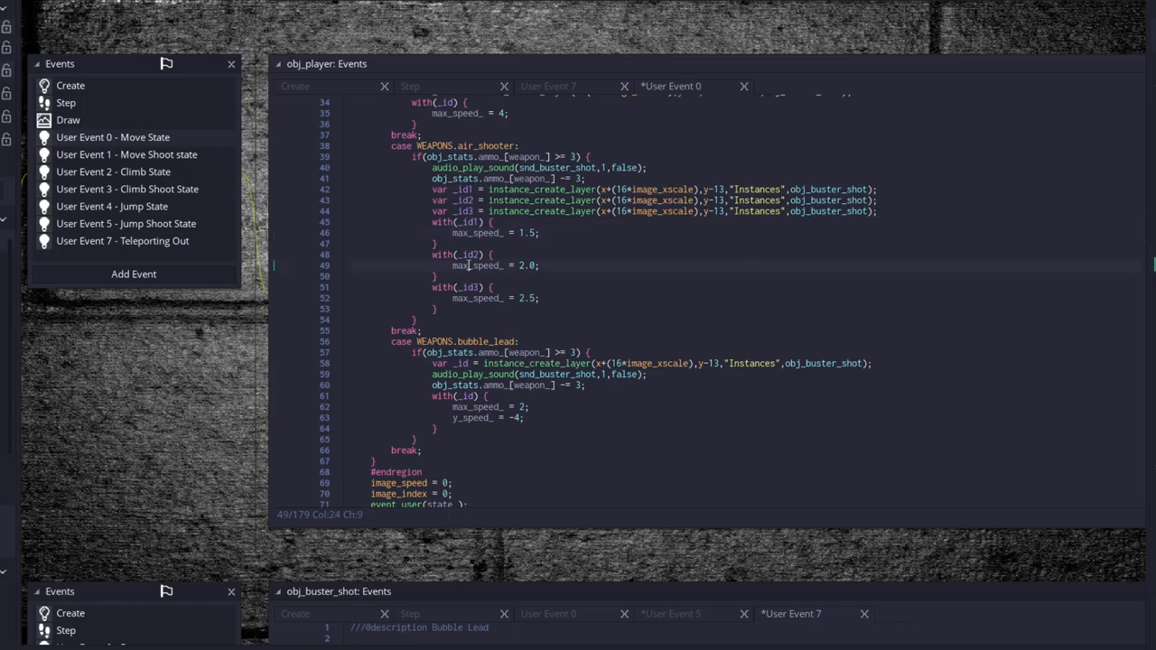
left_click(478, 298)
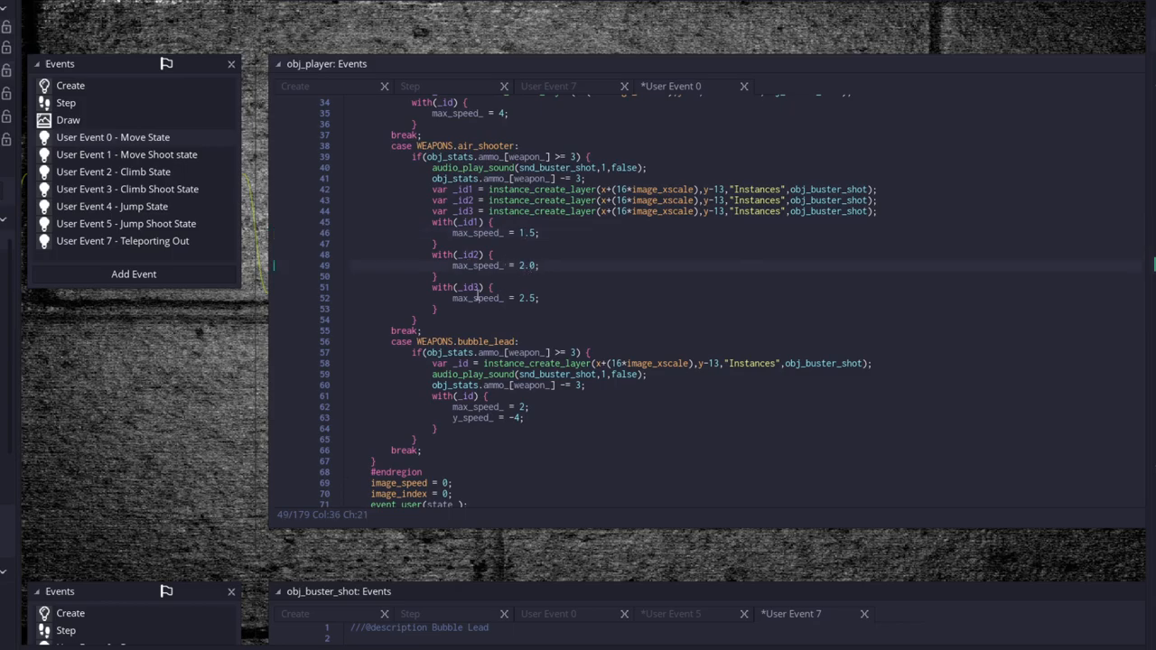
left_click(527, 298)
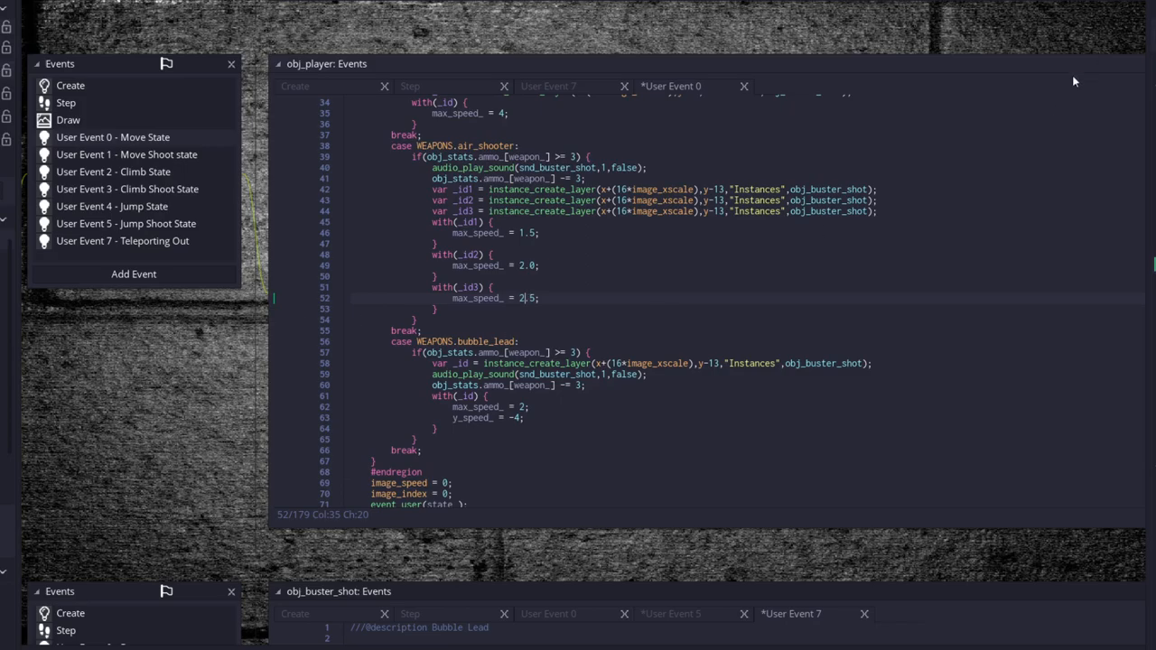
mouse_move(906, 62)
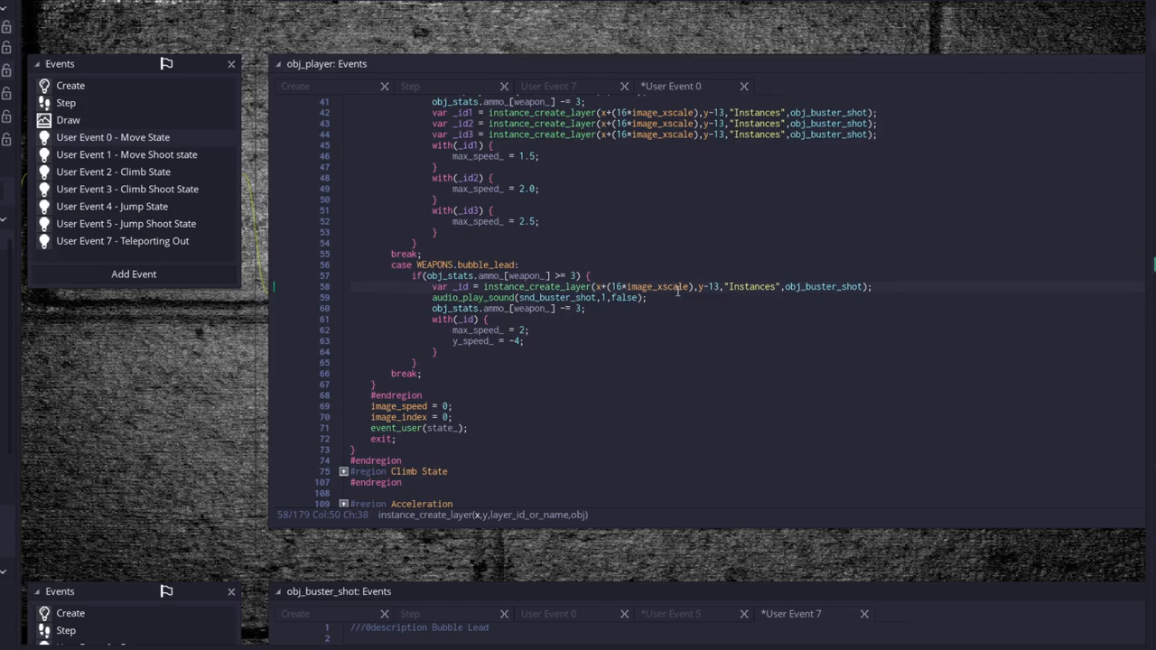
Step: Review the Climb Shoot State event code with its 'Continue in this state' region expanded
left_click(723, 285)
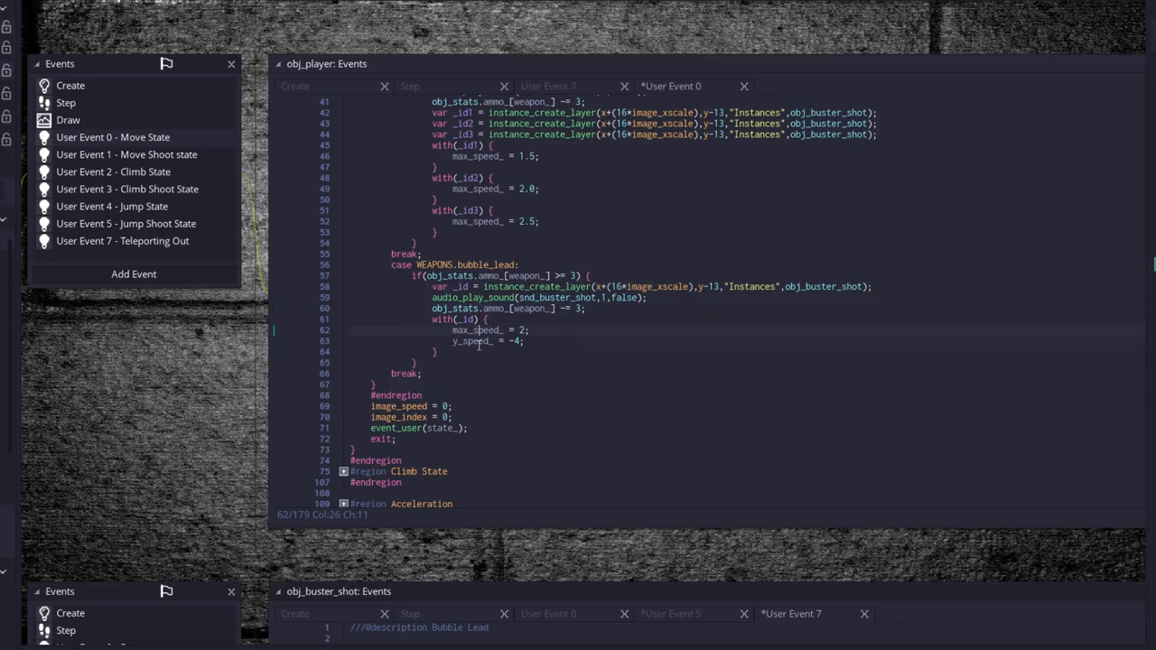
left_click(520, 341)
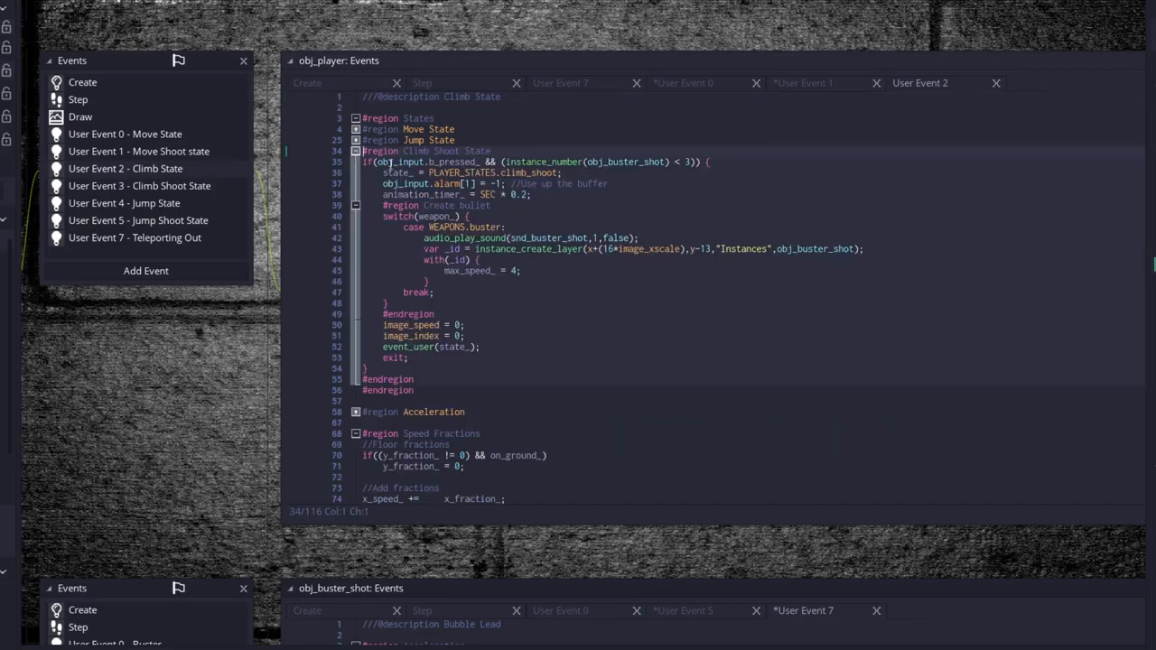
left_click(435, 292)
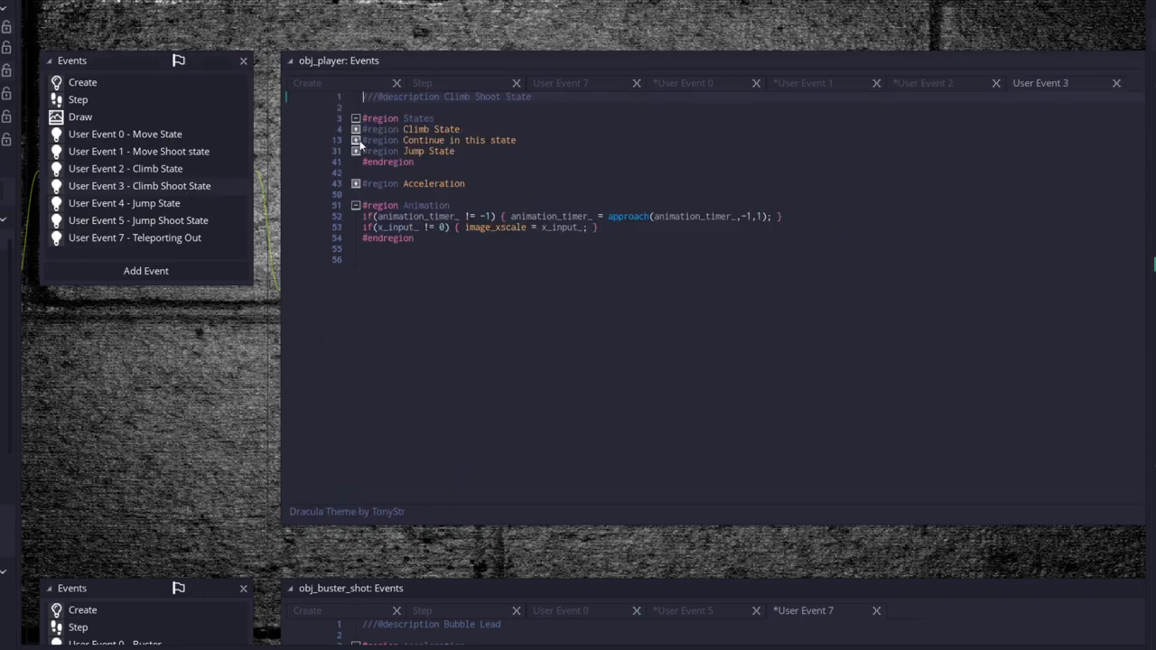
left_click(353, 141)
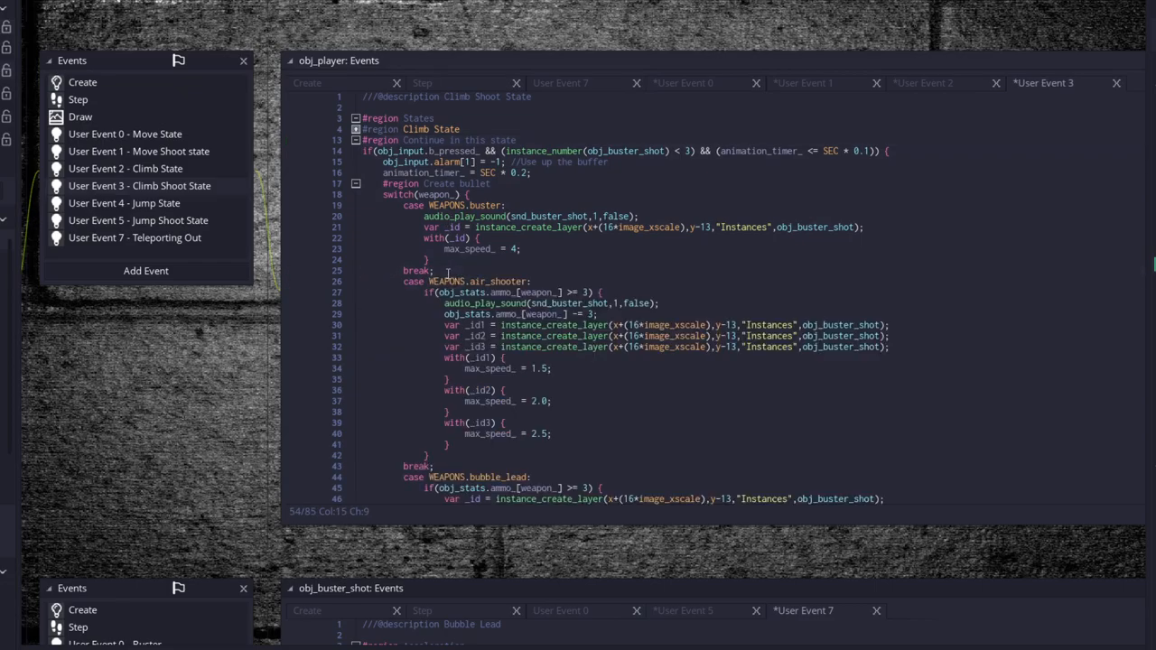
scroll("down", 3)
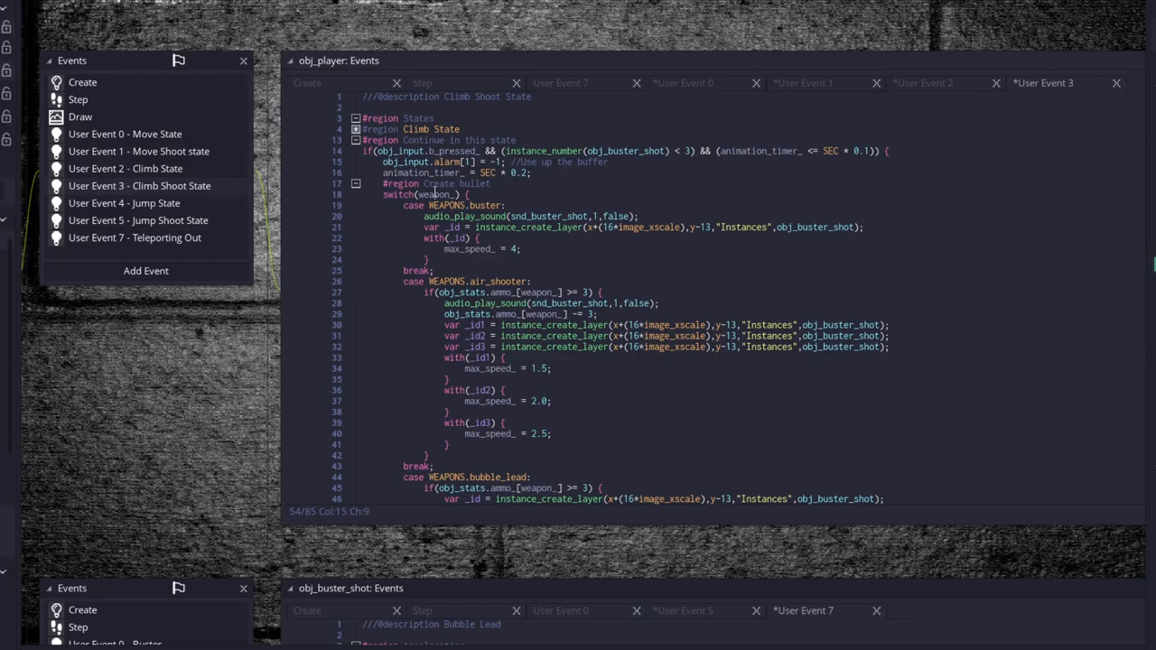
scroll("down", 3)
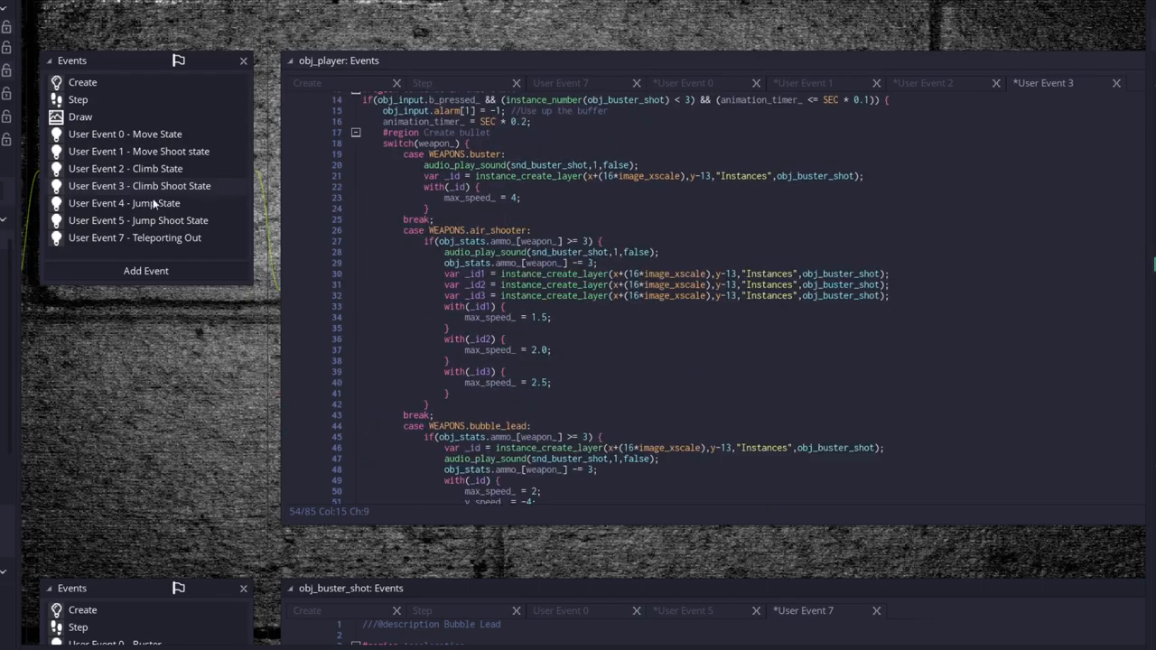
Step: Show the Jump State user event code with its regions expanded
left_click(123, 202)
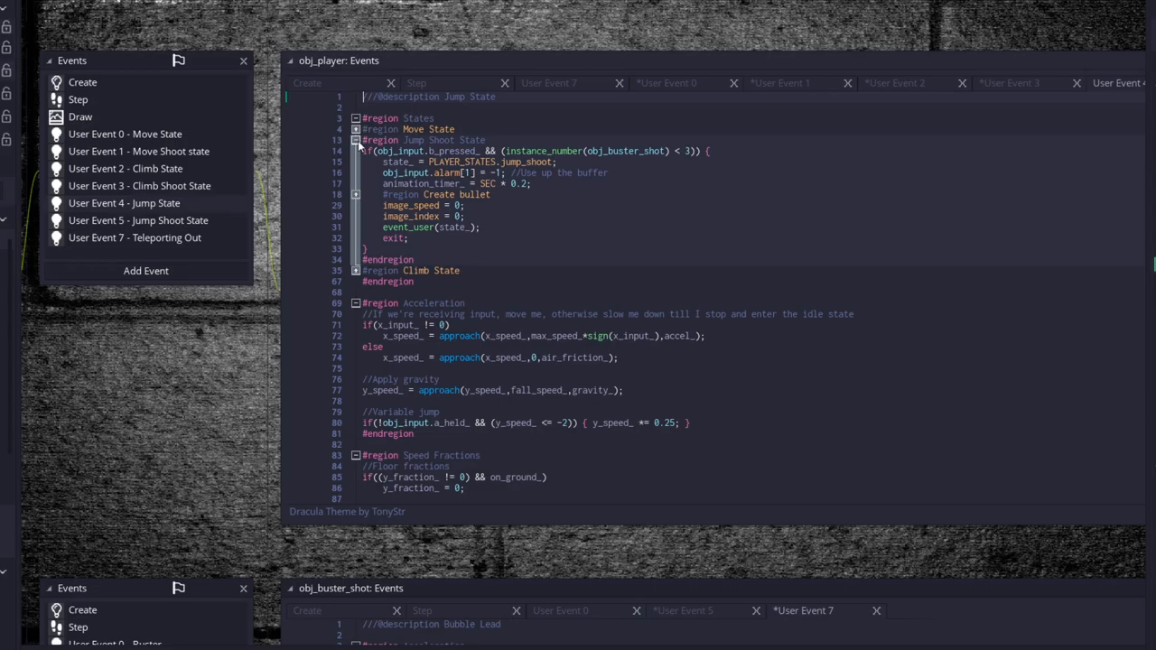
left_click(356, 141)
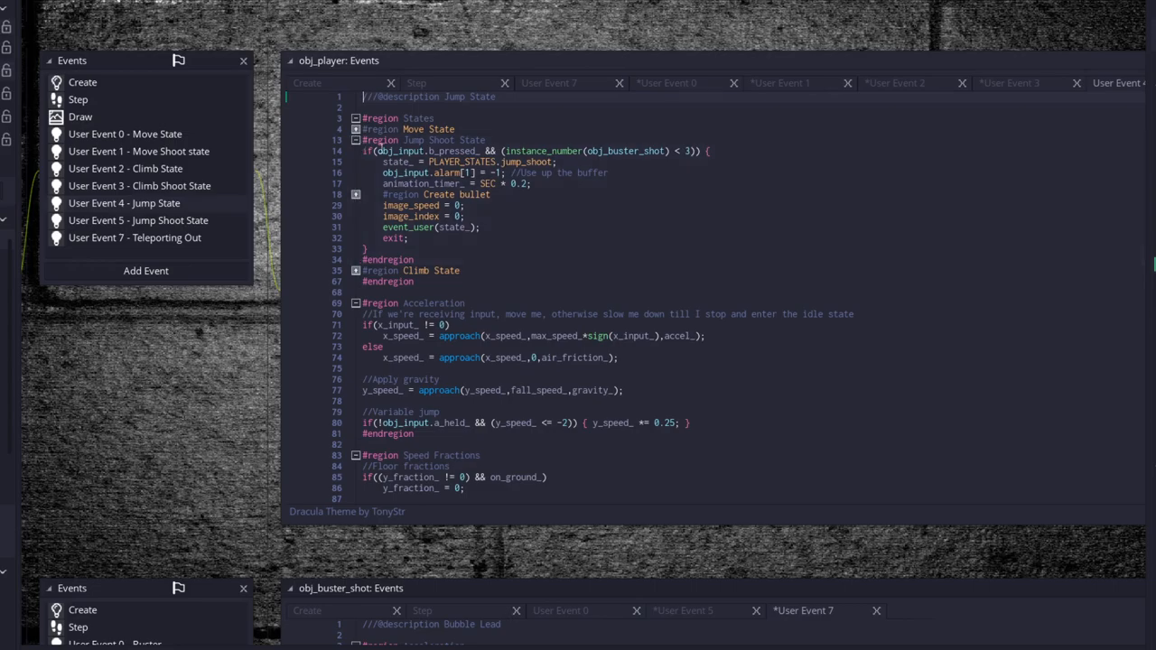
left_click(356, 195)
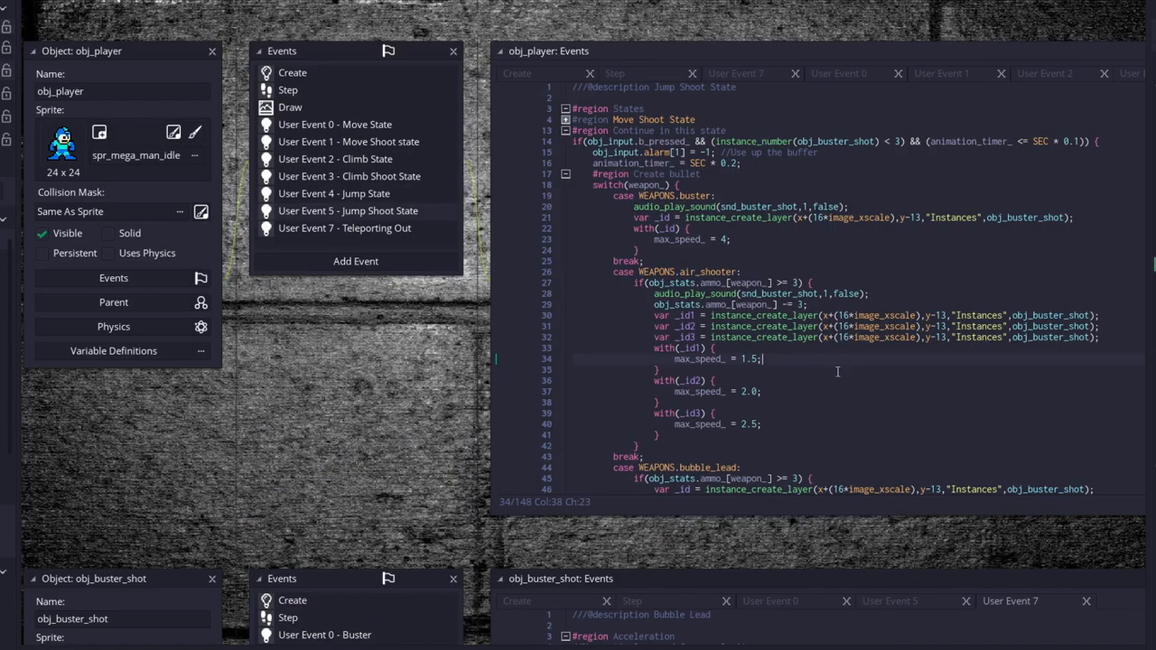
Step: Show obj_player's Draw event with the flash timer check and draw_self() branch
left_click(809, 368)
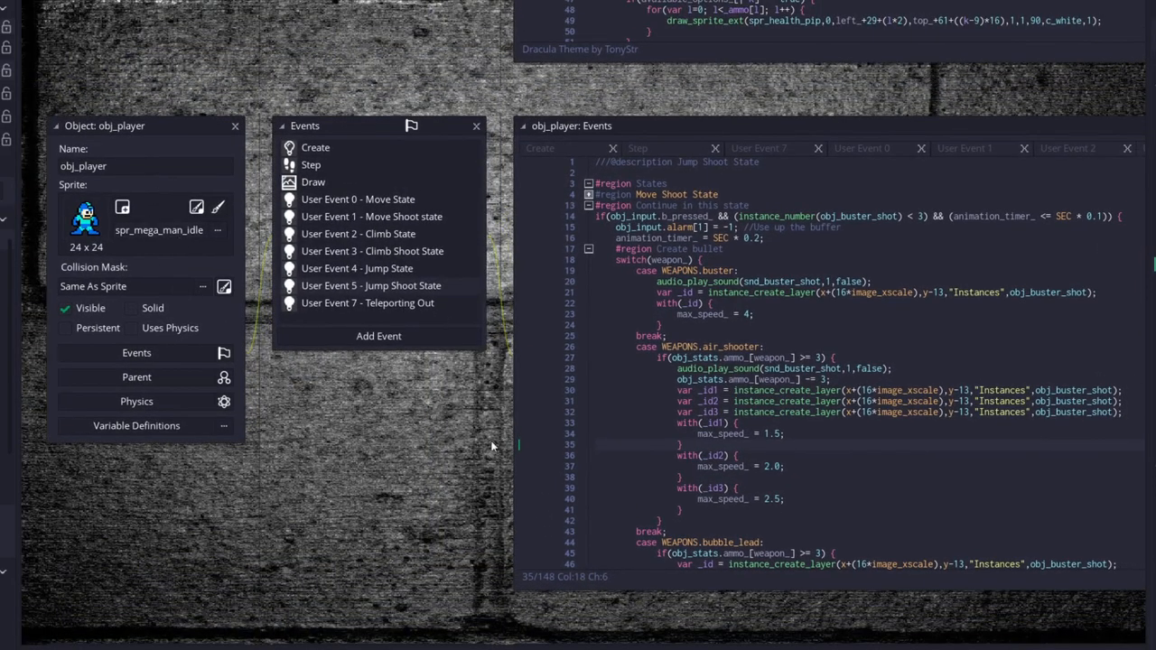
mouse_move(314, 181)
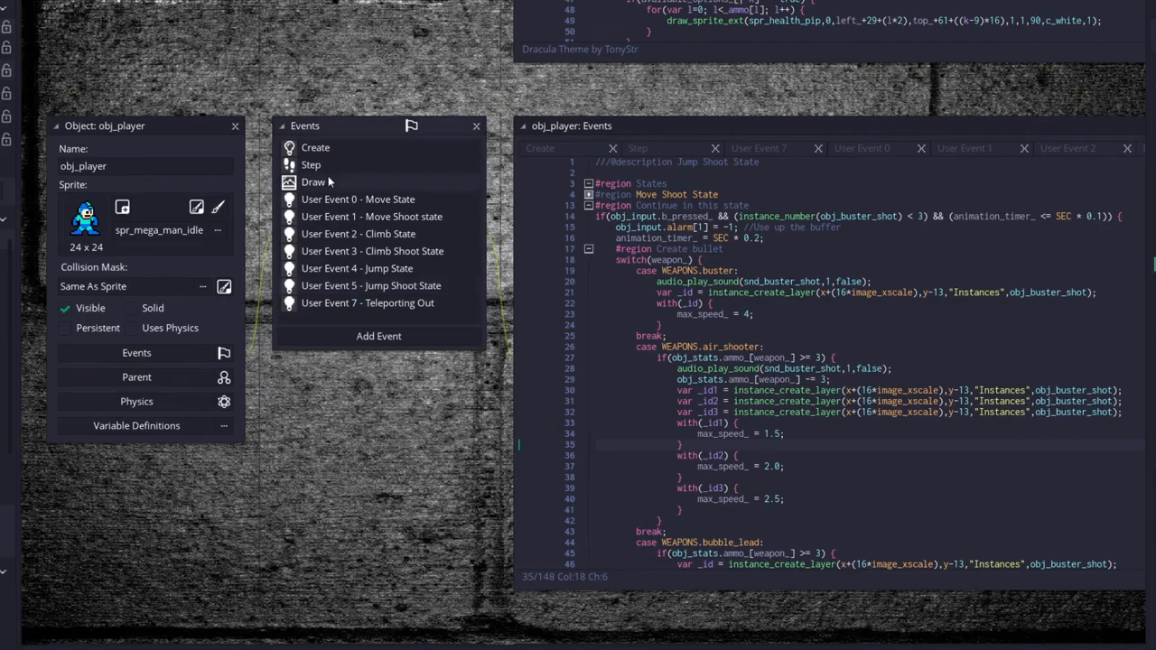
left_click(315, 180)
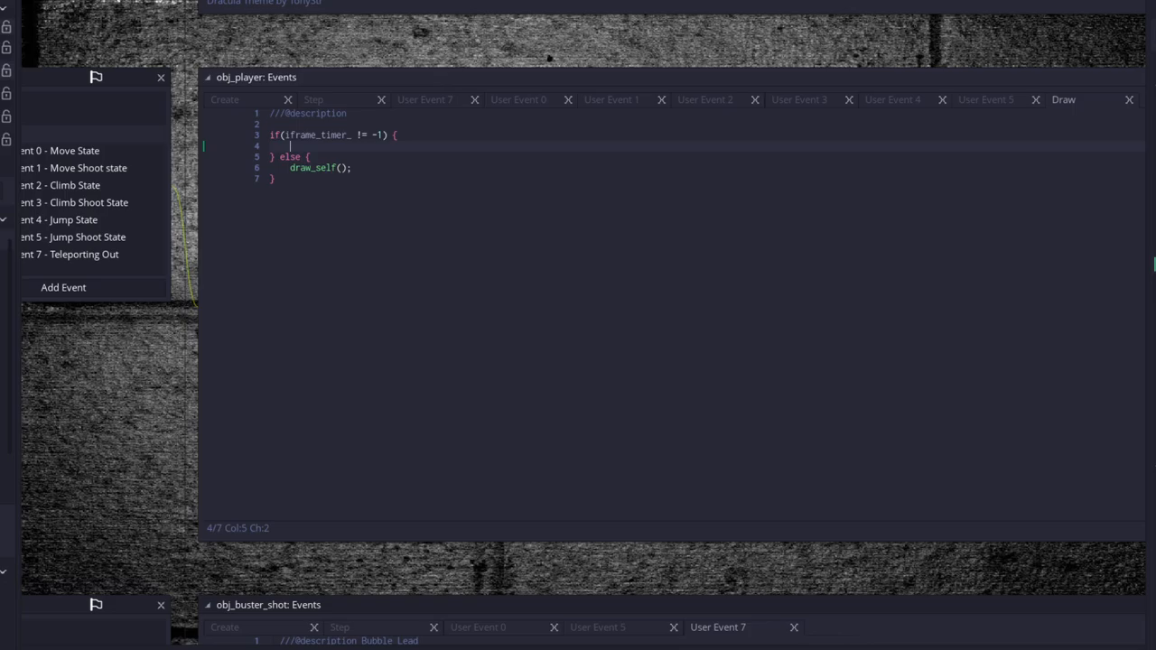
mouse_move(217, 281)
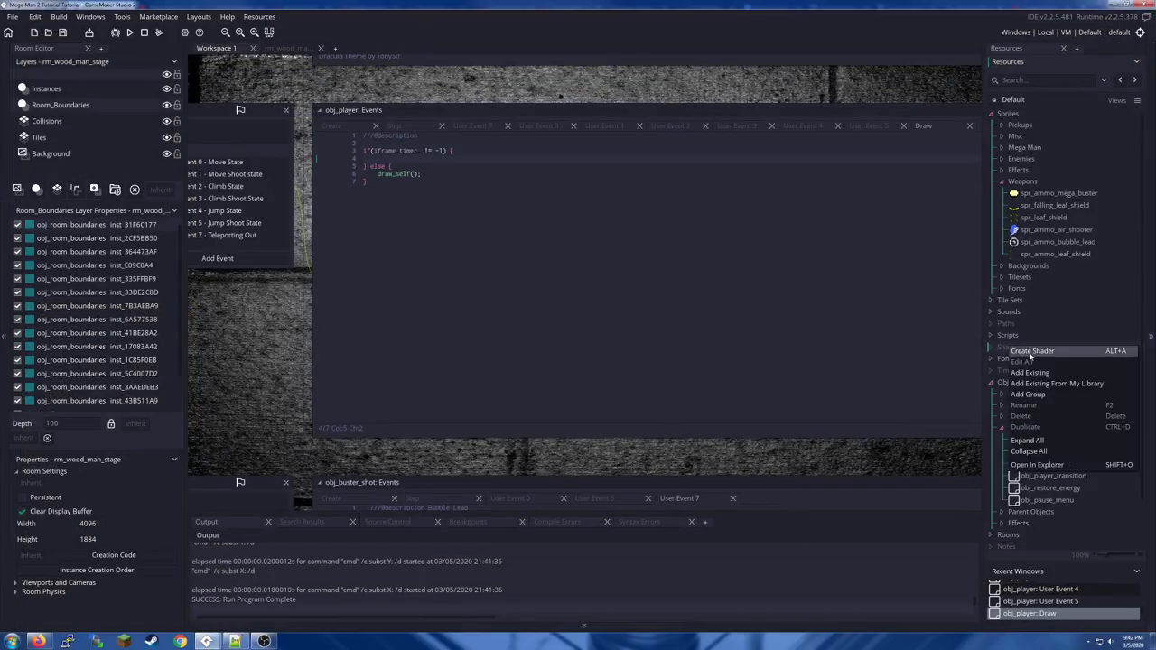
Step: Create the shader sha_pal_swapper and view its passthrough fragment (.fsh) code
left_click(1033, 350)
type("sha_pal_swapper")
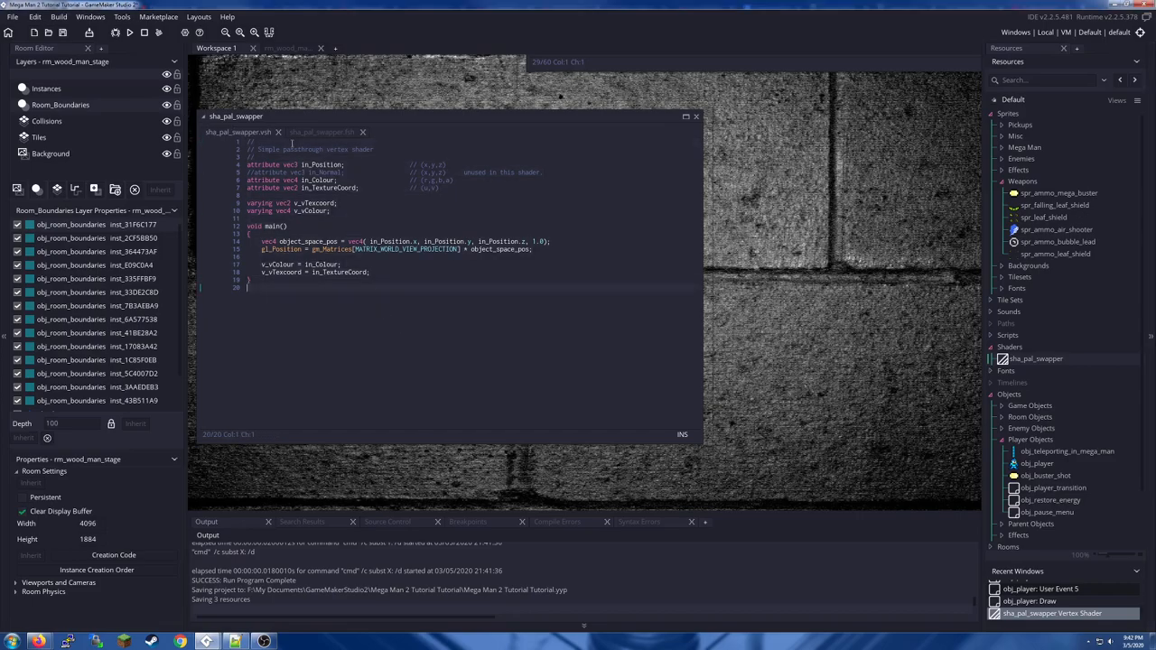
left_click(321, 132)
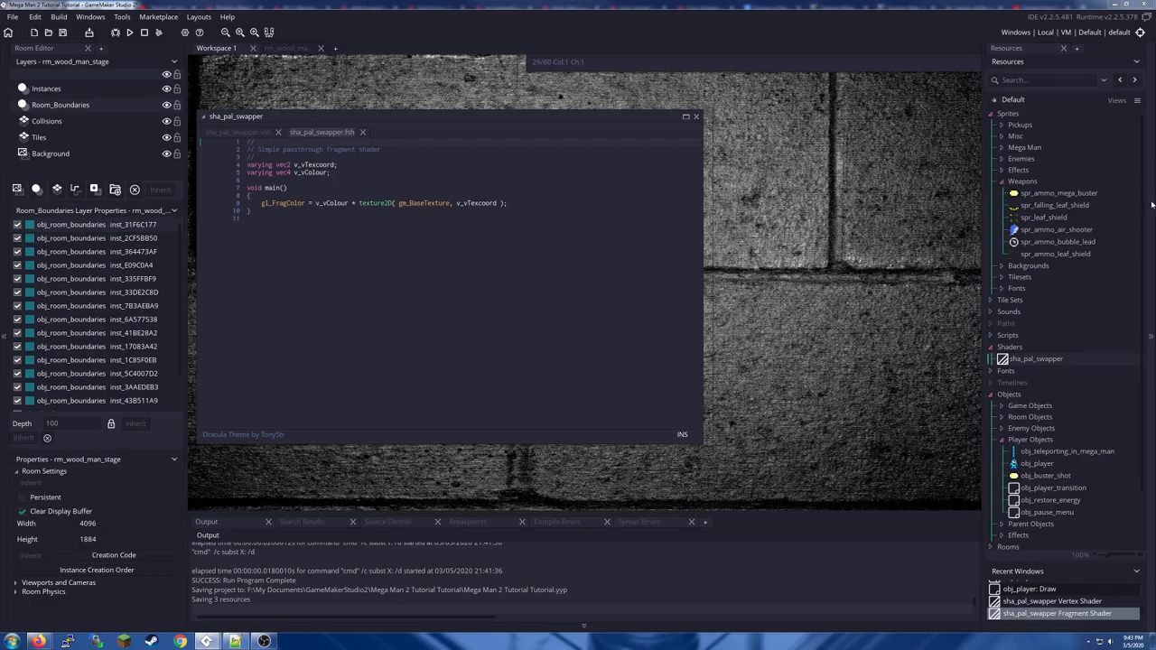
mouse_move(206, 289)
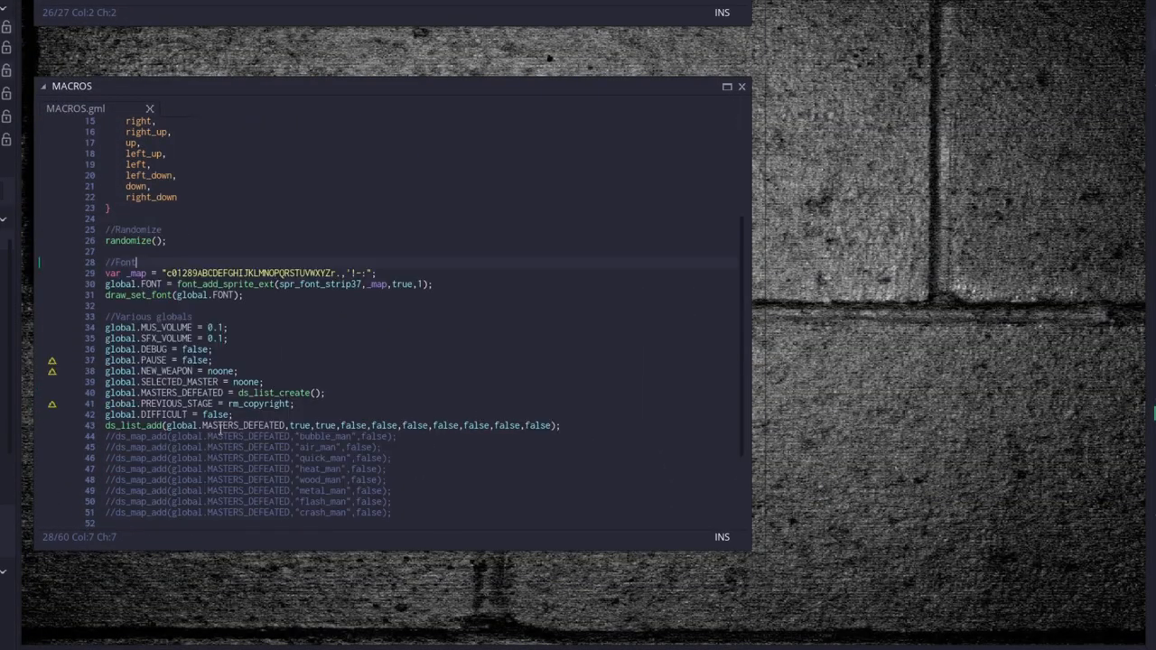
Step: End the MACROS script with a //Scripts comment and a pal_swap_init() call, saved
scroll("down", 3)
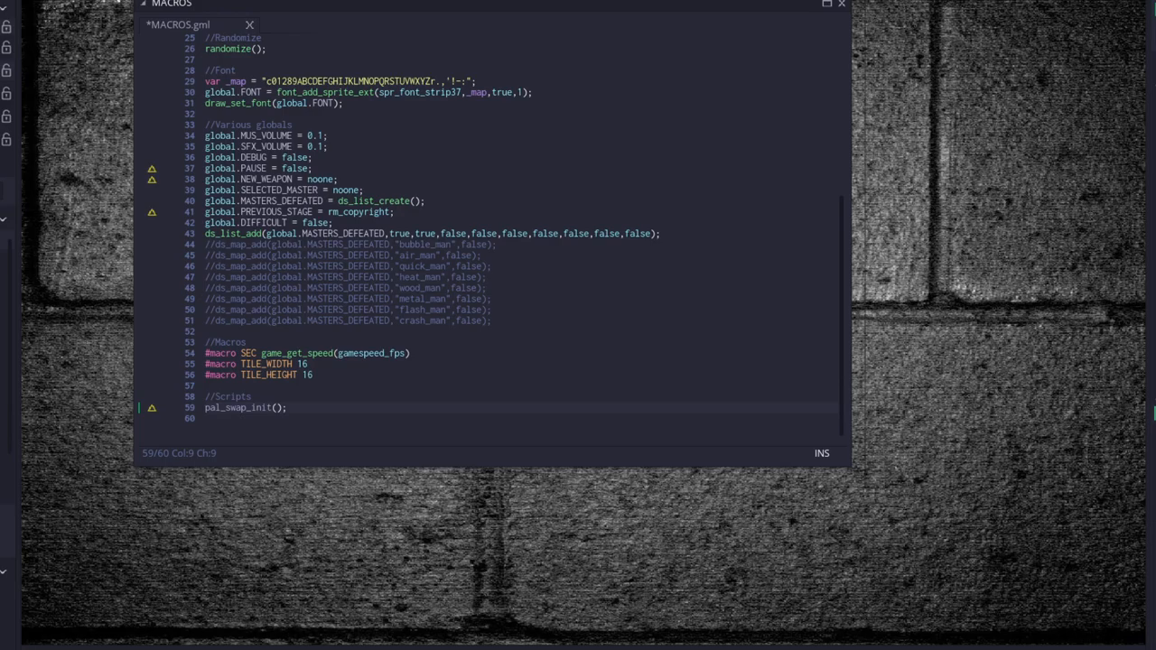
mouse_move(1073, 431)
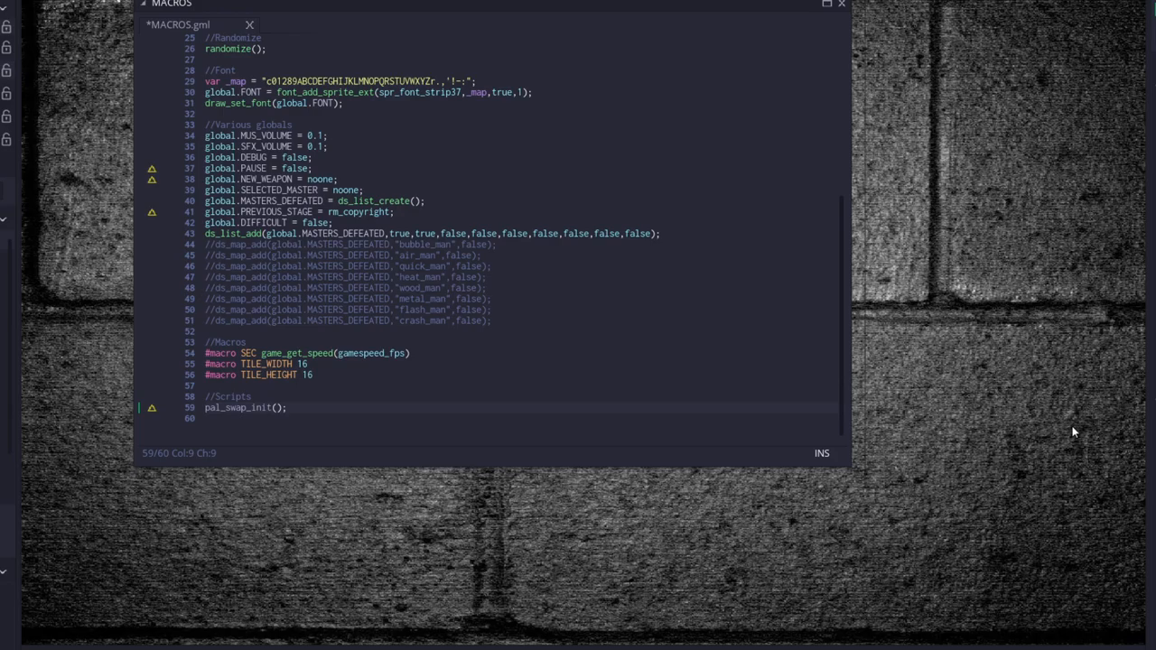
key("ctrl+s")
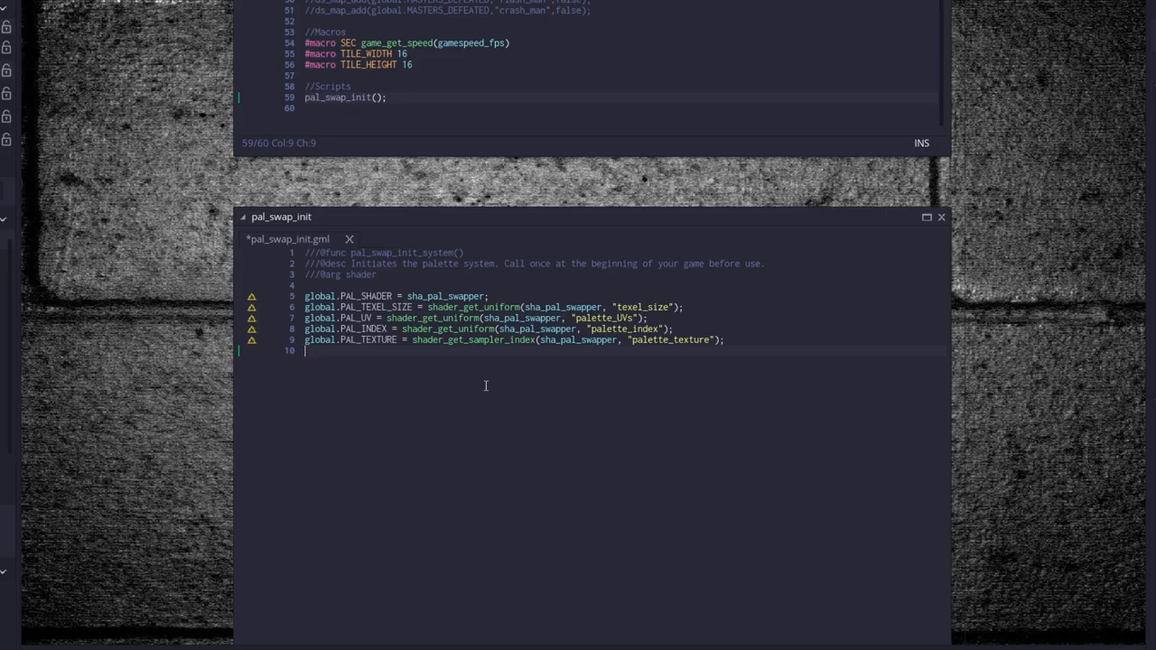
mouse_move(481, 377)
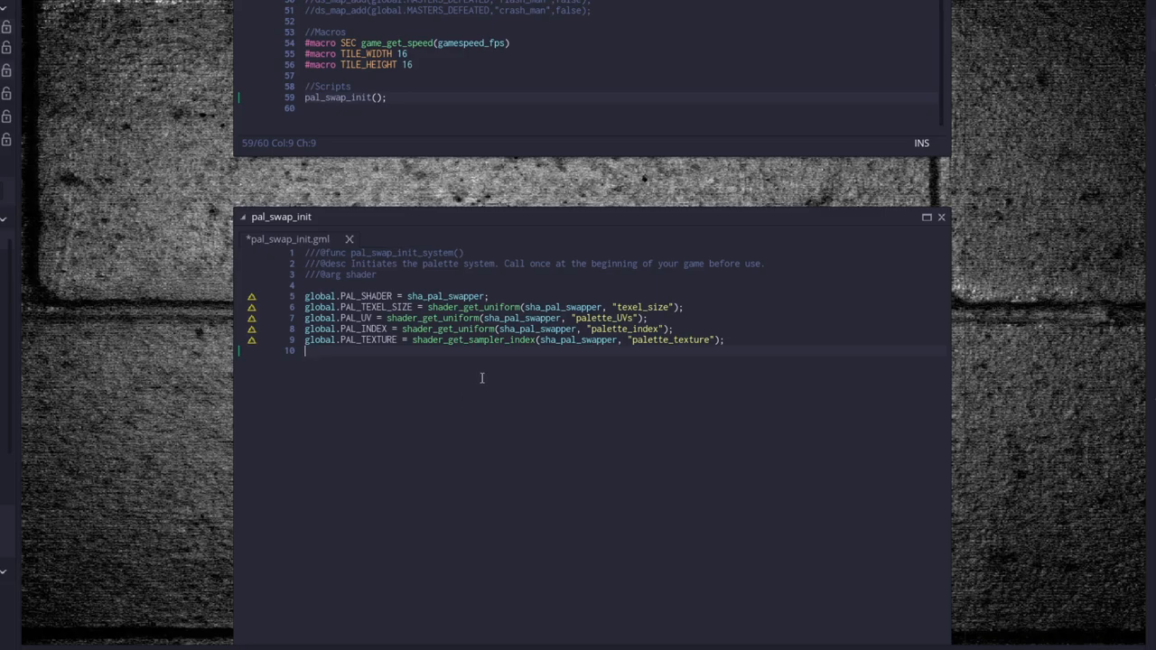
mouse_move(494, 385)
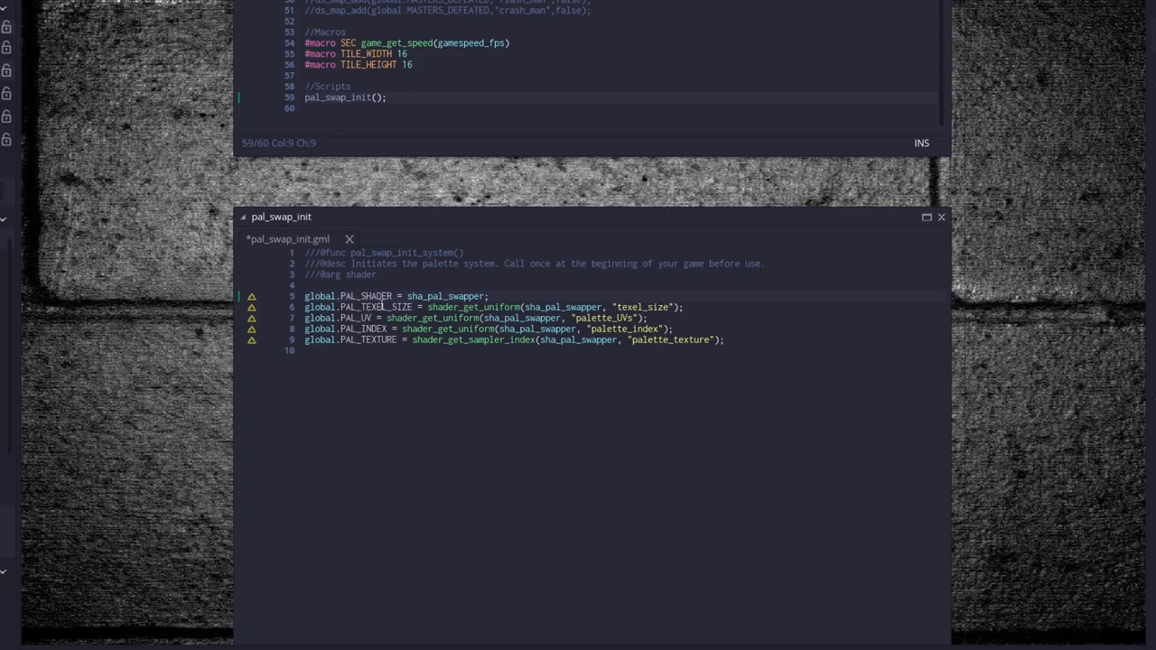
mouse_move(370, 296)
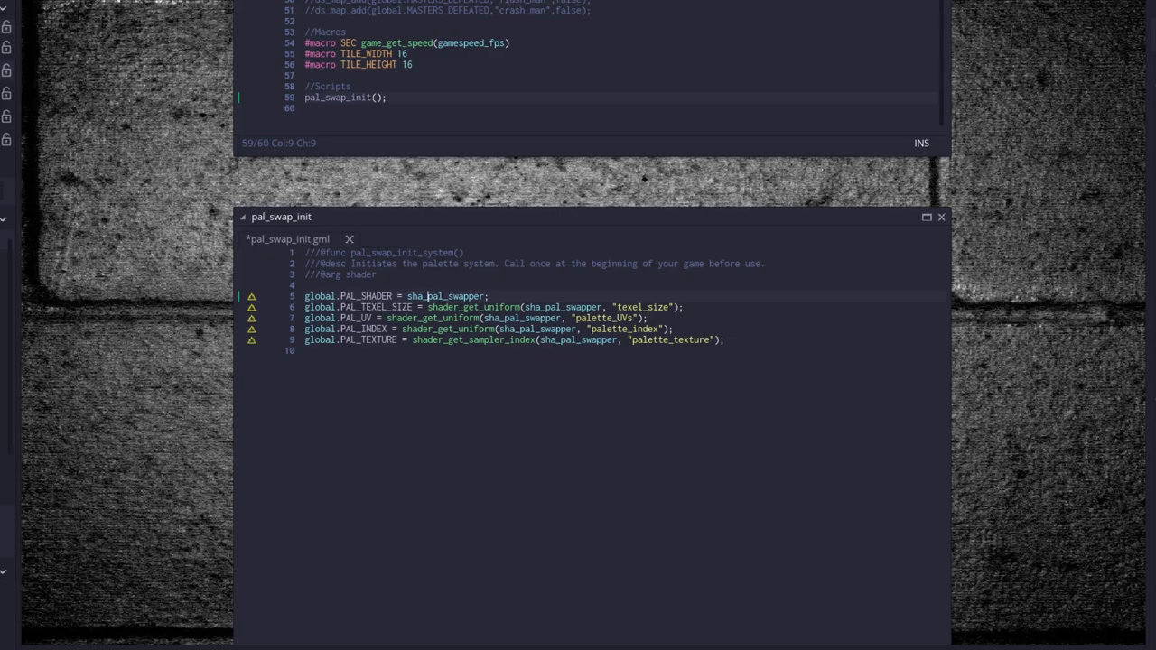
mouse_move(950, 350)
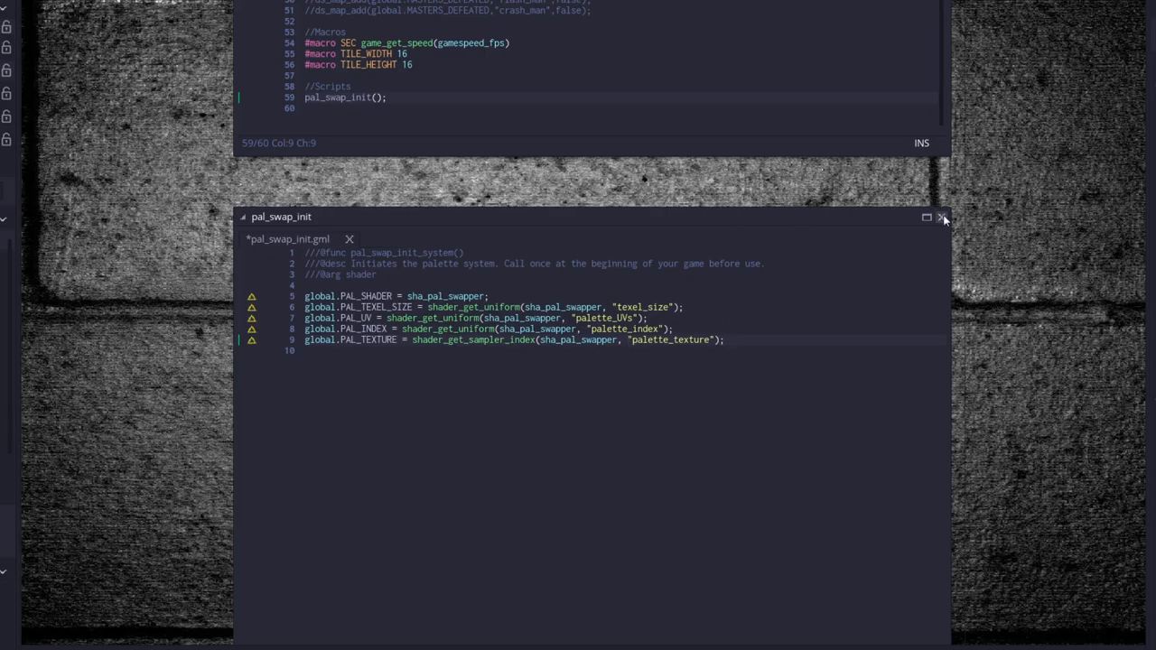
Step: Write pal_swap_set with shader_set, texture_set_stage and texel size, UVs and palette index uniforms, saved
left_click(942, 217)
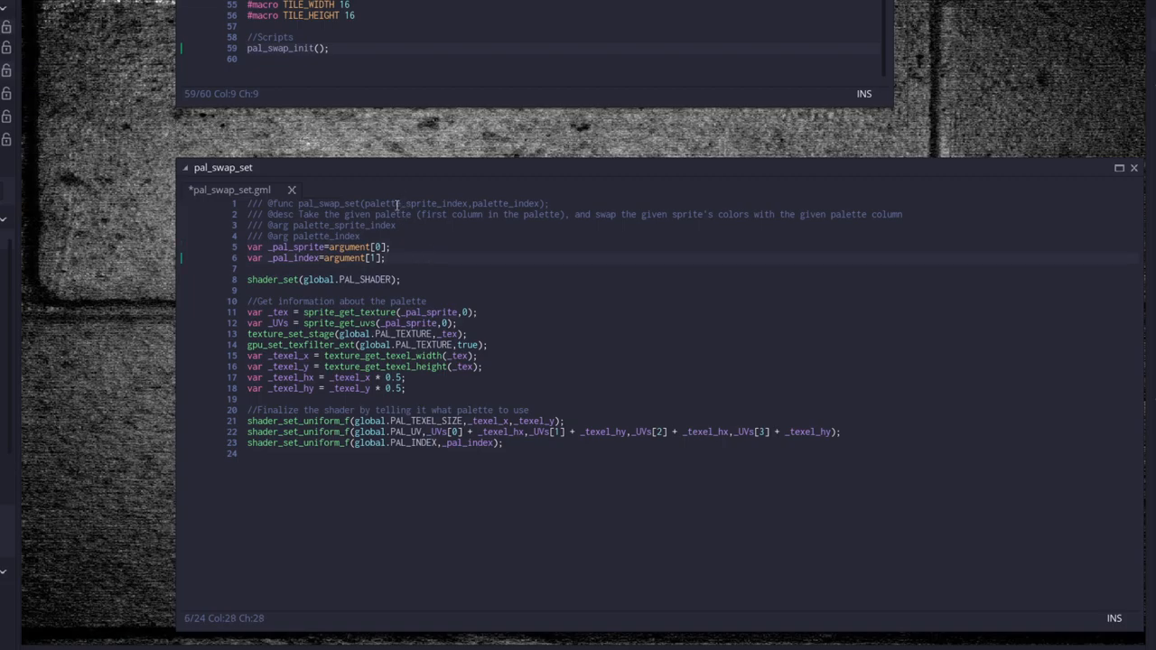
mouse_move(422, 243)
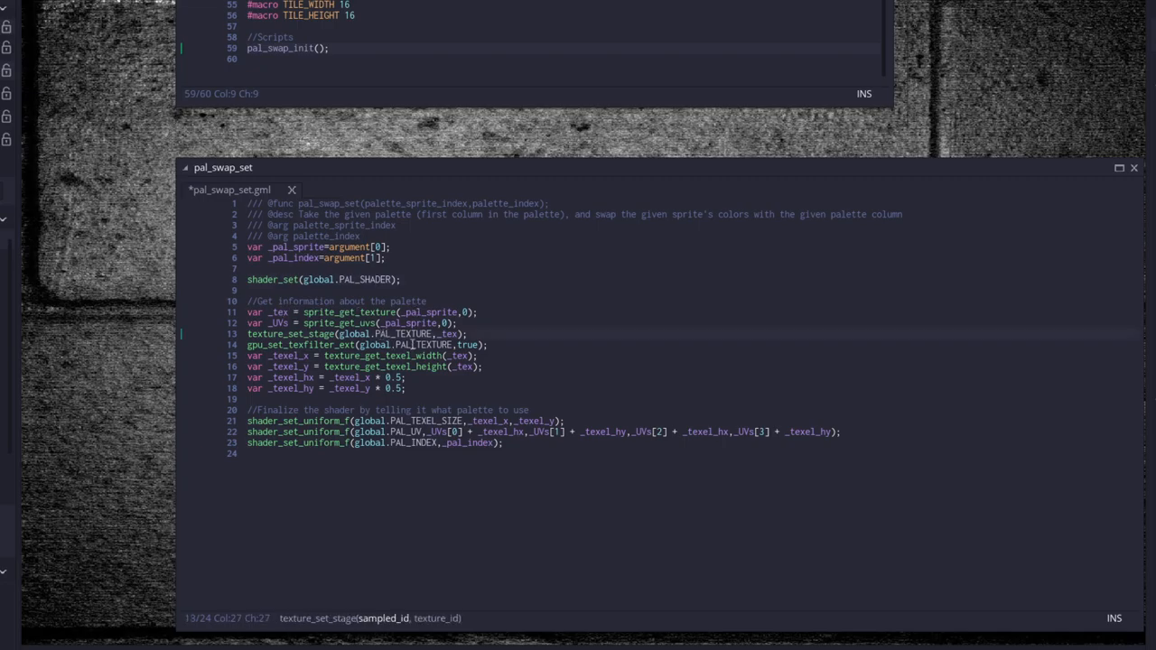
left_click(336, 345)
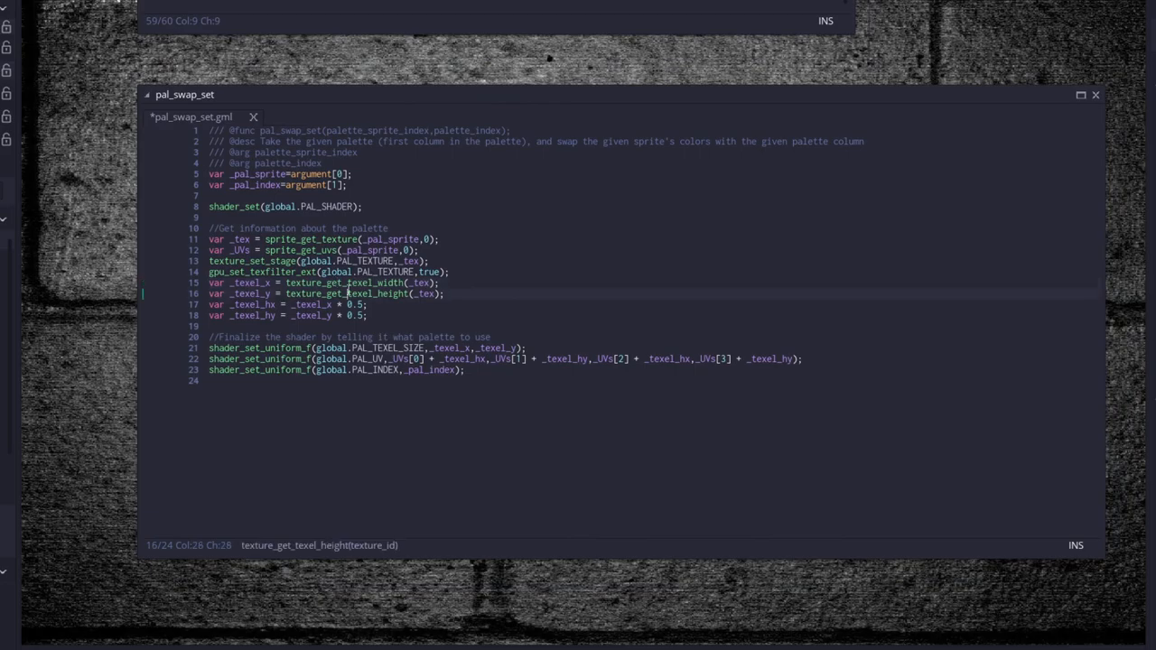
mouse_move(495, 210)
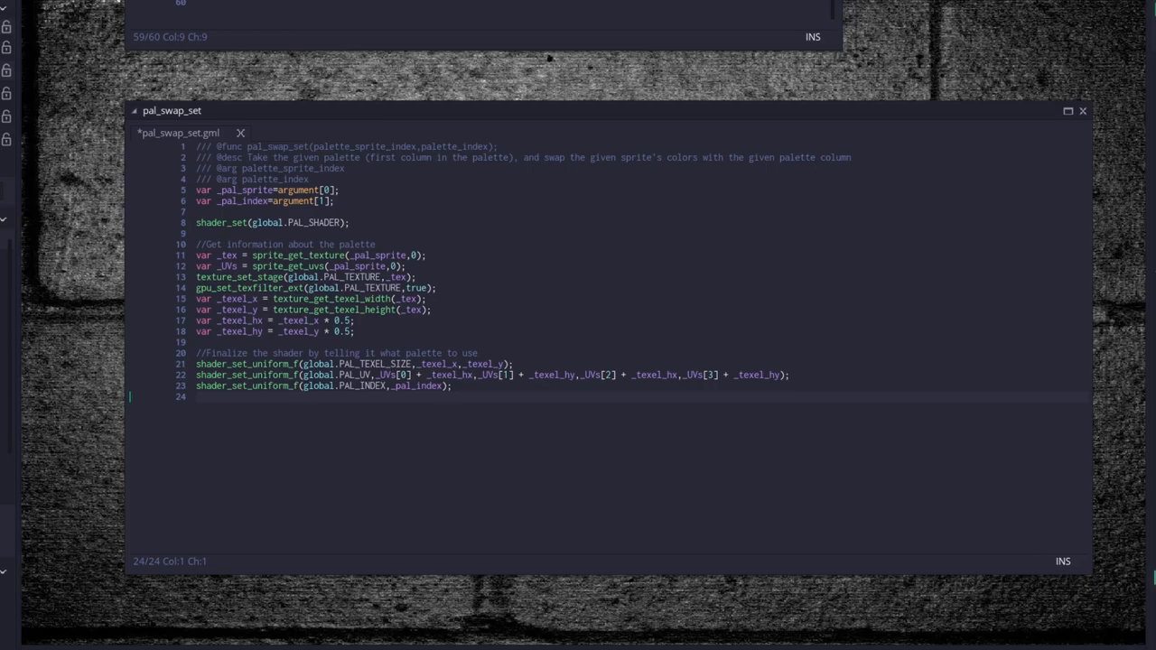
key("ctrl+s")
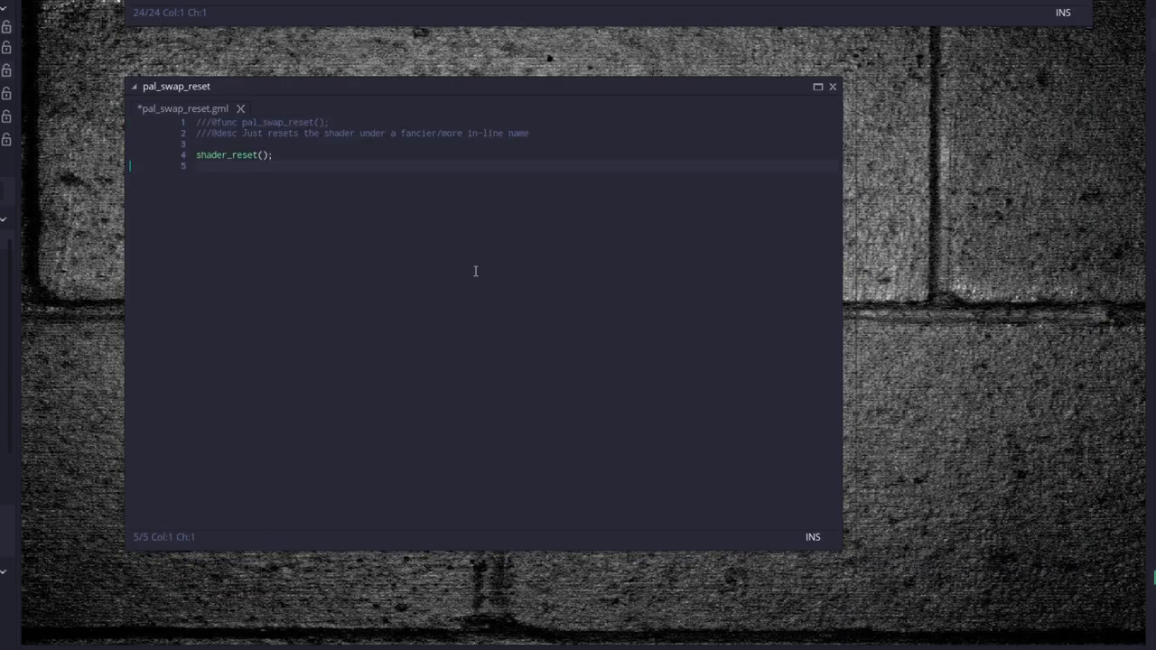
Step: Write pal_swap_reset with doc comments and a shader_reset() call
left_click_drag(177, 86, 361, 170)
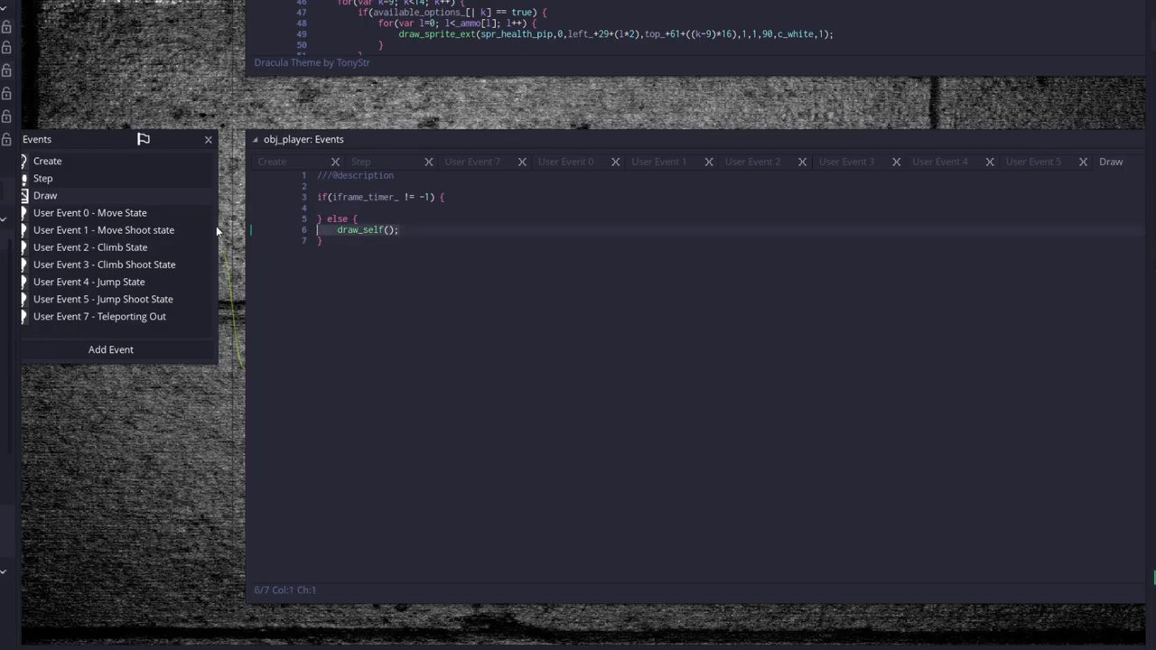
Step: Wrap draw_self() with pal_swap_set(spr_mega_man_palettes,weapon_) and pal_swap_reset() in the Draw event
type("pal_swap_set(spr_mega_man_palettes,weapon_);")
type("pal_swap_reset();")
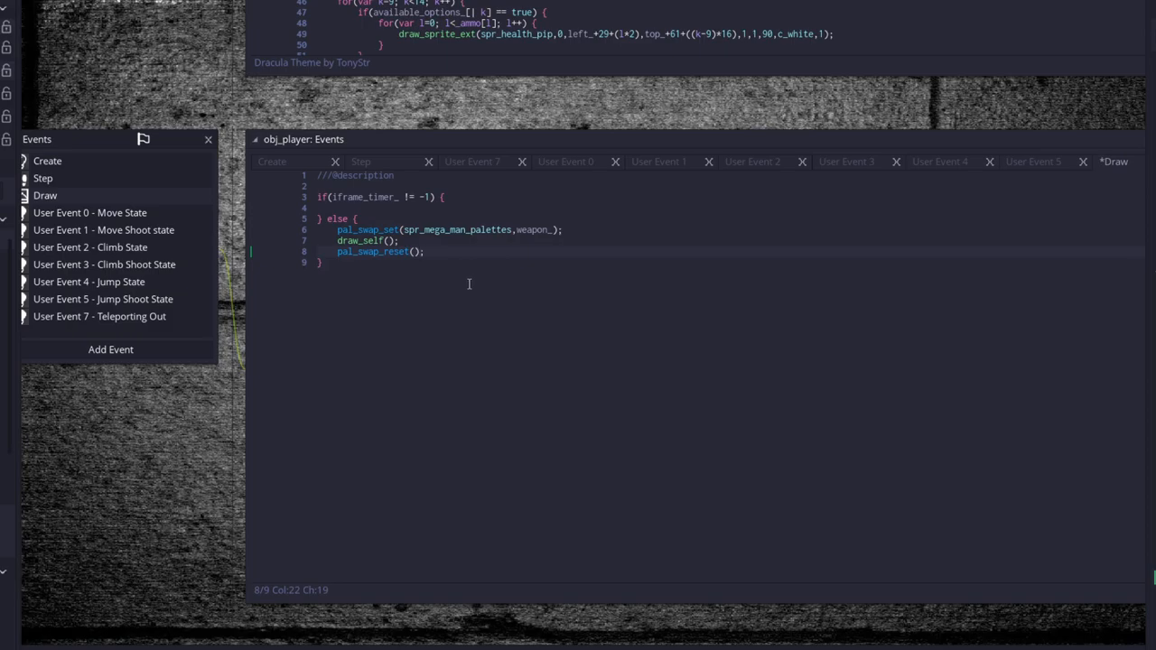
left_click(363, 229)
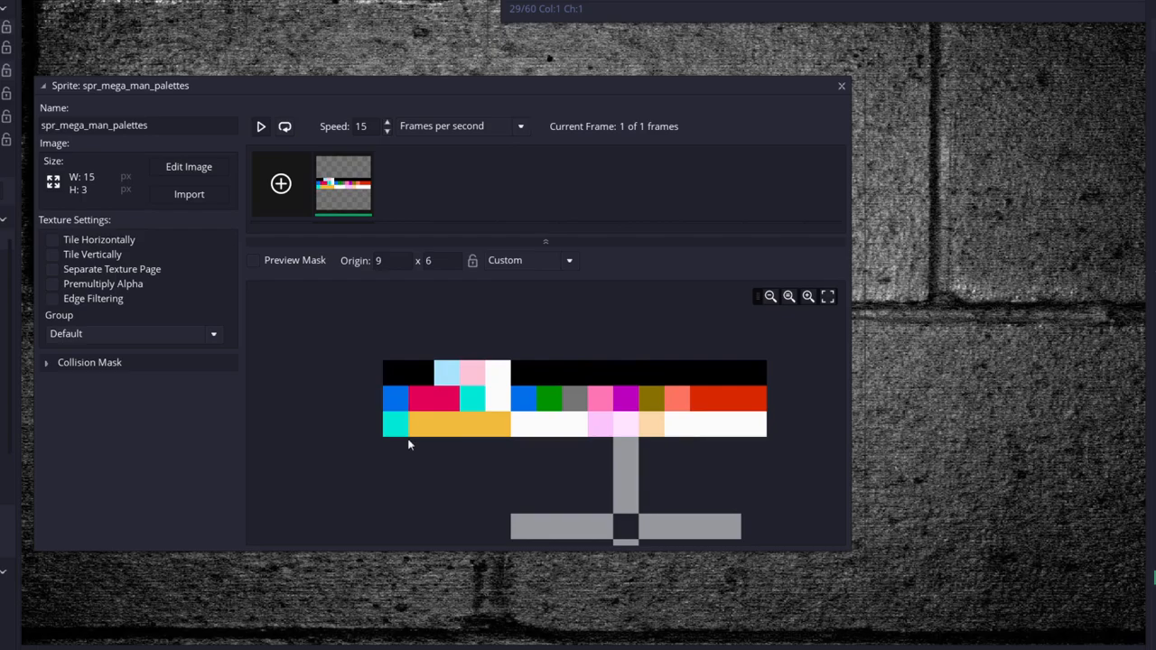
mouse_move(495, 408)
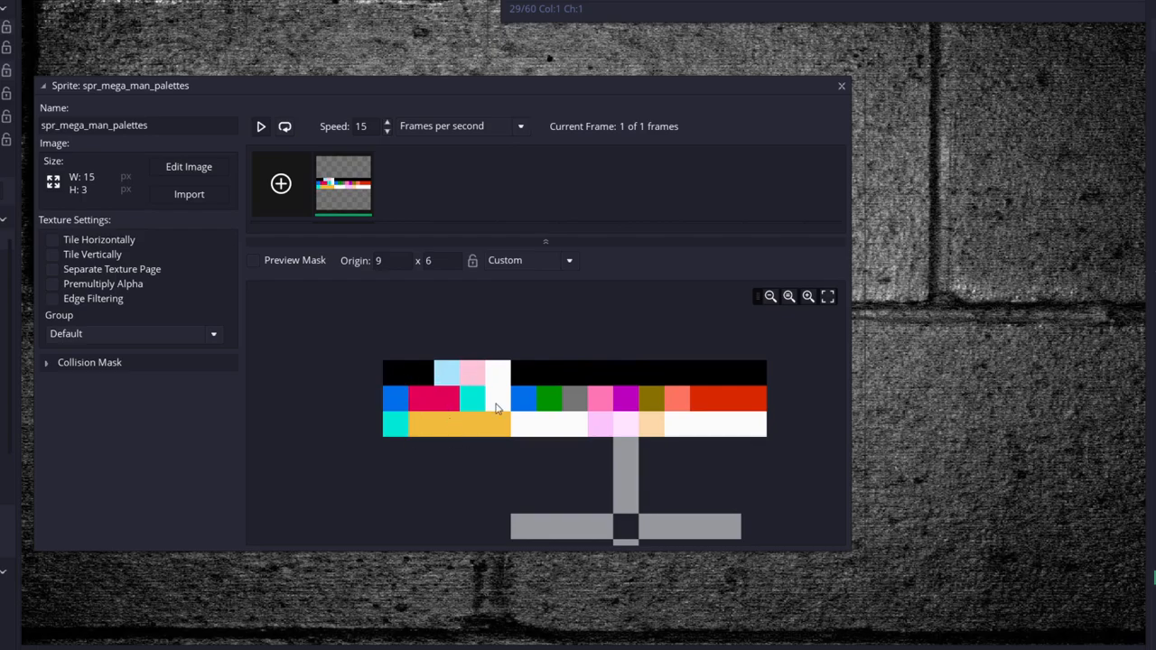
mouse_move(387, 377)
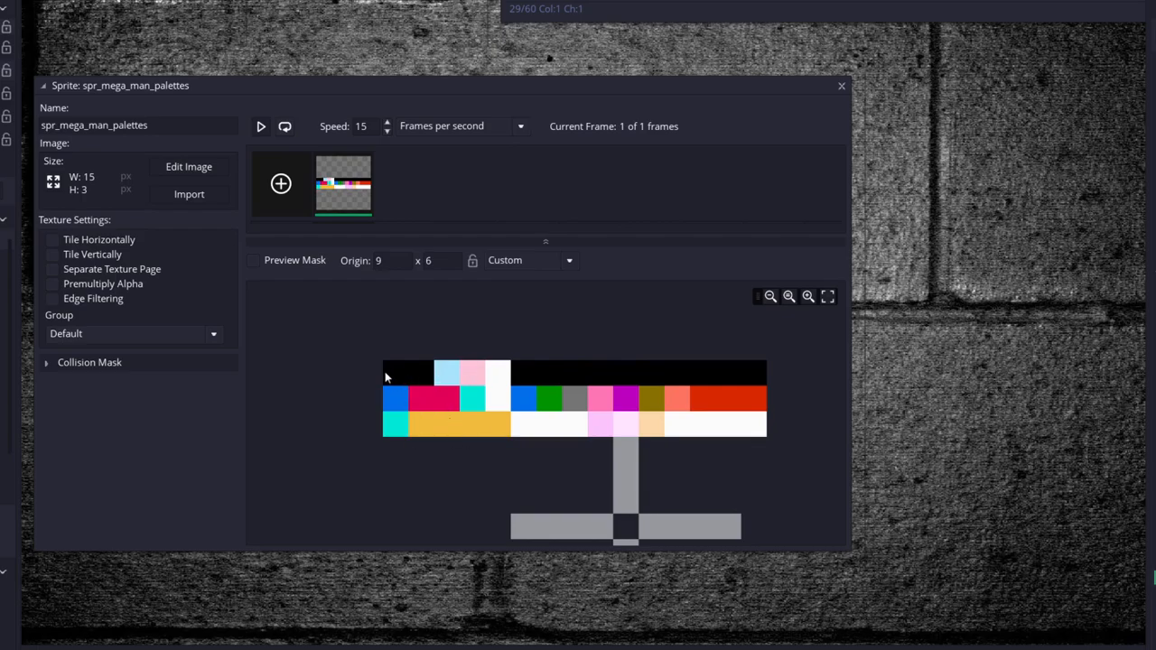
mouse_move(395, 429)
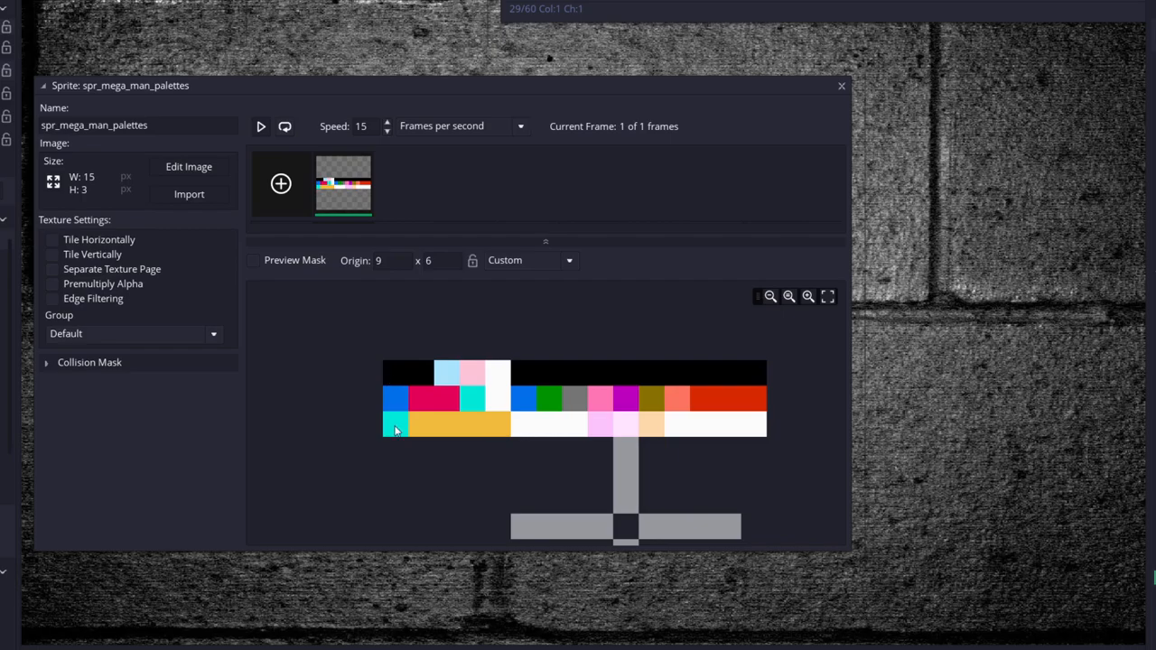
mouse_move(424, 408)
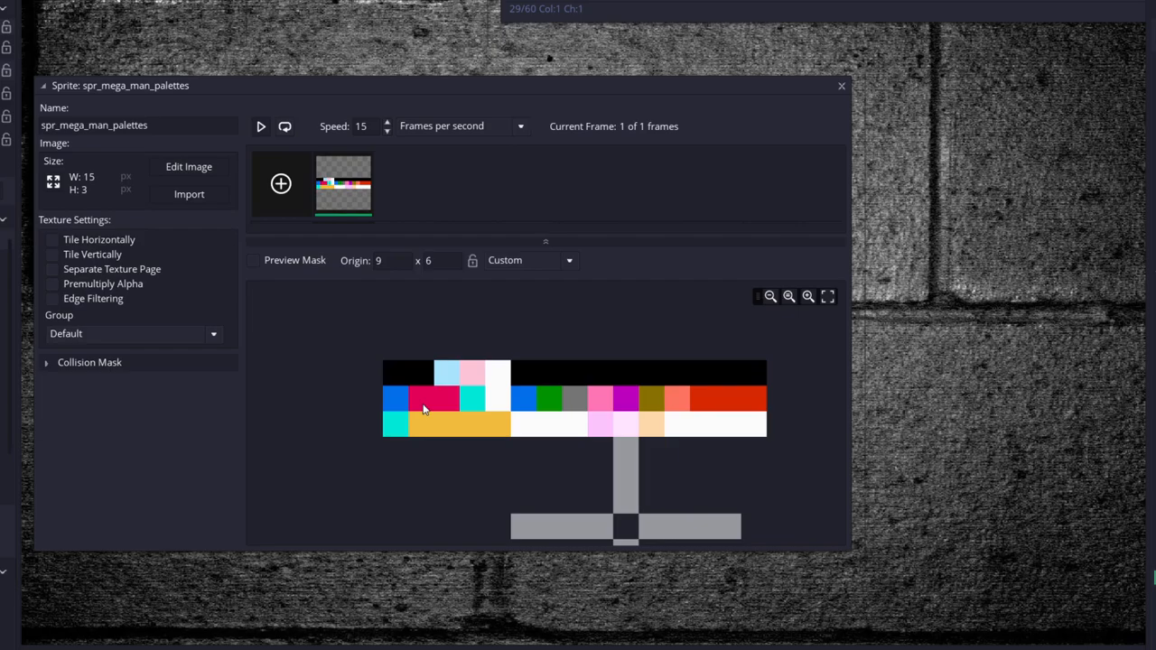
mouse_move(480, 379)
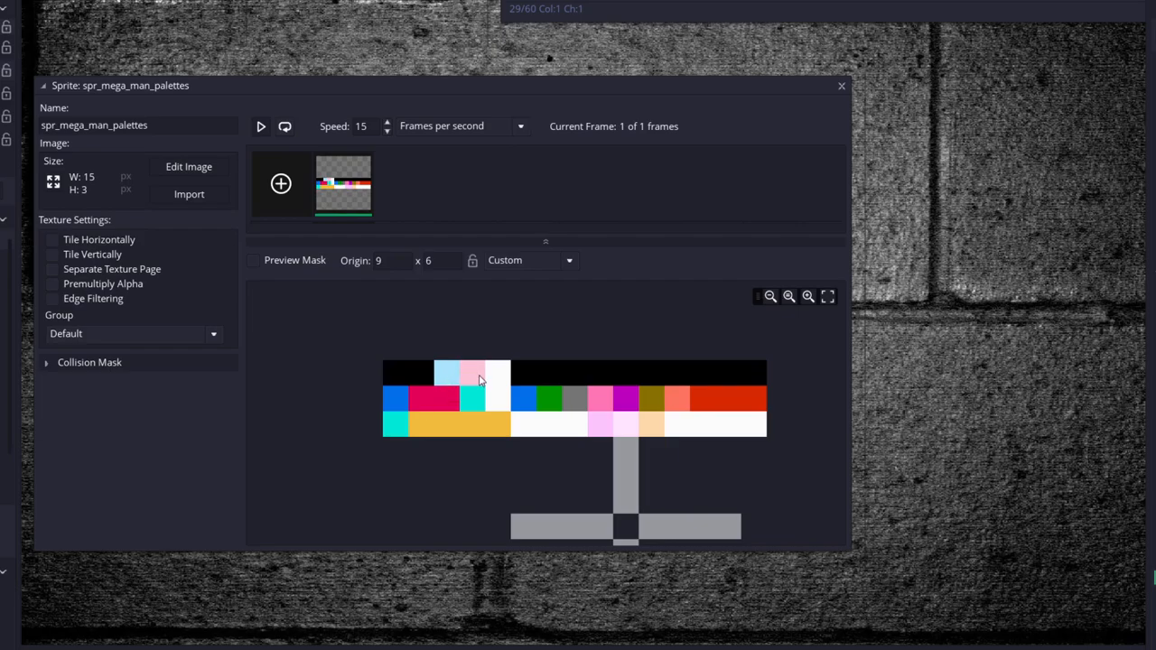
mouse_move(639, 527)
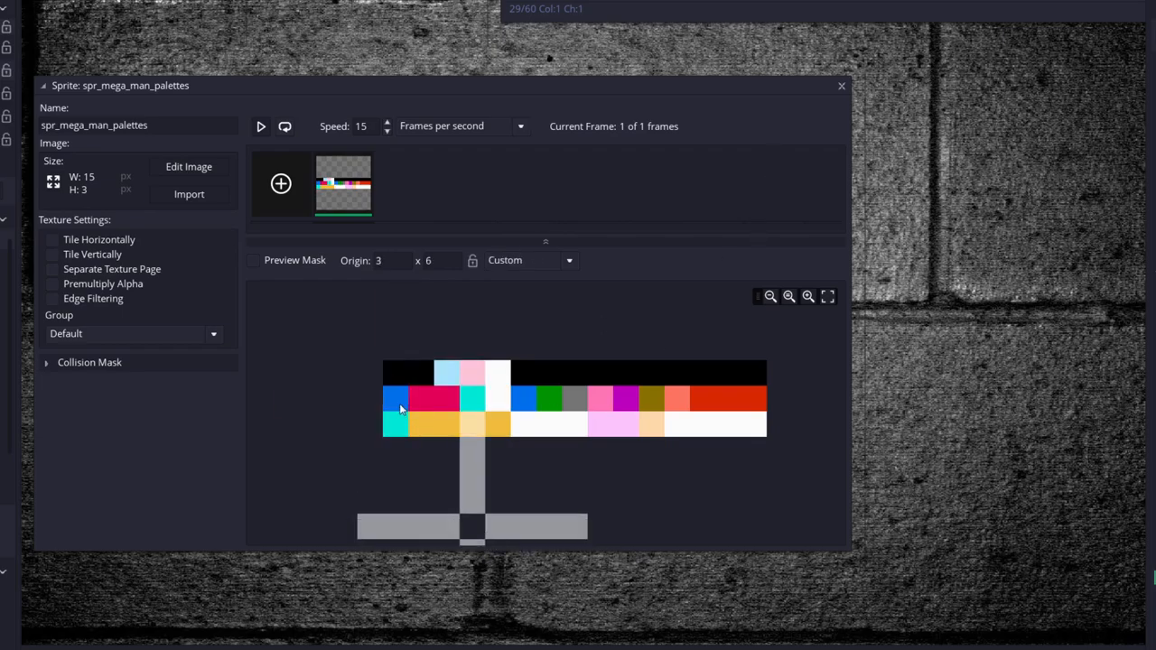
mouse_move(424, 404)
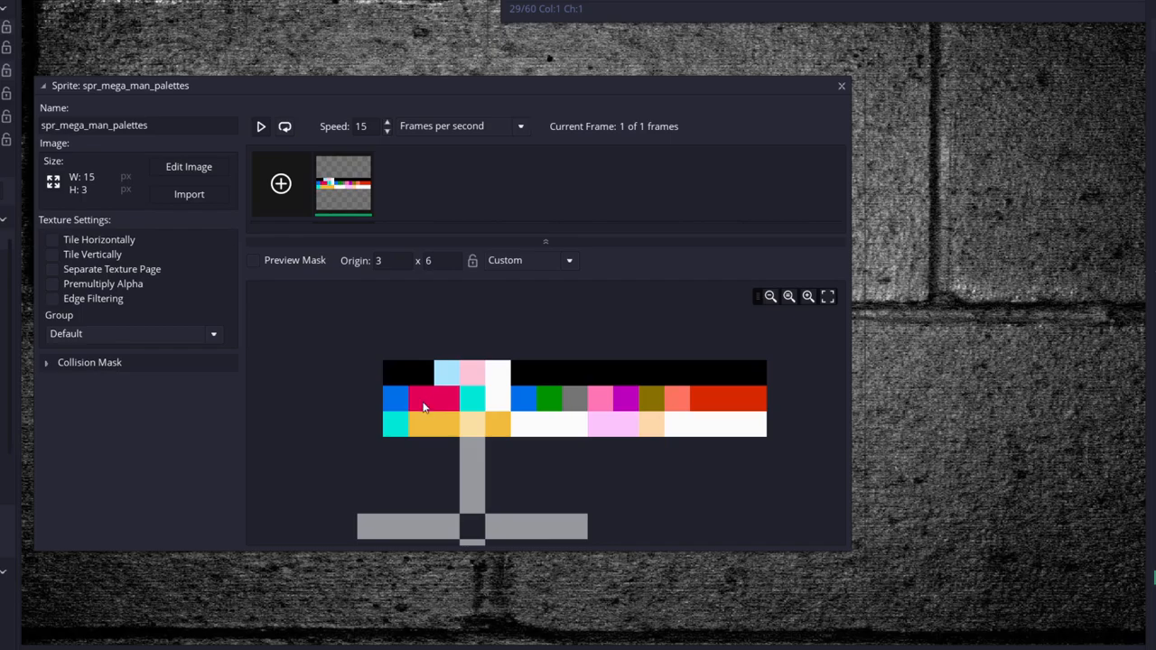
mouse_move(405, 430)
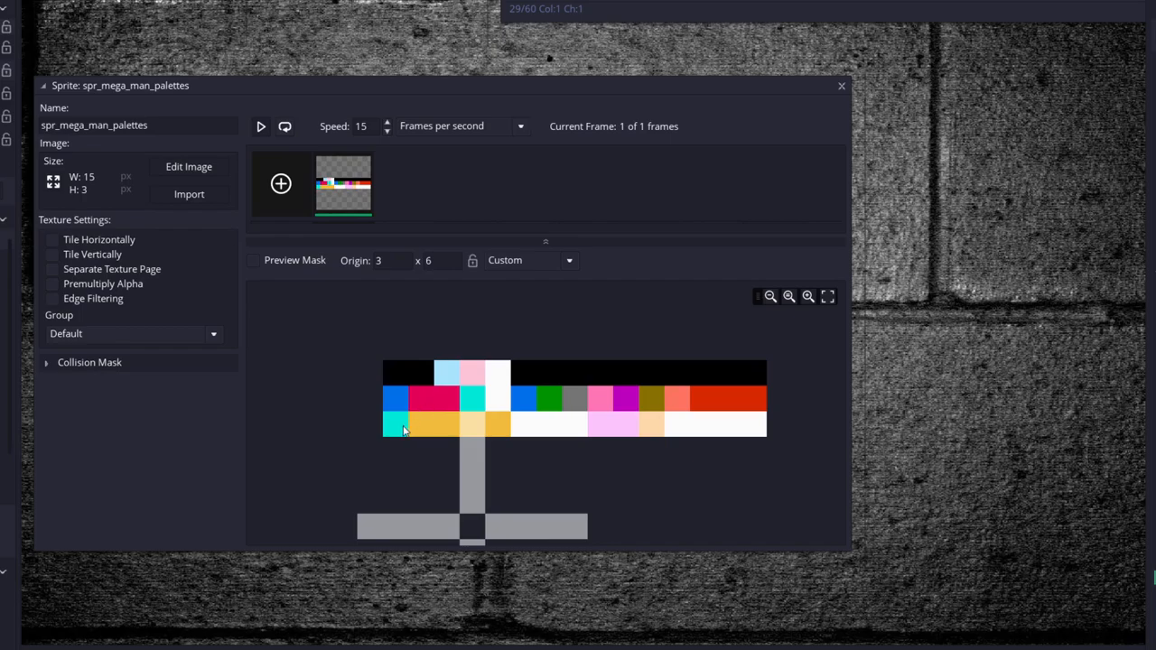
mouse_move(466, 498)
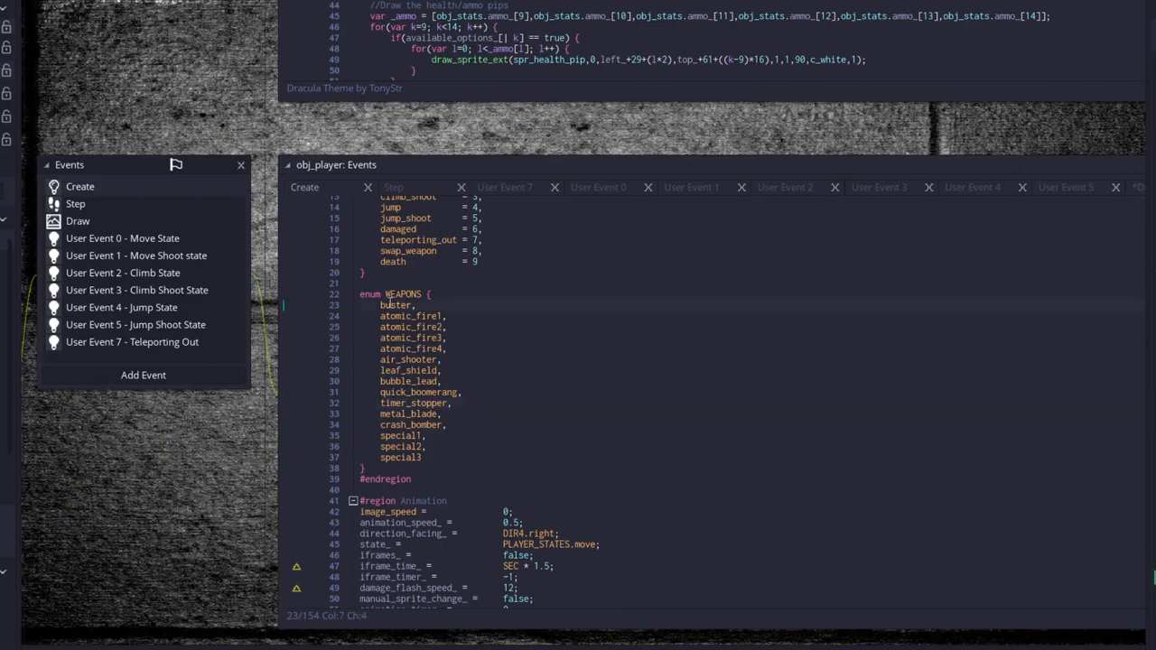
Step: Inspect the WEAPONS enum (buster through special3) in obj_player's Create event
left_click(397, 305)
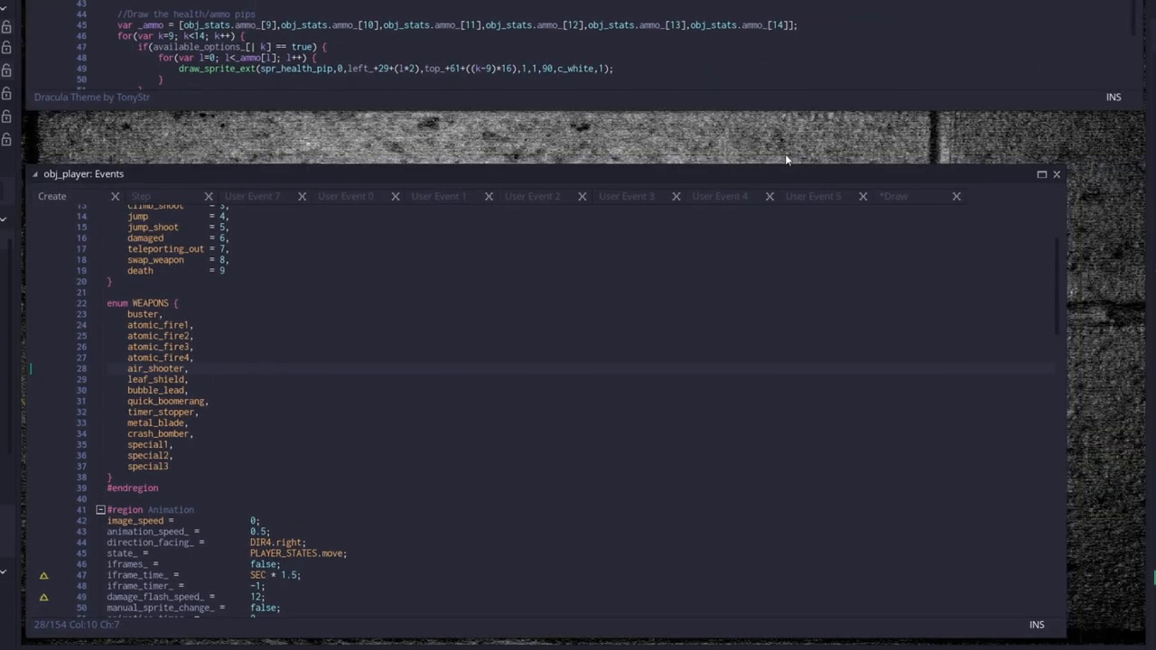
Step: Return to obj_player's Draw event and save the palette-swap code
left_click(892, 195)
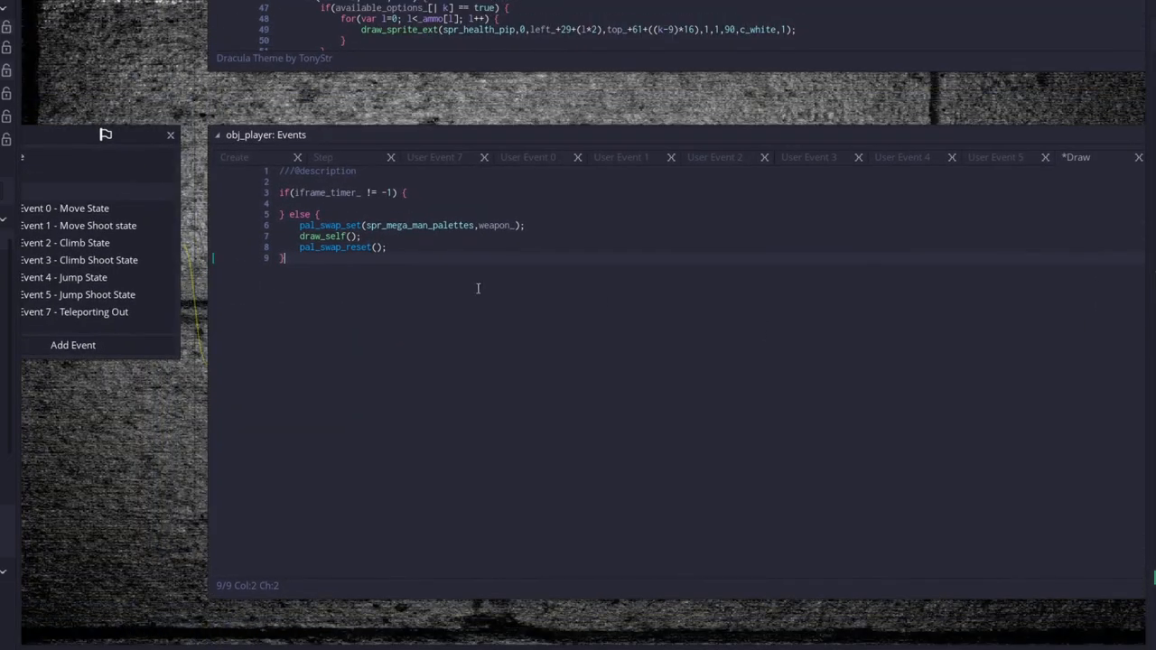
left_click(502, 224)
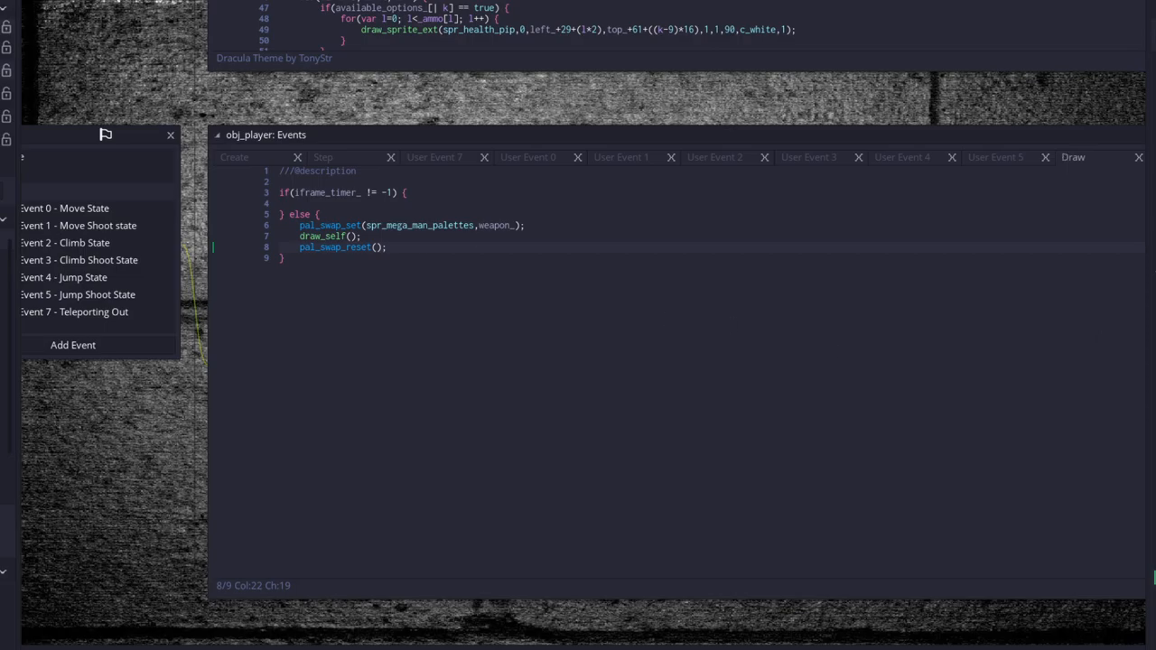
mouse_move(1082, 329)
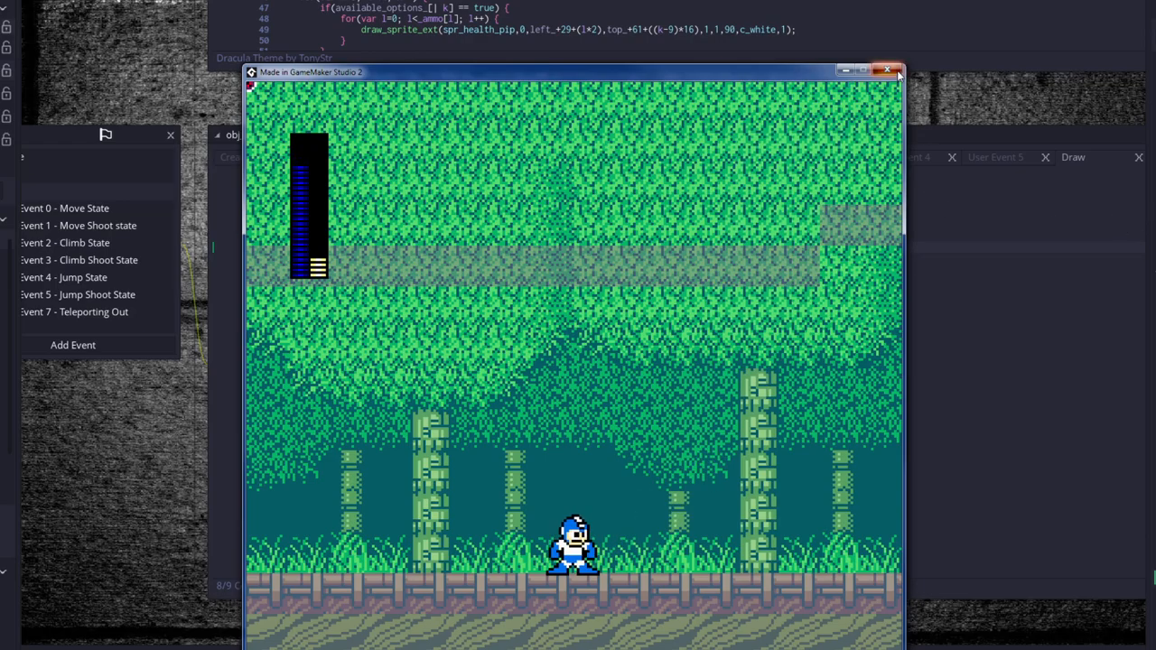
Step: Run the game and test Mega Man in the forest stage
left_click(886, 70)
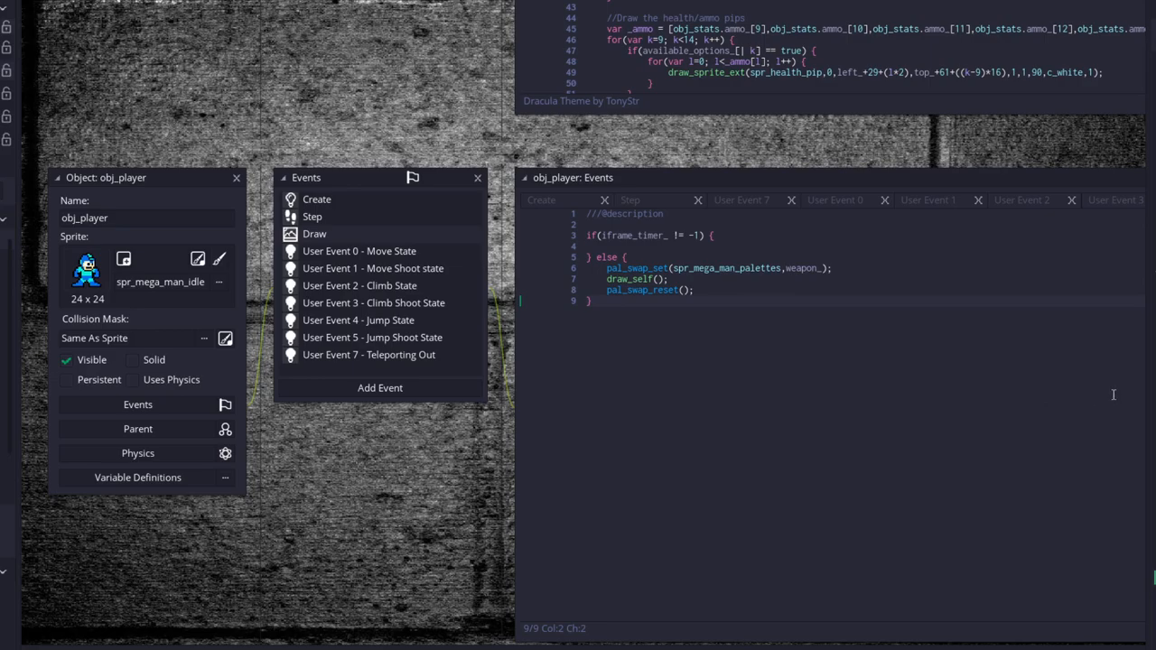
mouse_move(1112, 394)
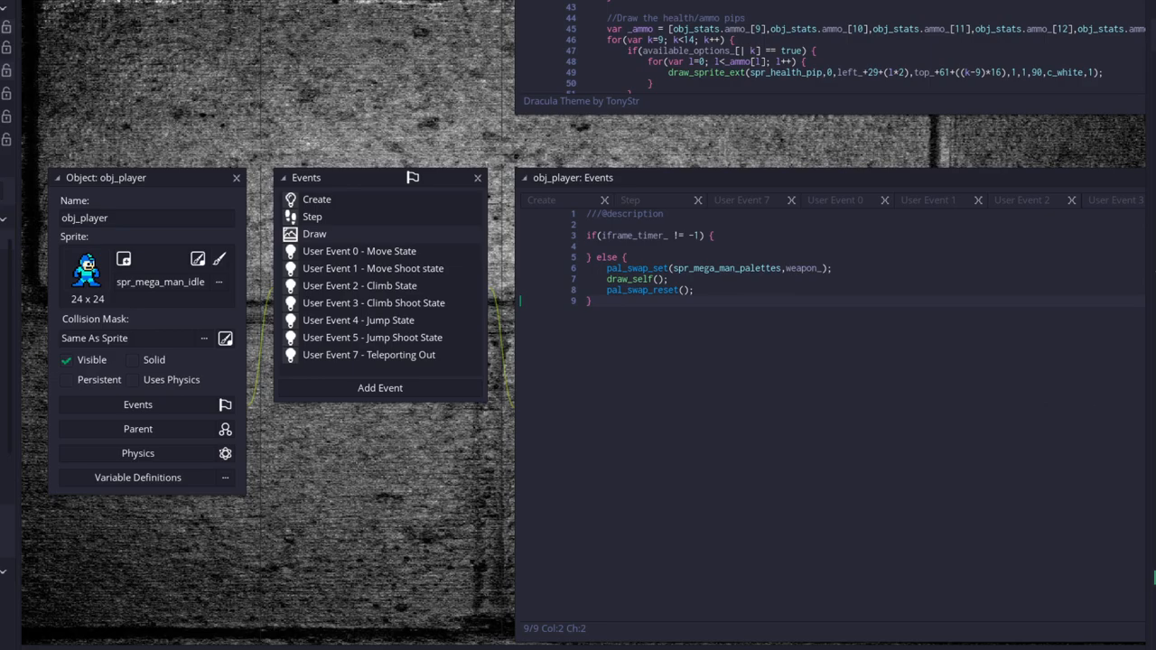
mouse_move(814, 499)
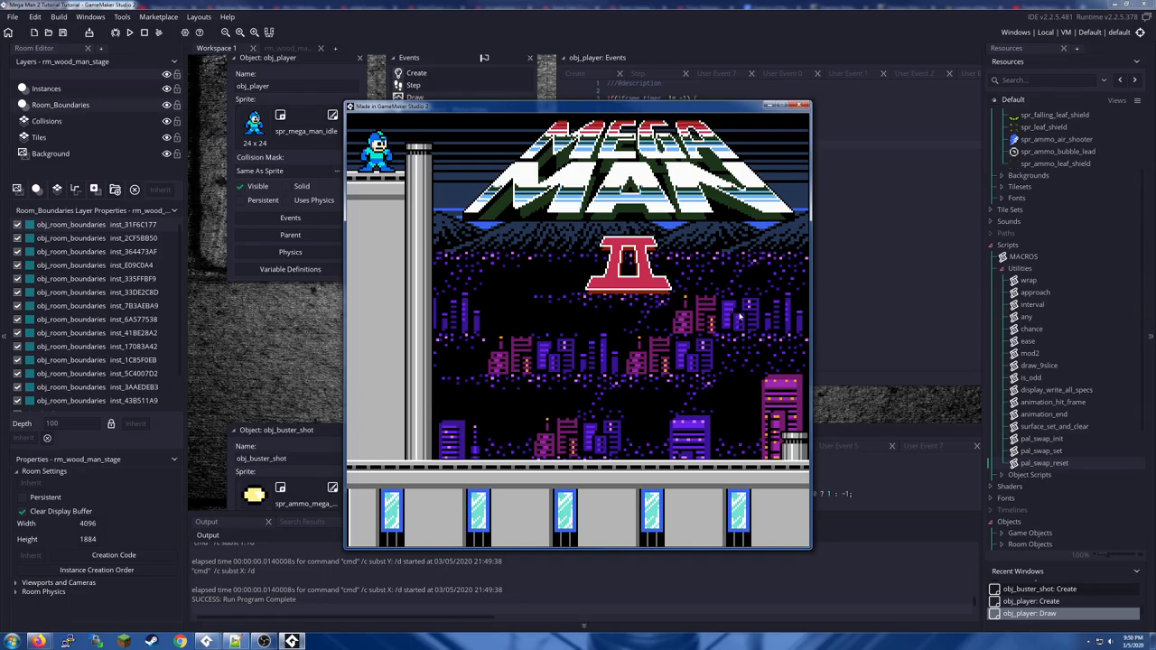
mouse_move(812, 401)
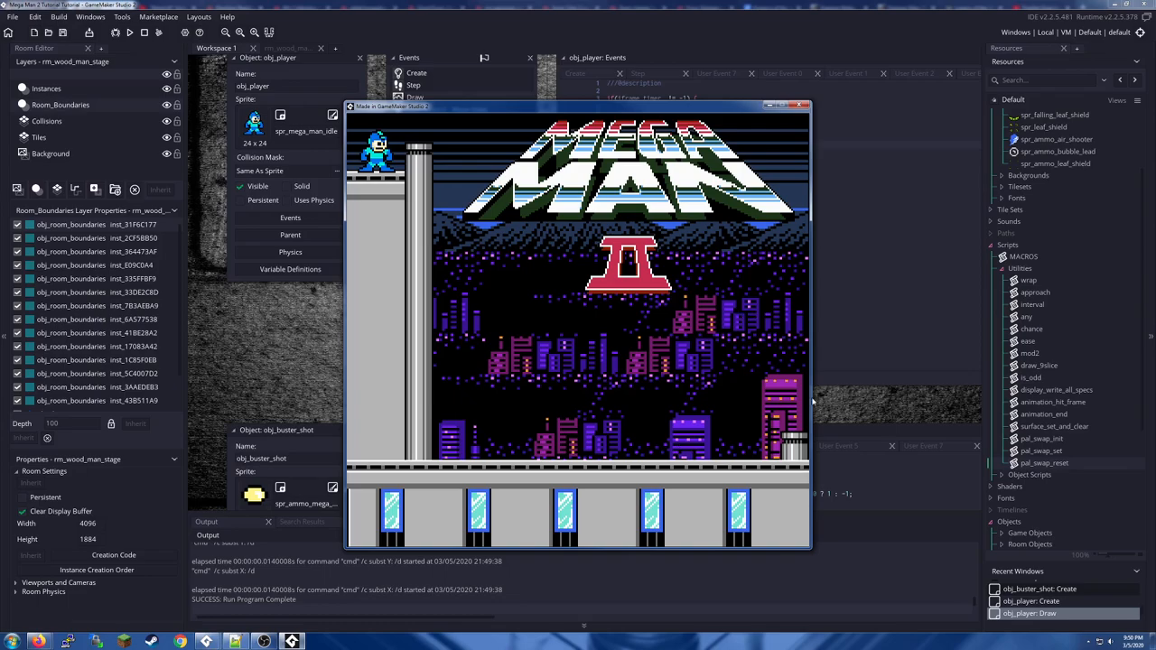
mouse_move(809, 401)
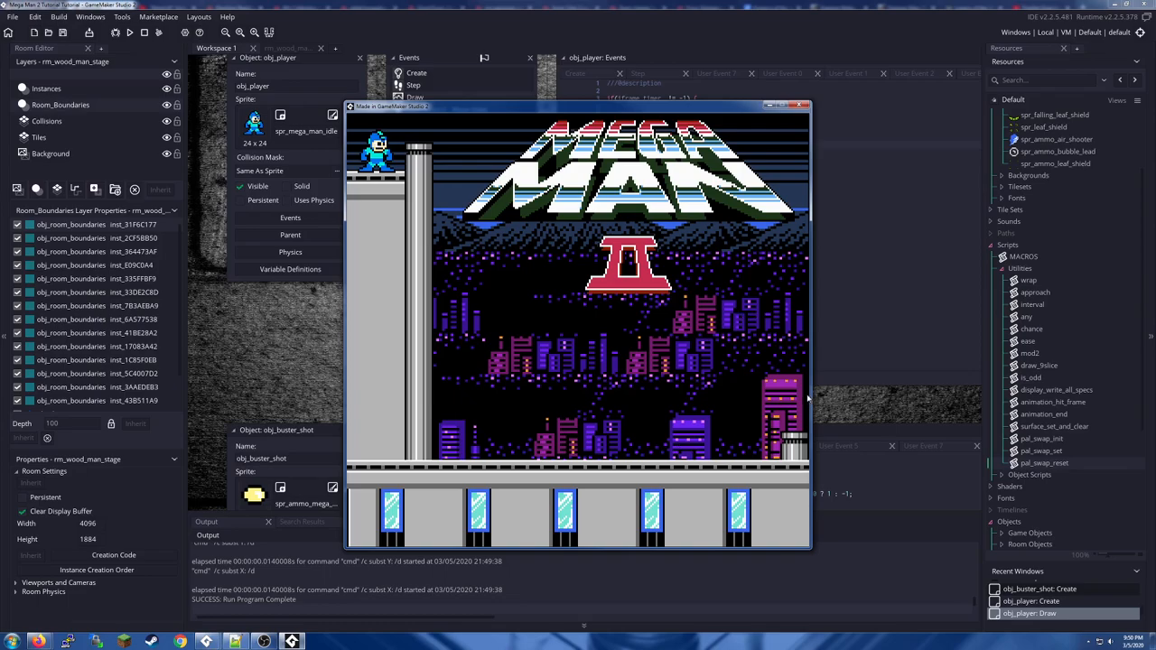
mouse_move(678, 267)
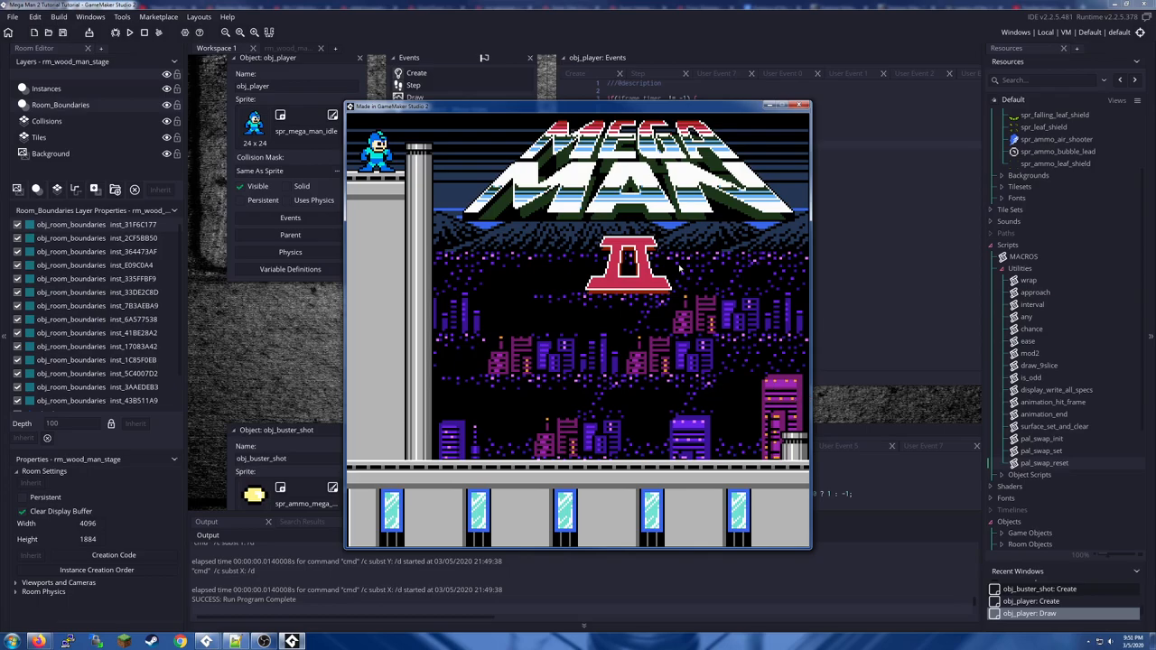